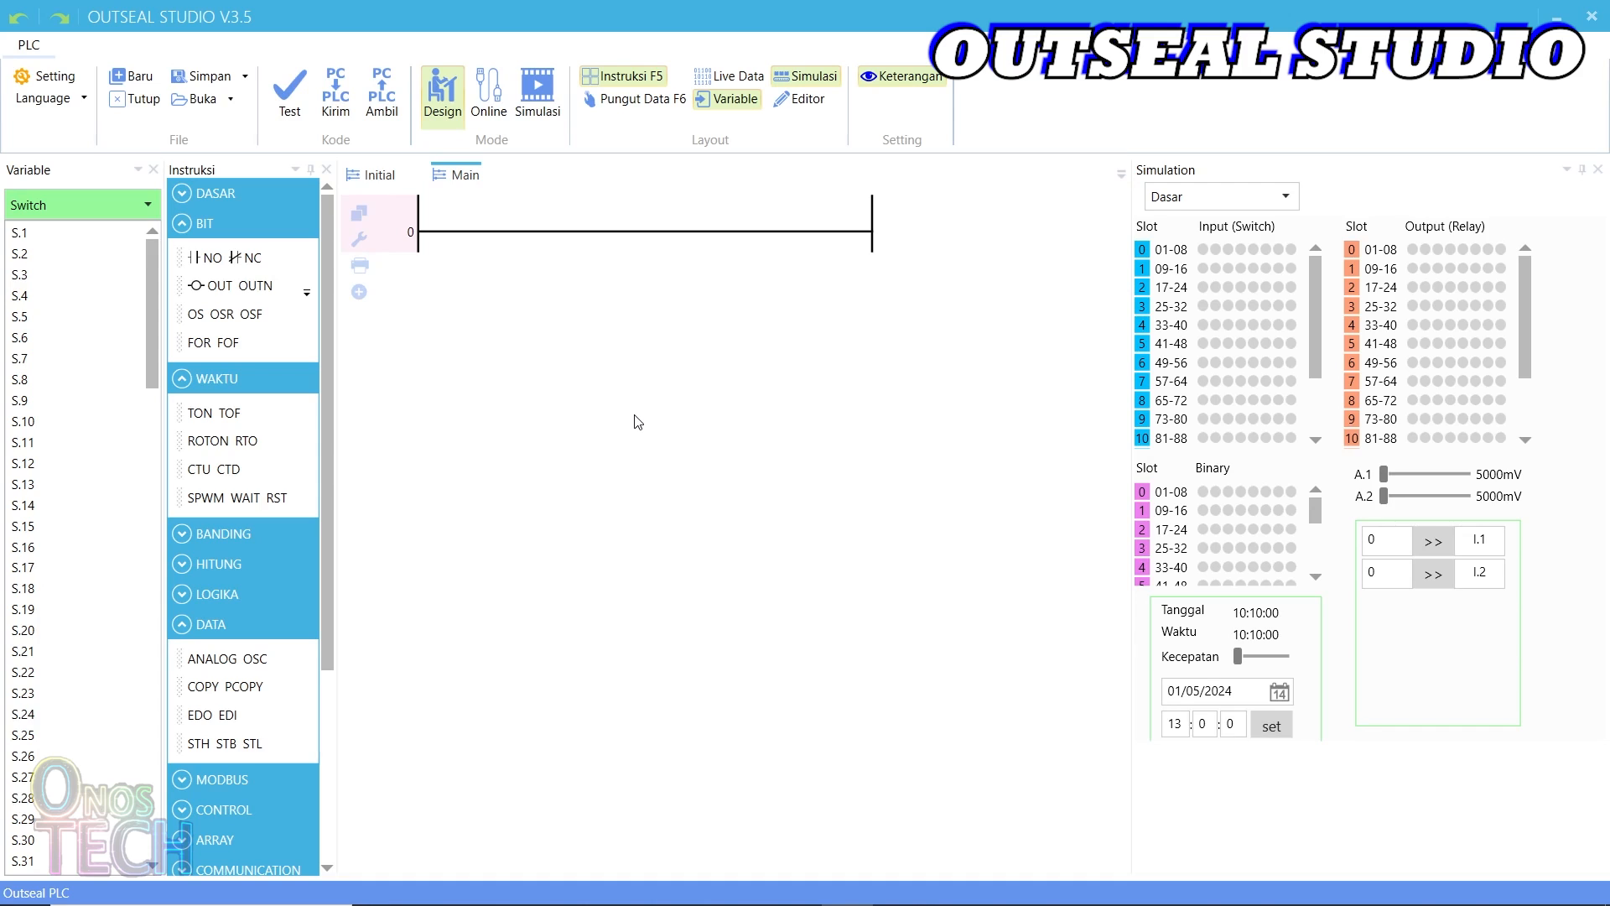
{"action": "mouse_move", "coordinate": [570, 390]}
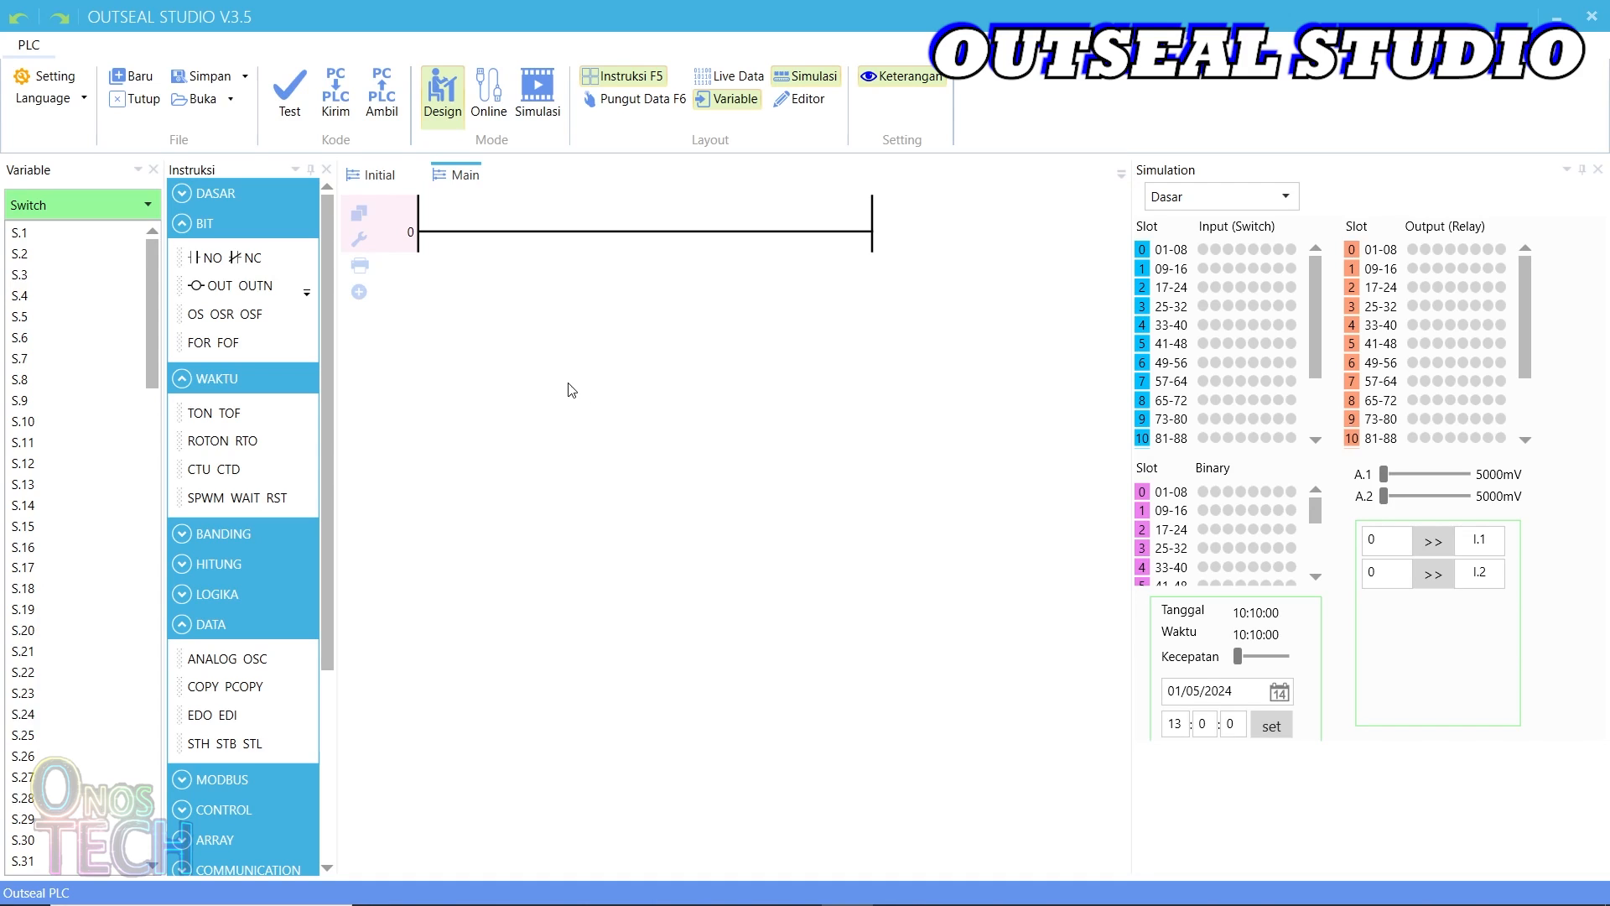
Switch the interface to English, select Nano V5 hardware, and review the Arduino pinout chart
{"action": "left_click", "coordinate": [43, 97]}
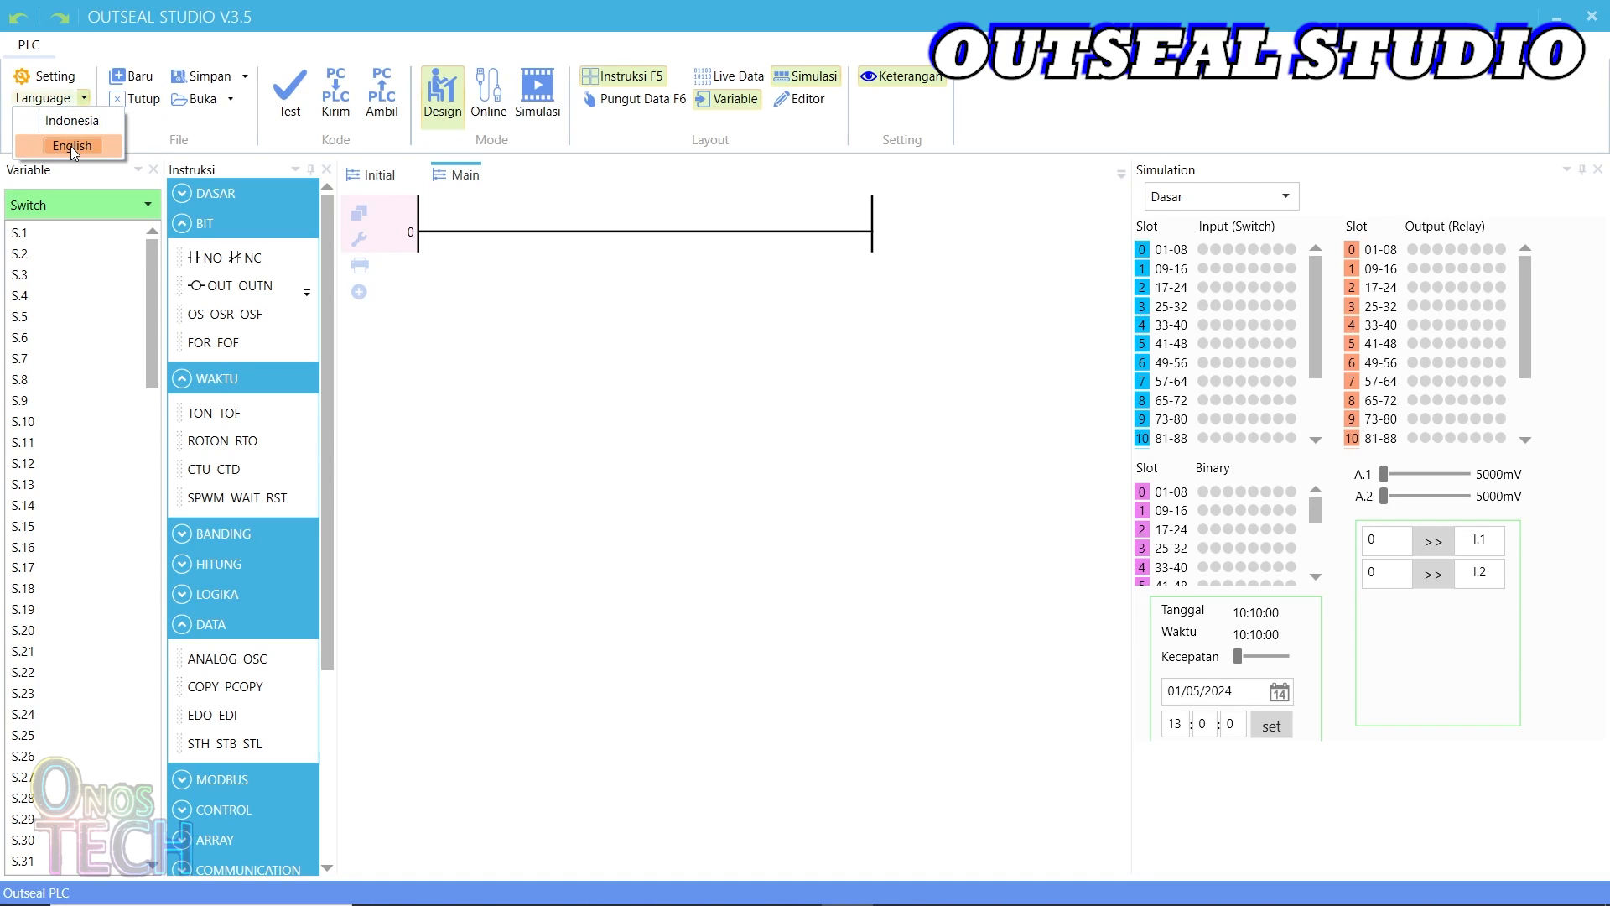
{"action": "left_click", "coordinate": [70, 146]}
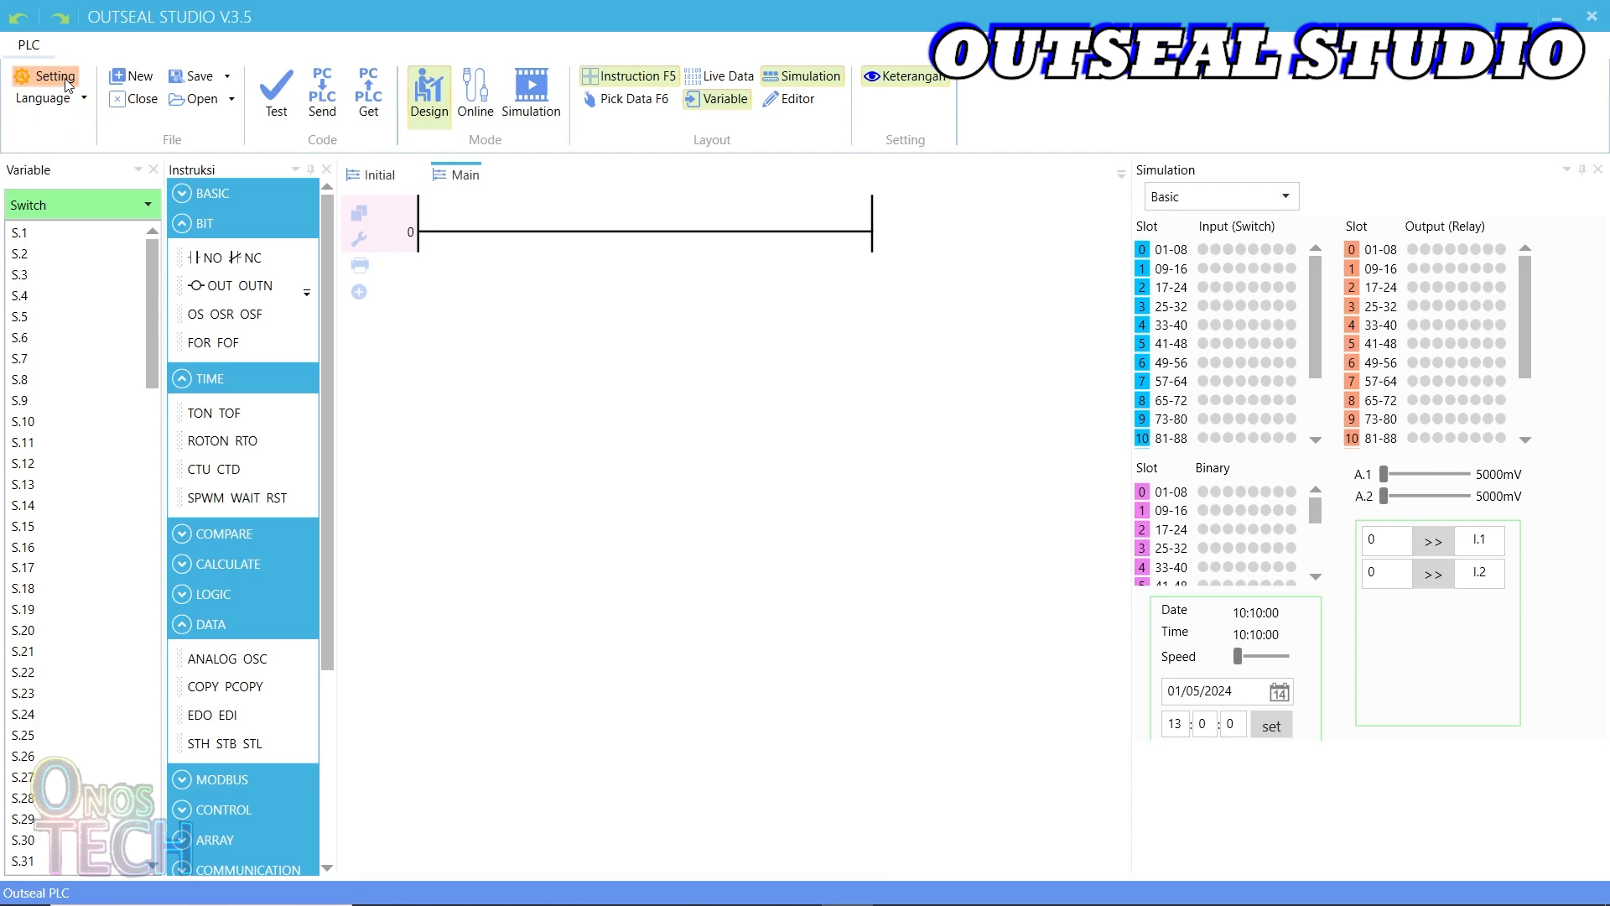
{"action": "left_click", "coordinate": [54, 76]}
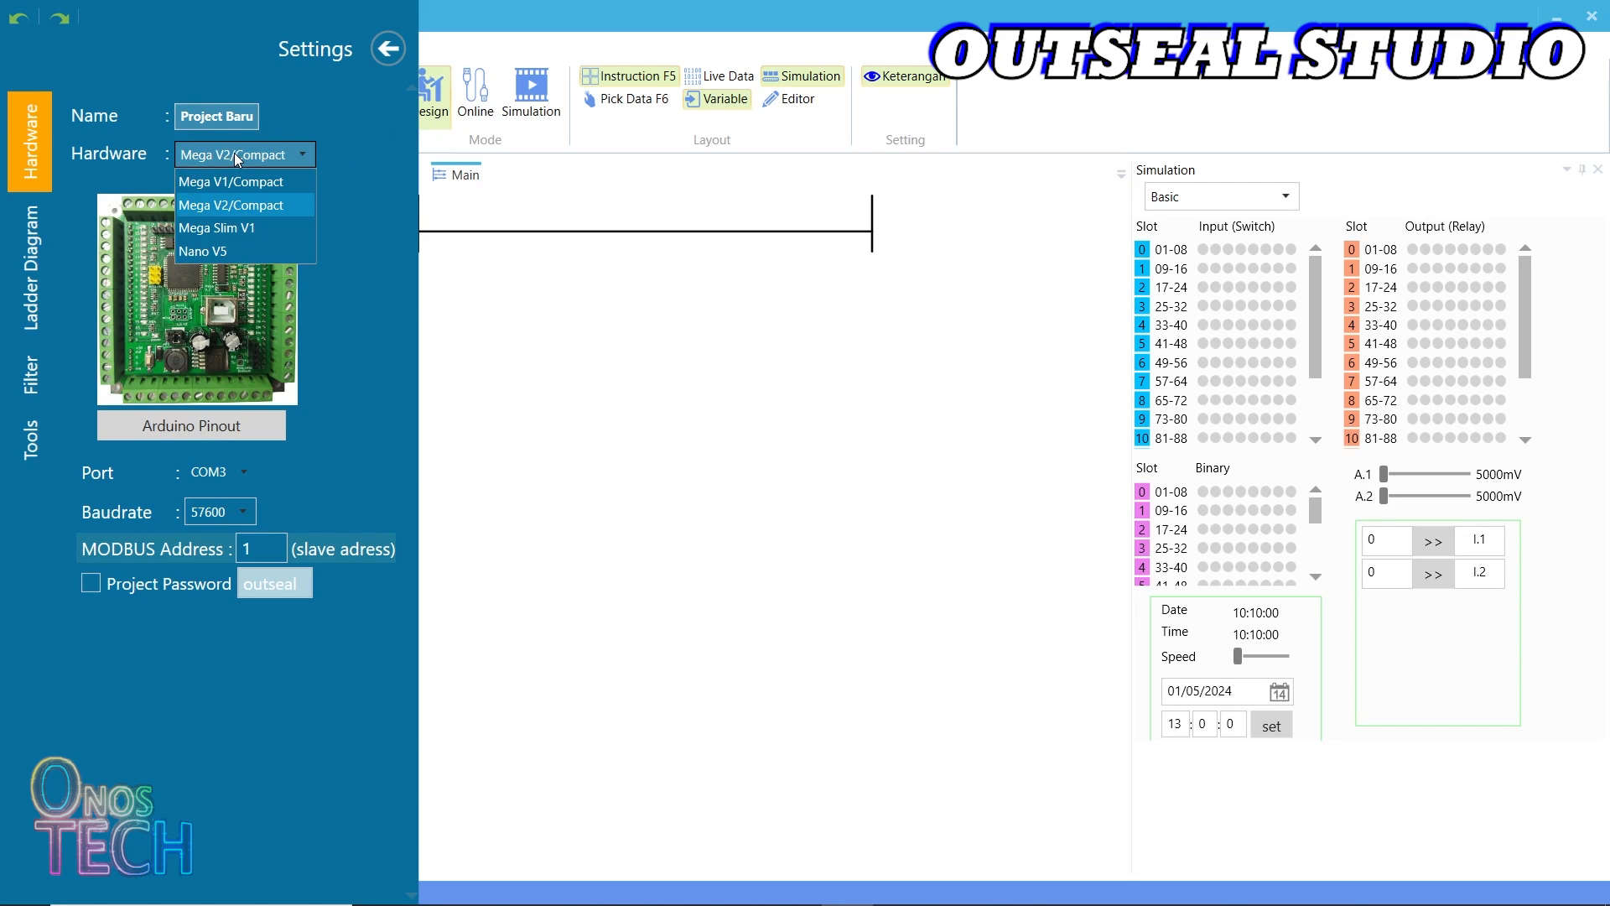
{"action": "left_click", "coordinate": [203, 251]}
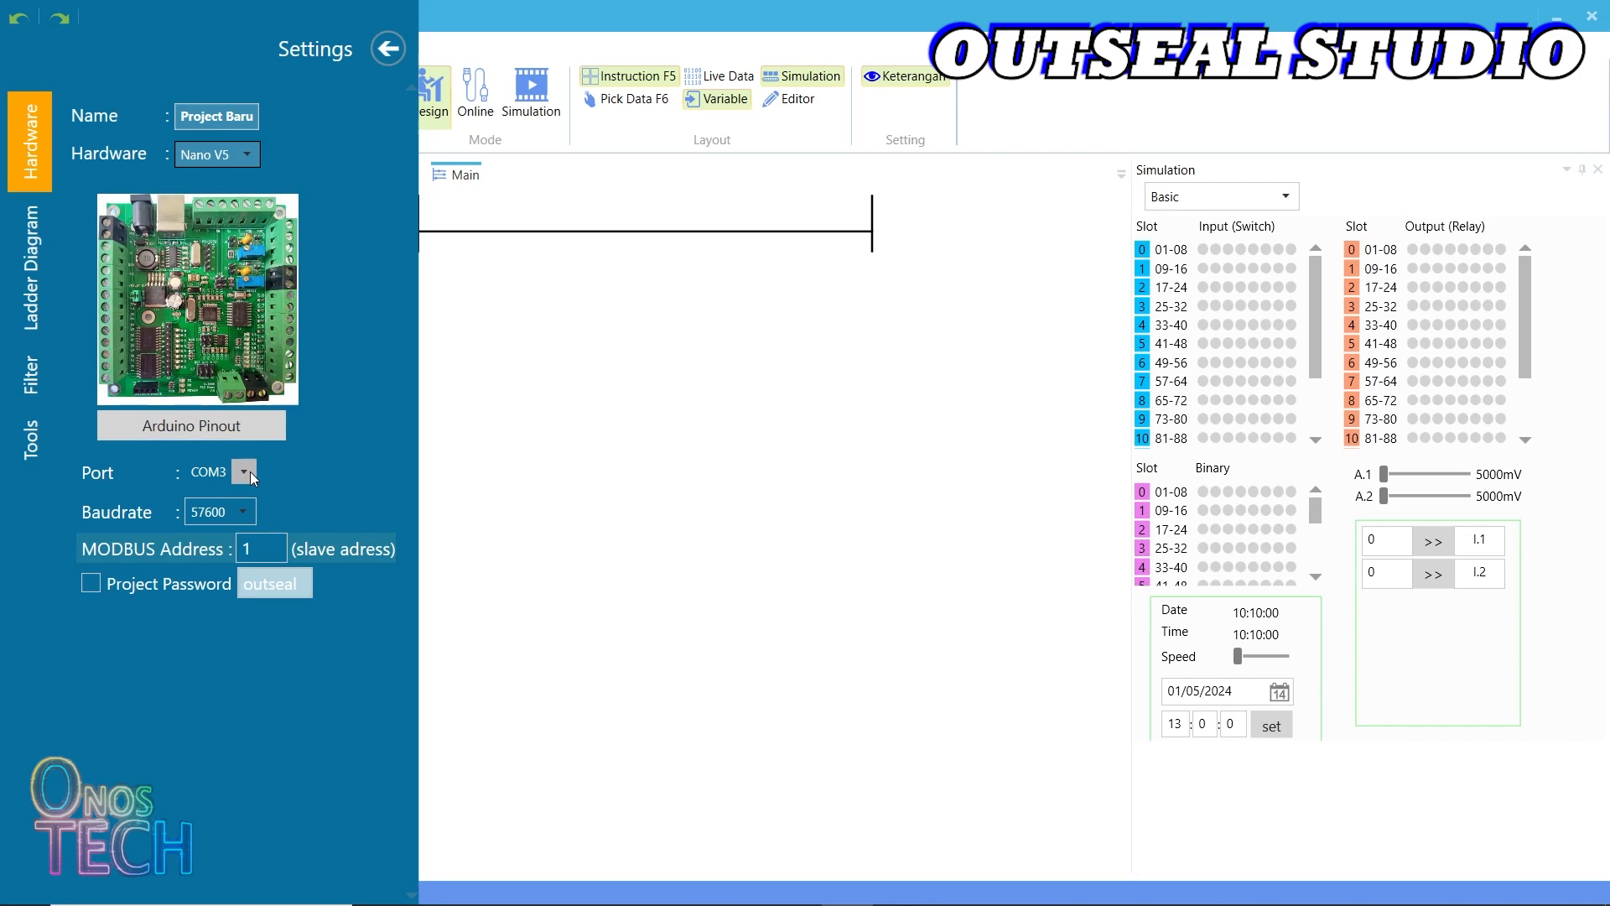
{"action": "mouse_move", "coordinate": [229, 500]}
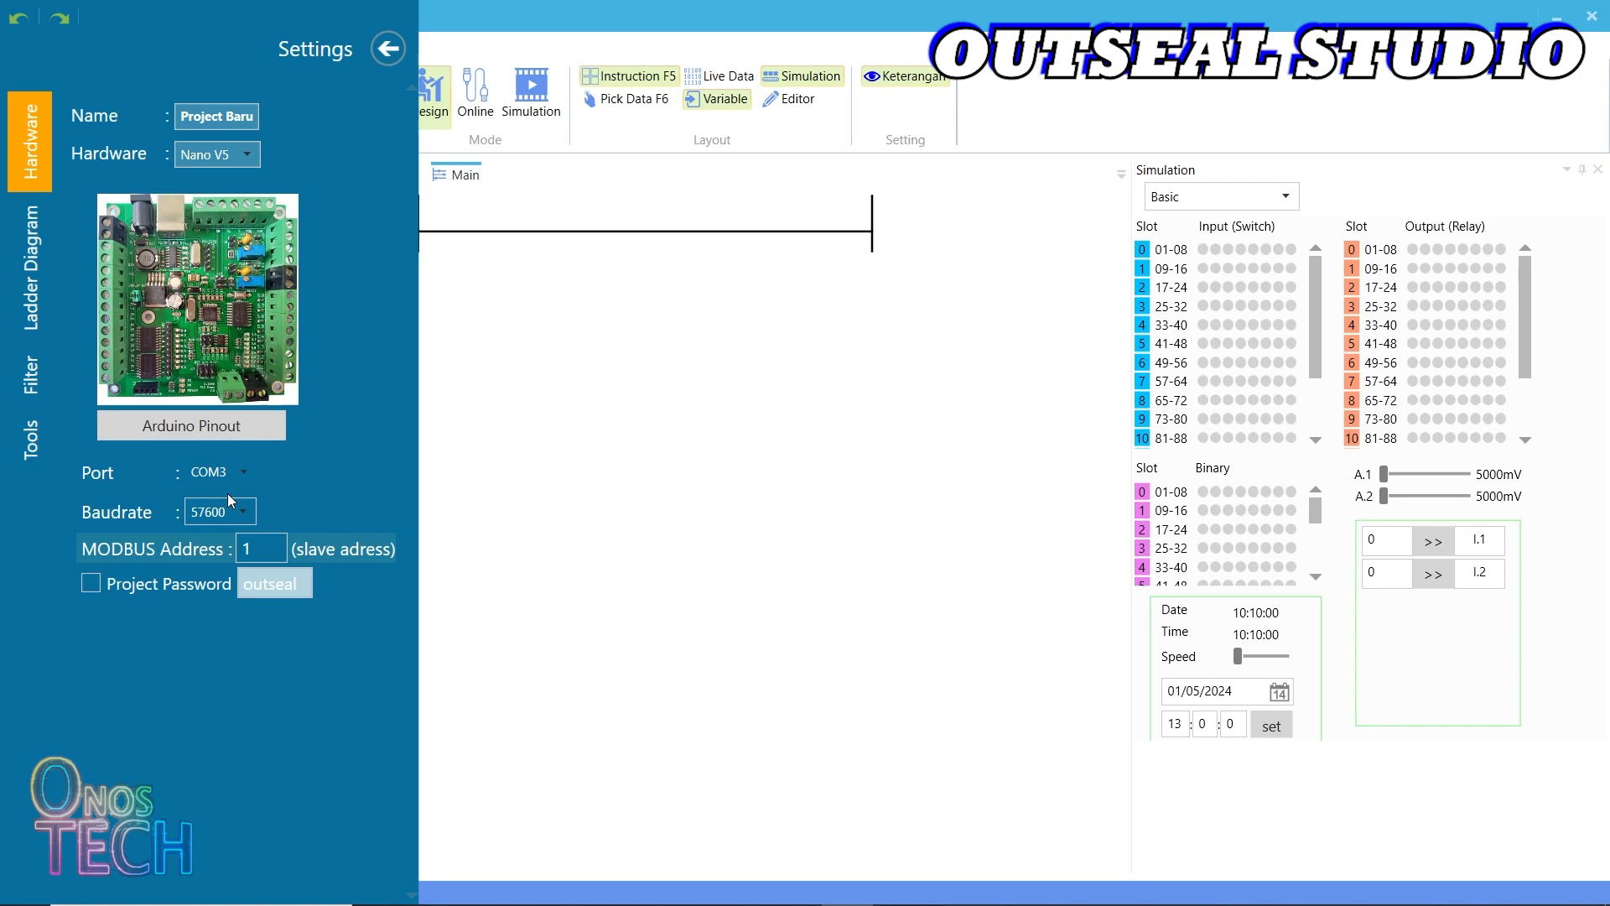
{"action": "left_click", "coordinate": [190, 425]}
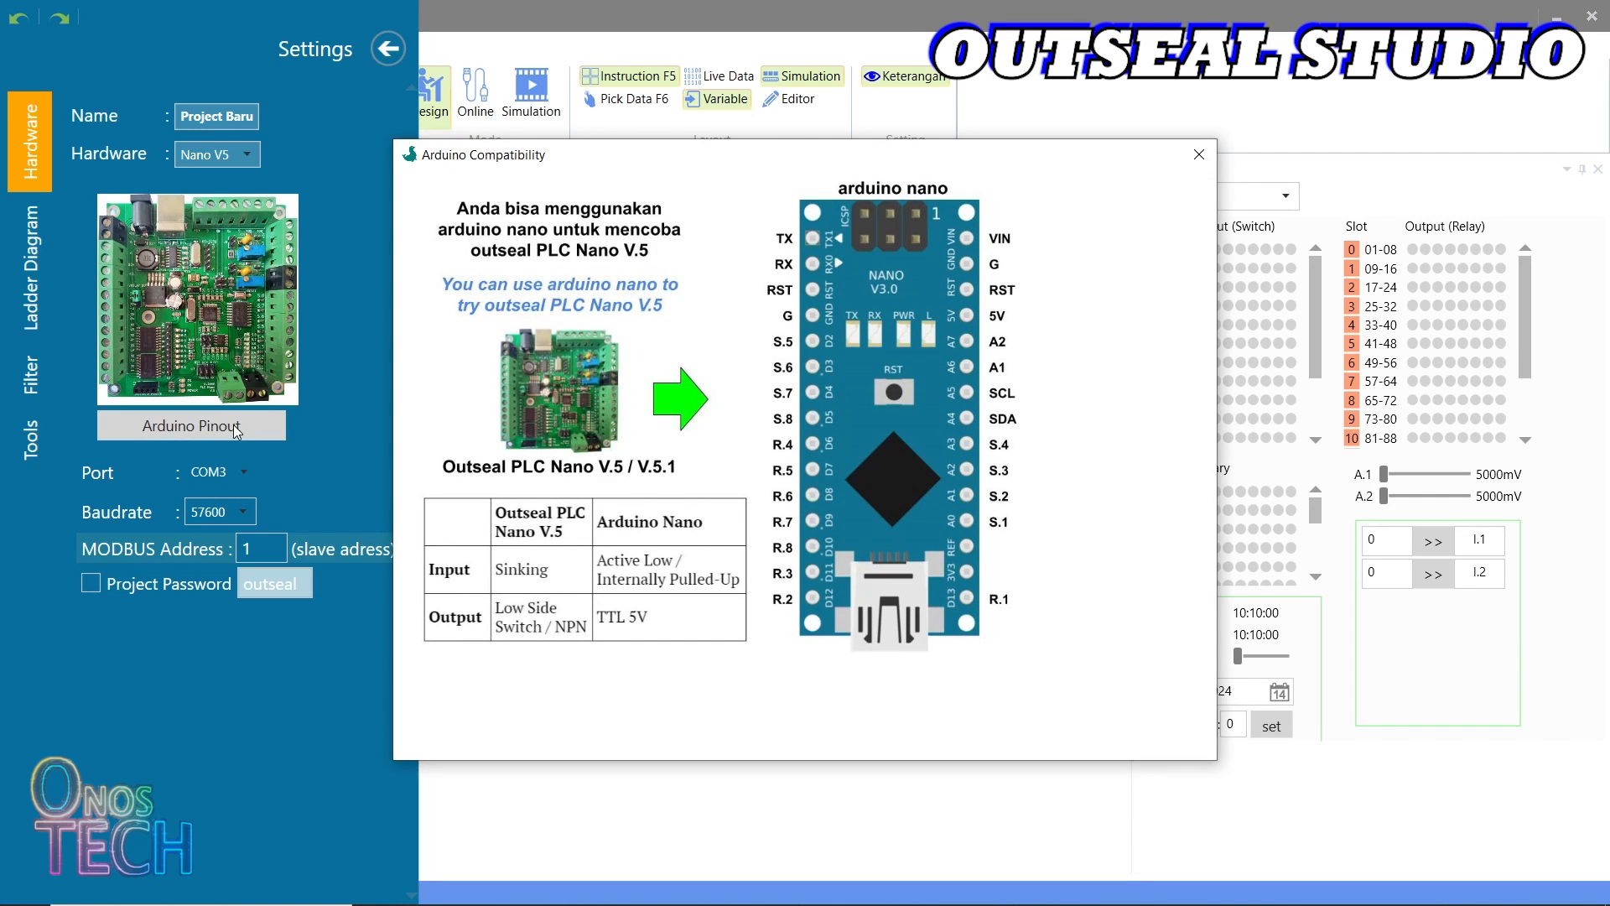
{"action": "mouse_move", "coordinate": [352, 423]}
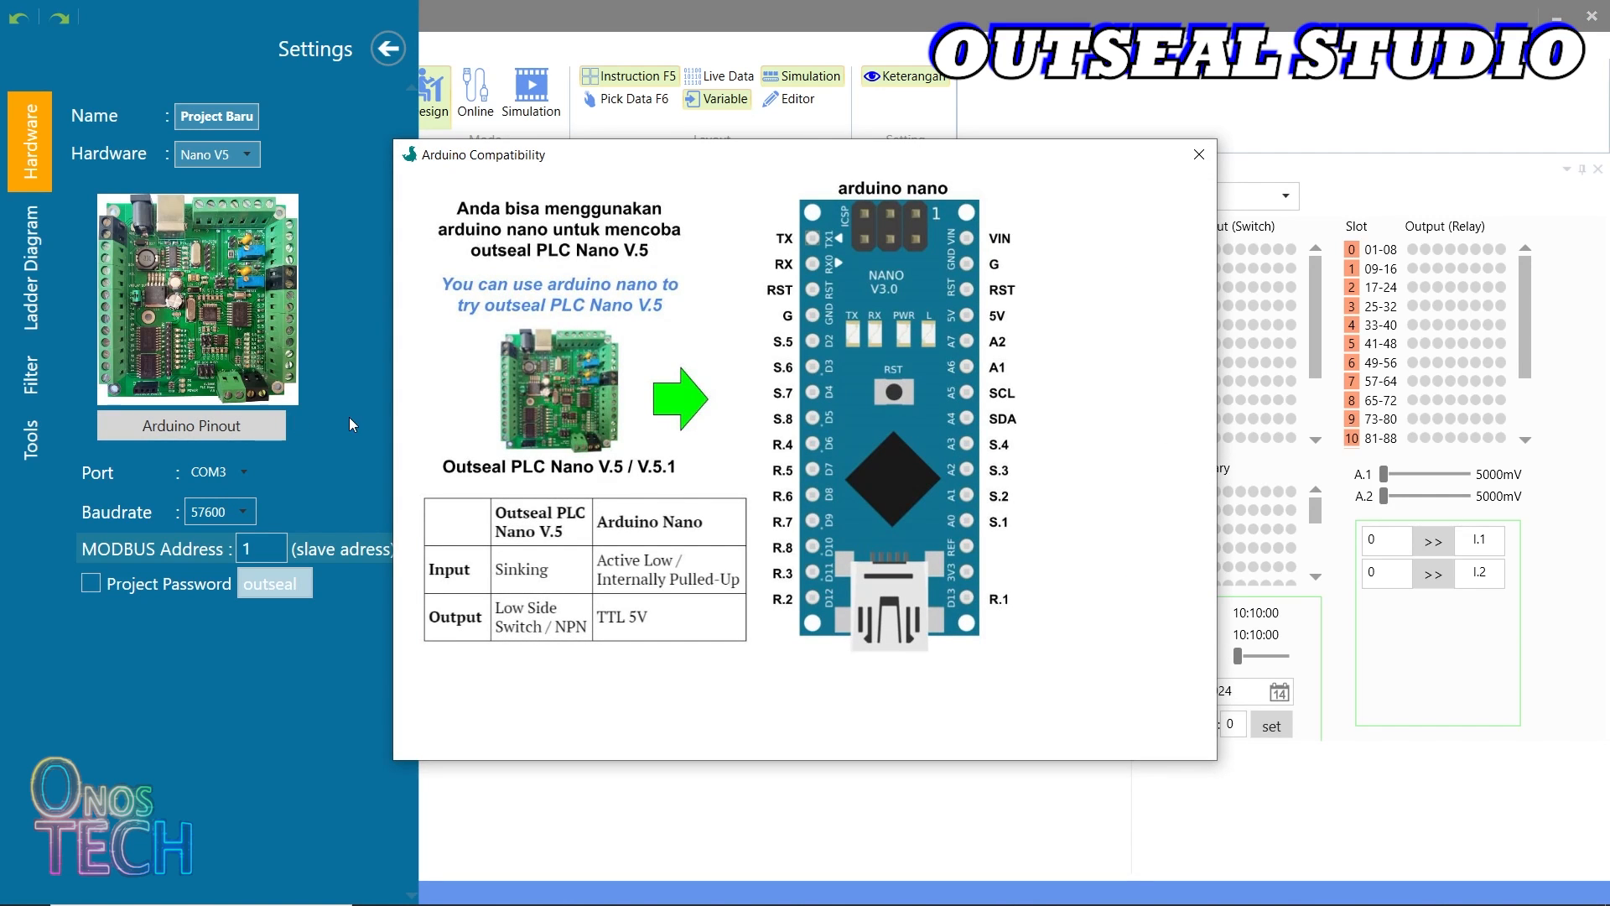
{"action": "mouse_move", "coordinate": [1197, 155]}
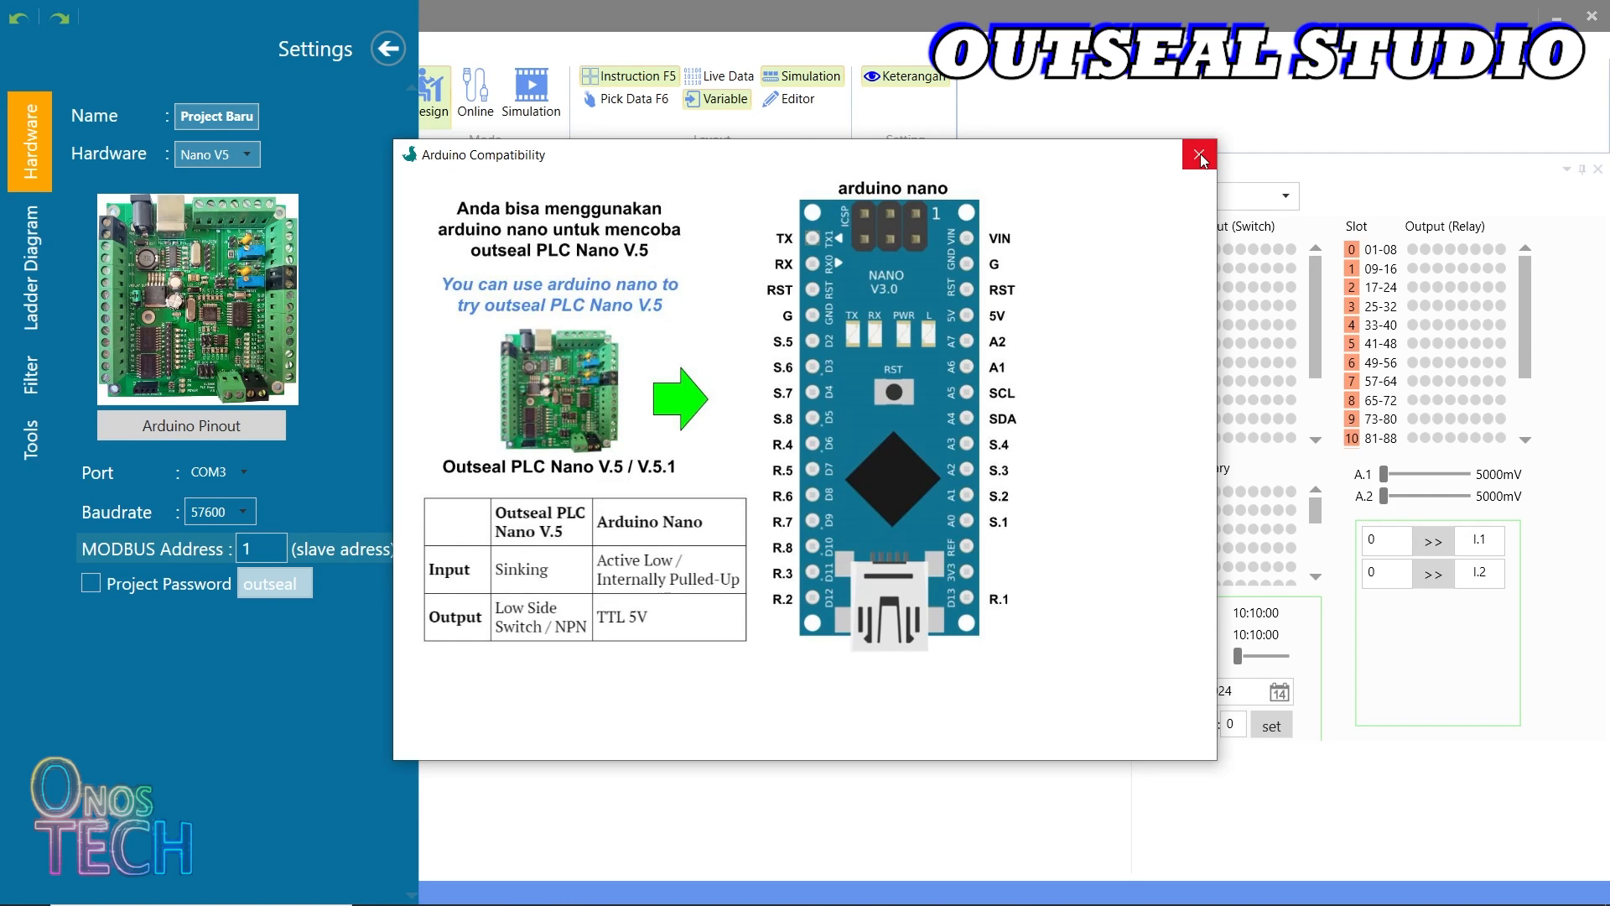
{"action": "left_click", "coordinate": [1198, 155]}
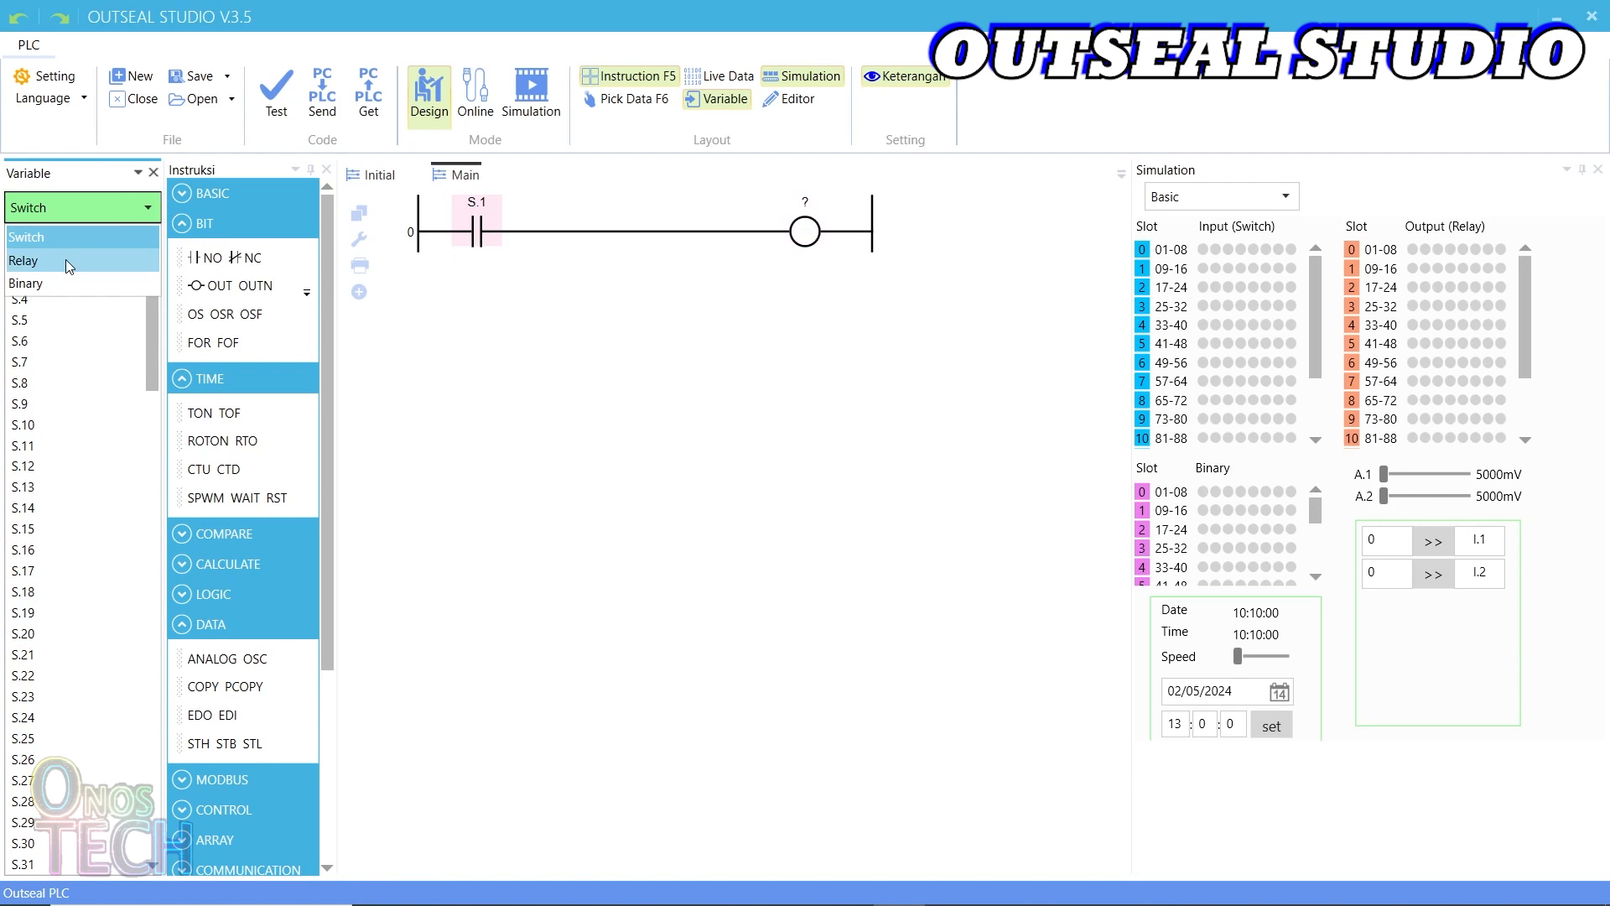
Assign coils R.1–R.5 from the Relay list and add a normally open contact on rung 5
{"action": "left_click", "coordinate": [23, 260]}
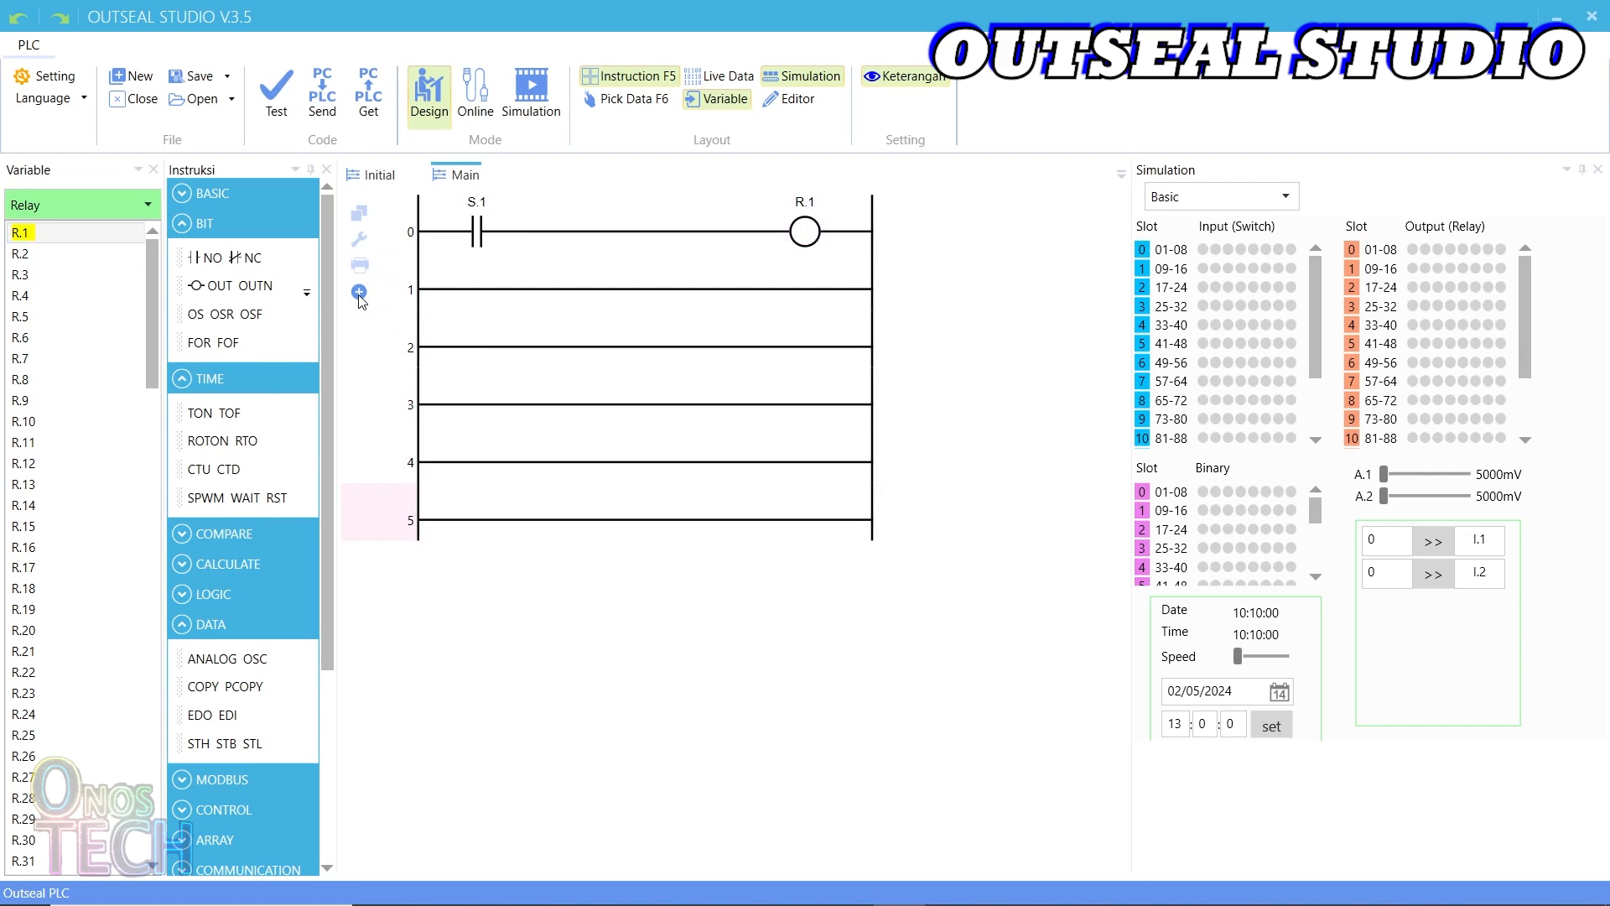
{"action": "left_click", "coordinate": [360, 291]}
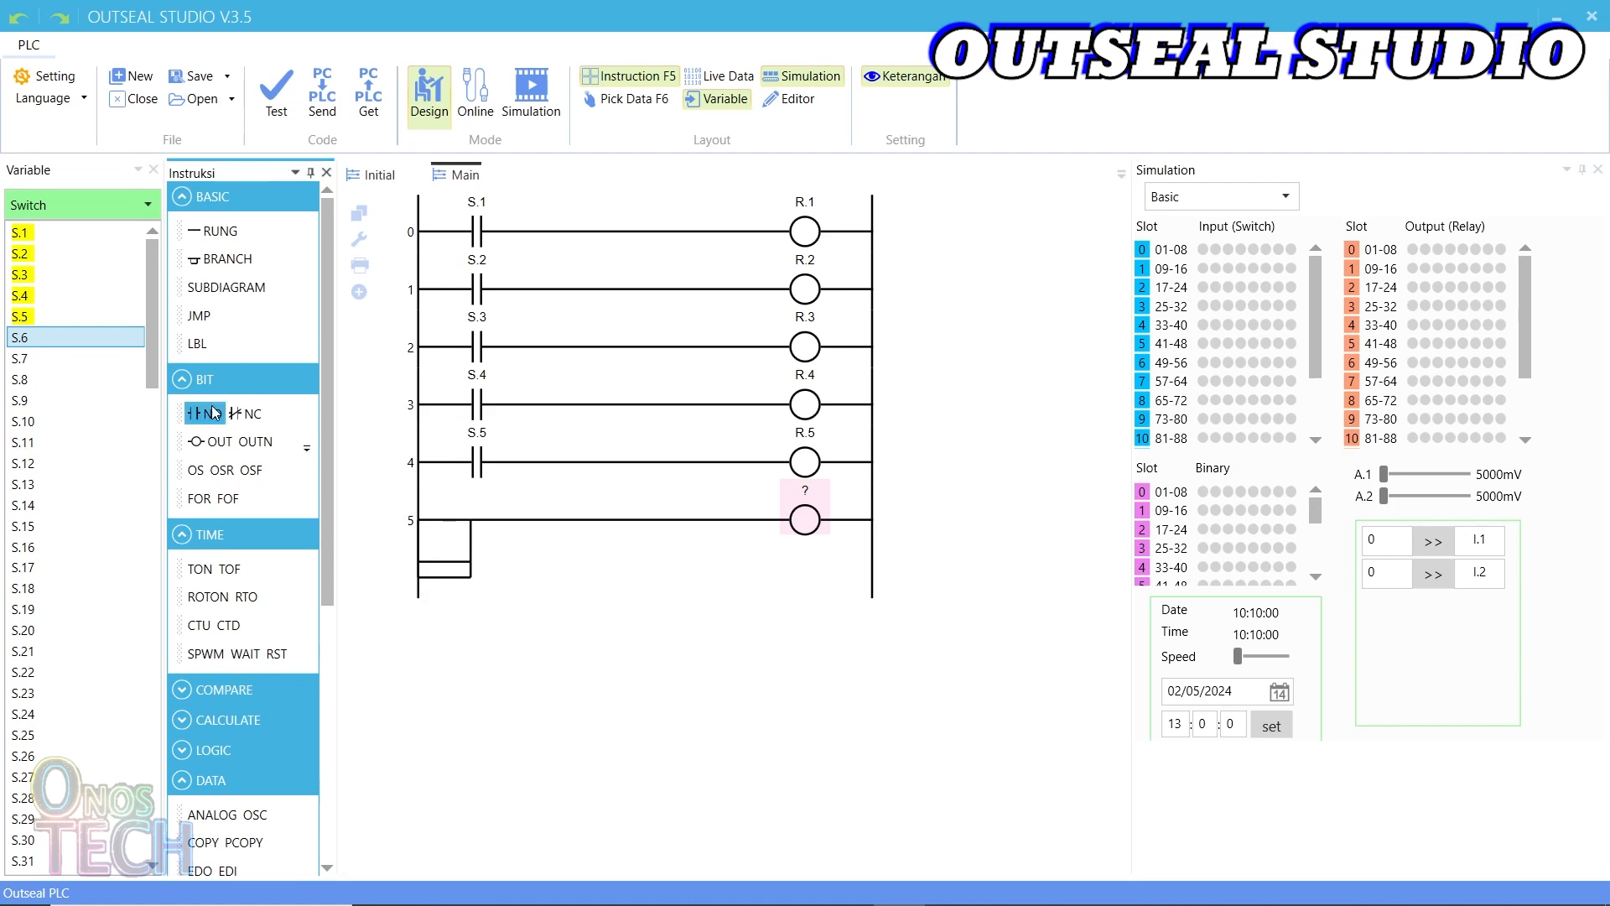
{"action": "left_click", "coordinate": [209, 413]}
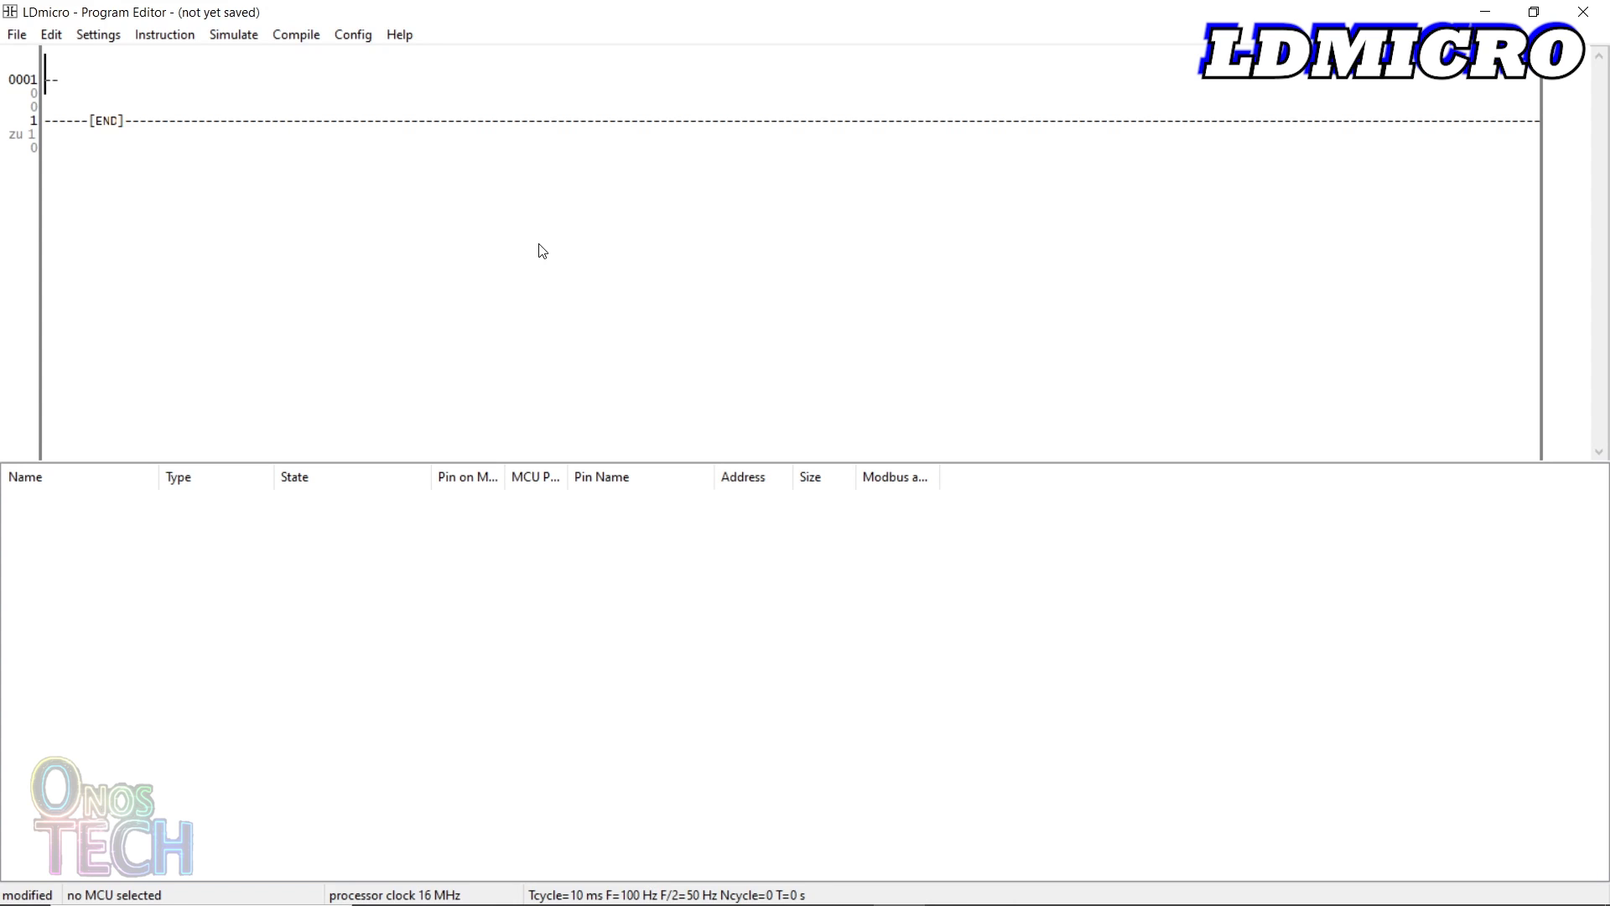
Target the ATmega328 32-pin chip and build rung 1: negated contact X1 driving coil Y1
{"action": "left_click", "coordinate": [97, 33]}
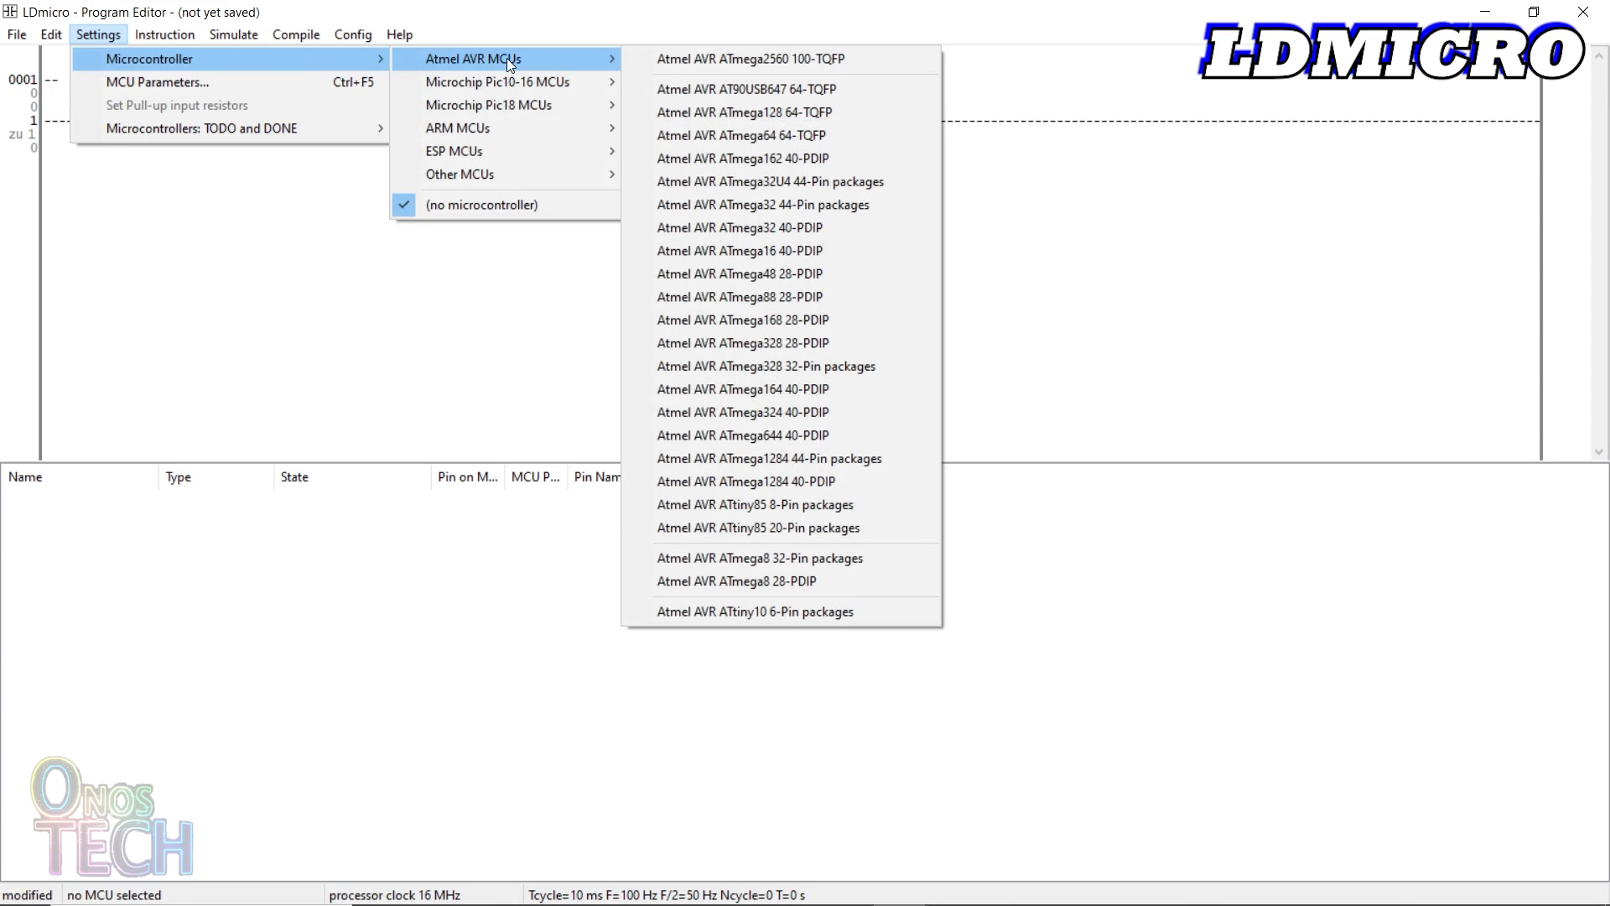
{"action": "mouse_move", "coordinate": [781, 366]}
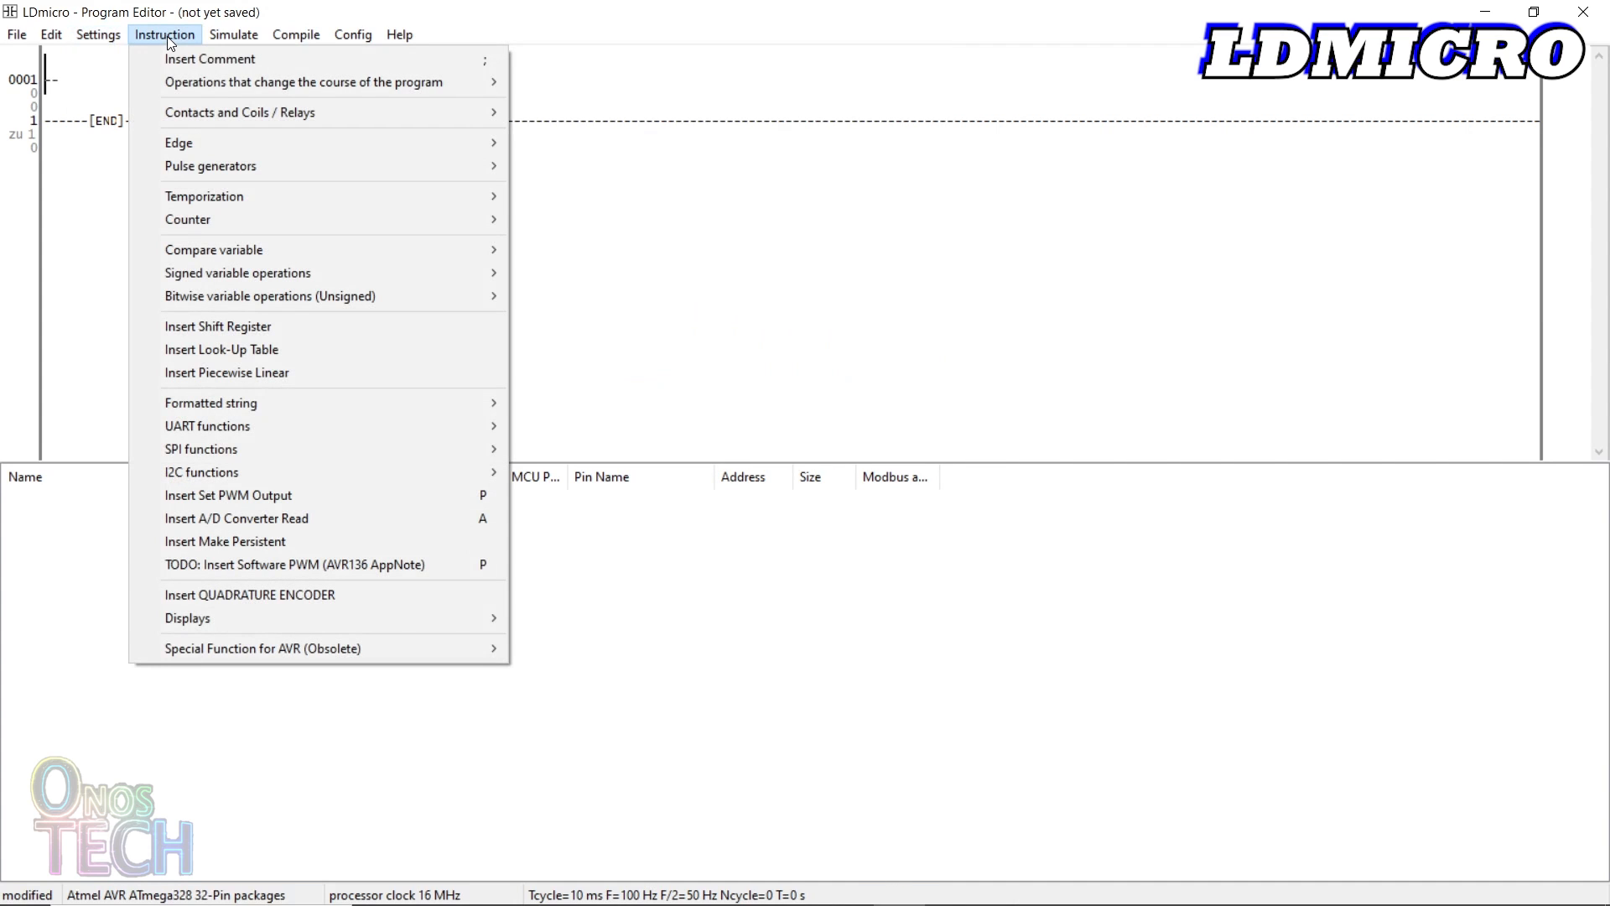
{"action": "left_click", "coordinate": [239, 113]}
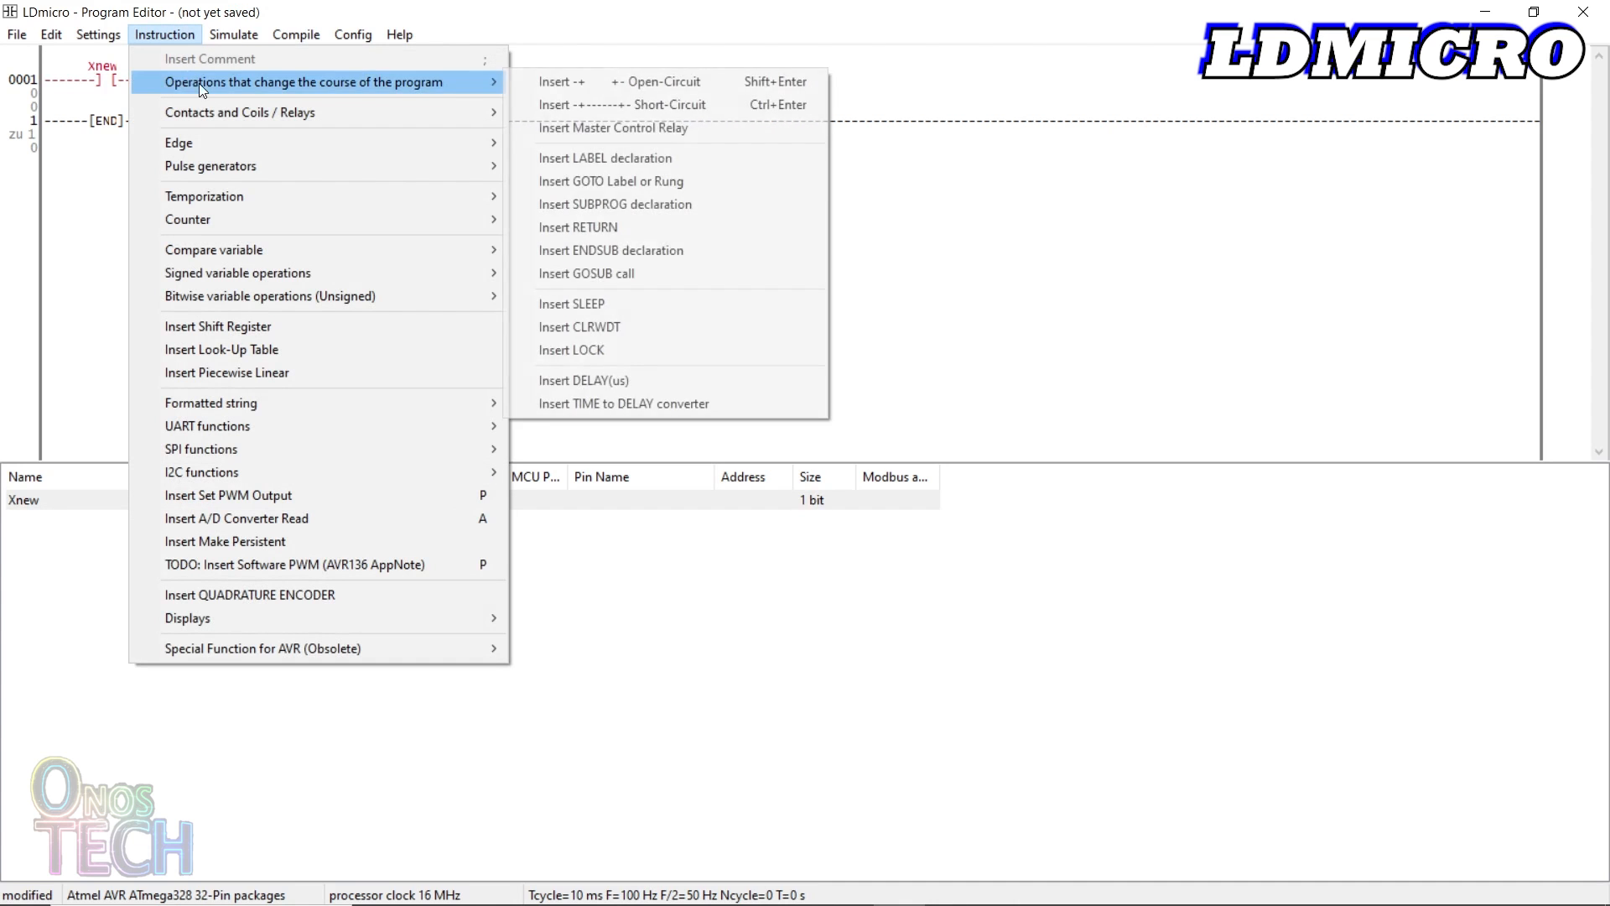
{"action": "mouse_move", "coordinate": [239, 112]}
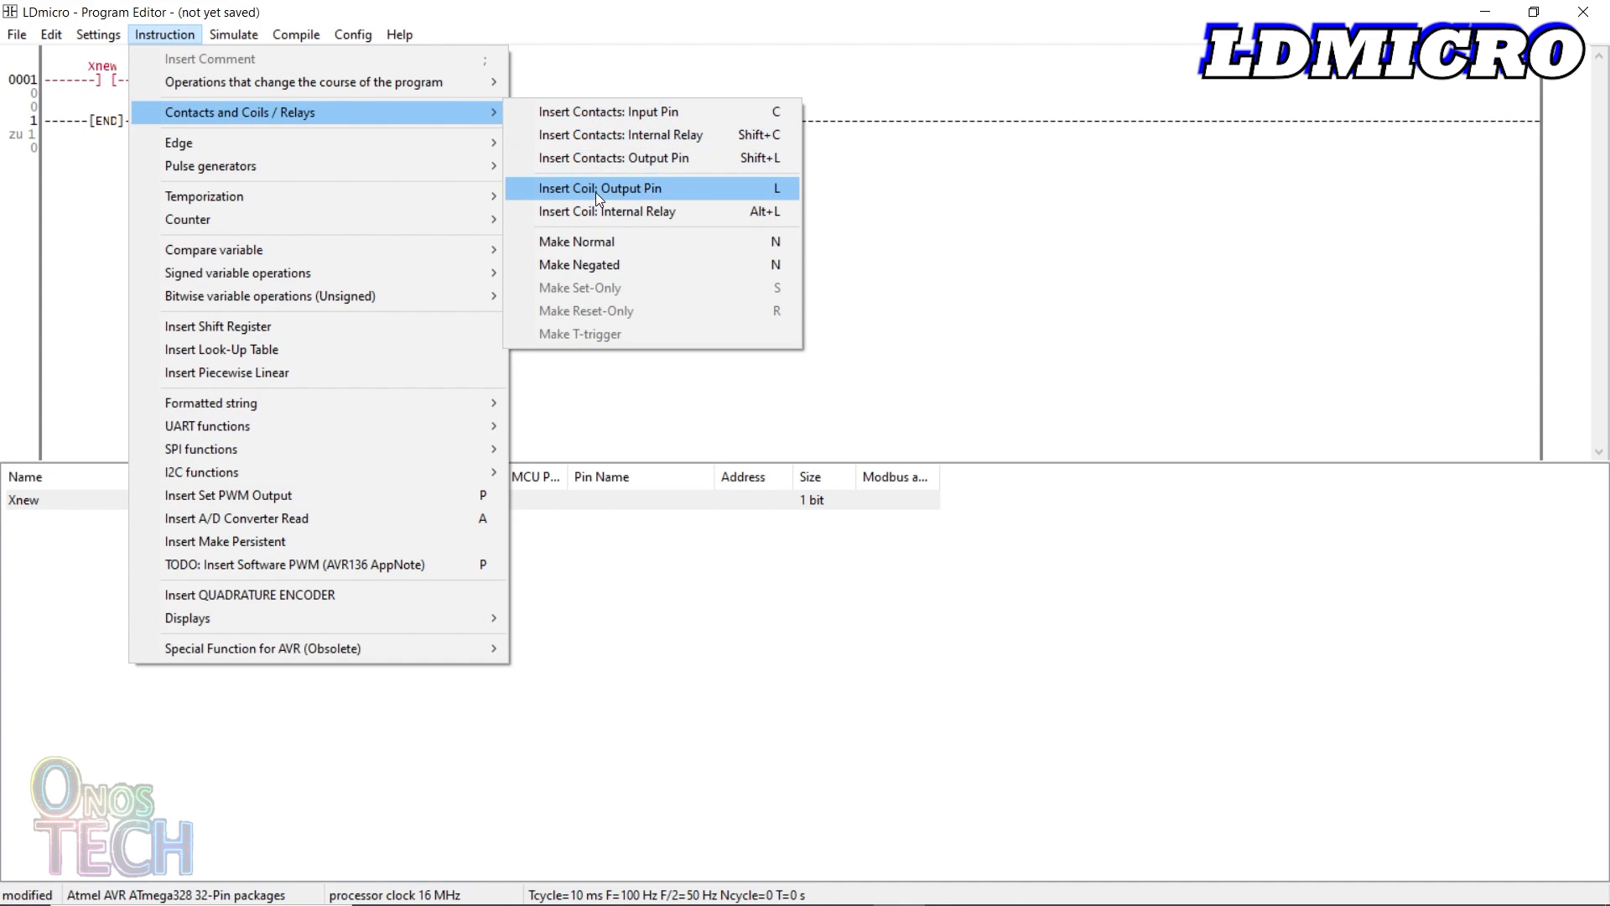
{"action": "left_click", "coordinate": [601, 188]}
{"action": "type", "text": "1"}
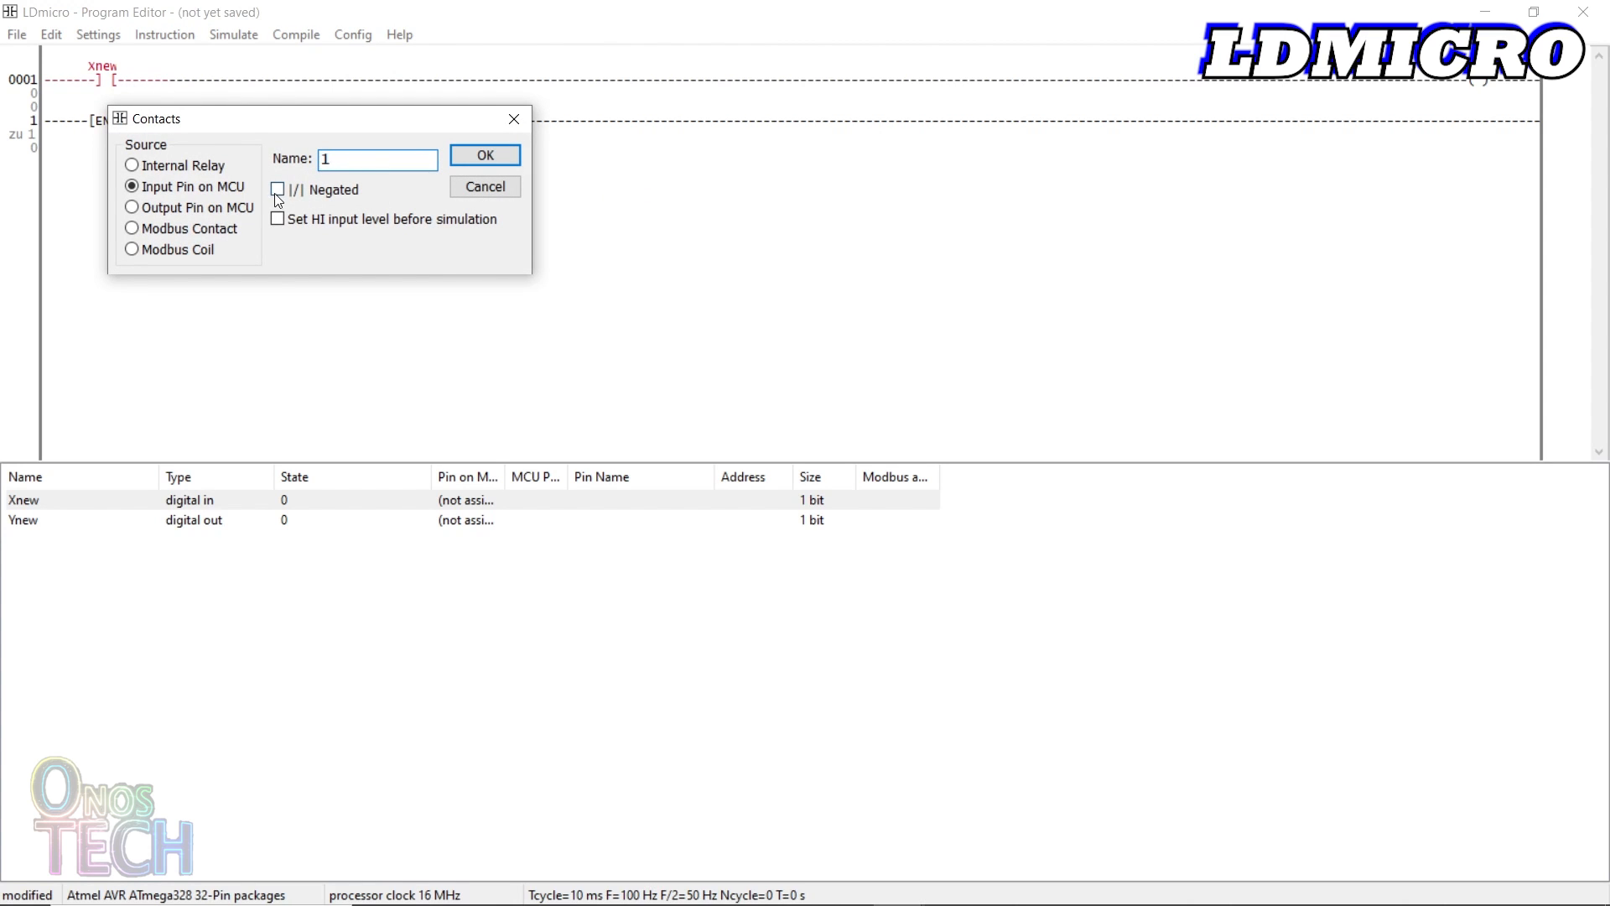
{"action": "left_click", "coordinate": [484, 154]}
{"action": "type", "text": "1"}
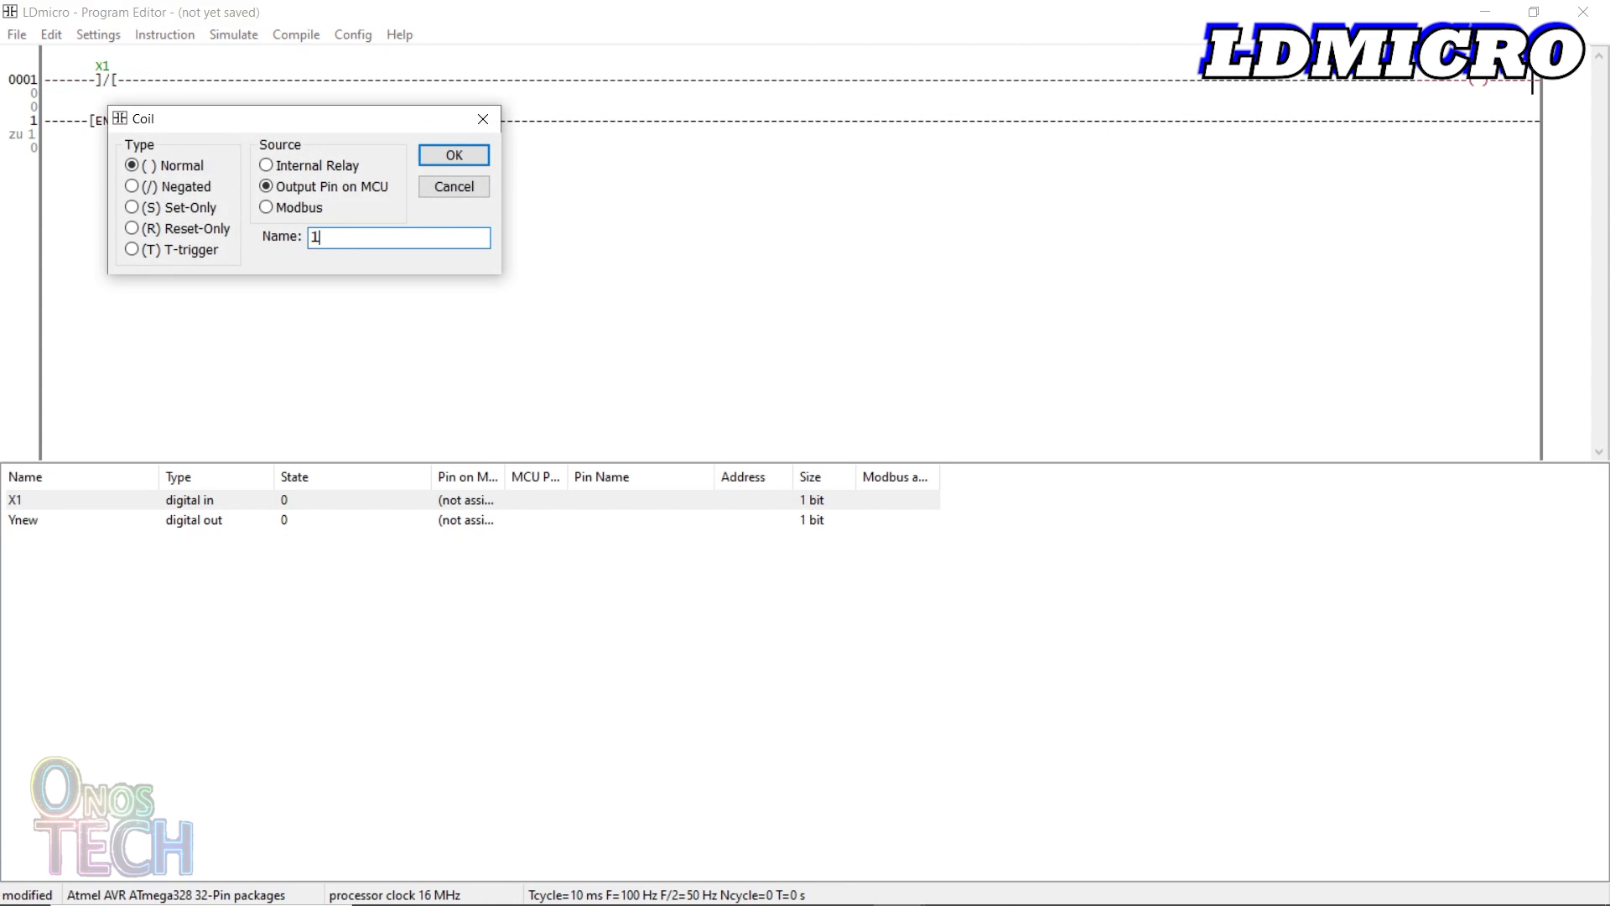
{"action": "left_click", "coordinate": [452, 154]}
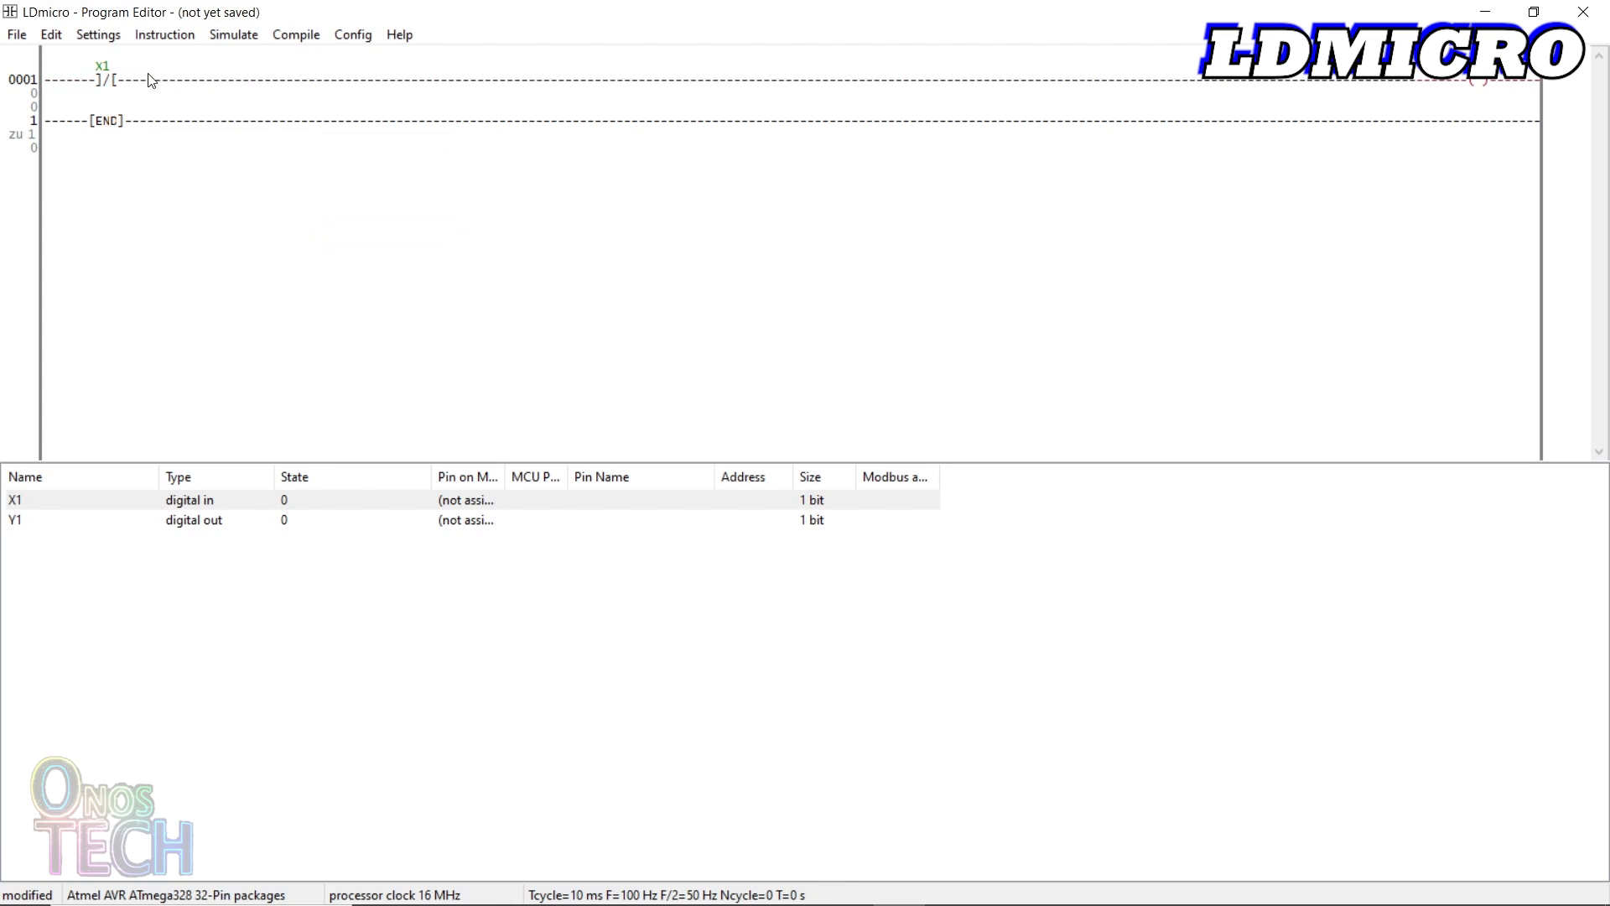
Duplicate the rung and rename each copy individually, giving contacts X2, X4 and coils Y3, Y5
{"action": "left_click", "coordinate": [49, 33]}
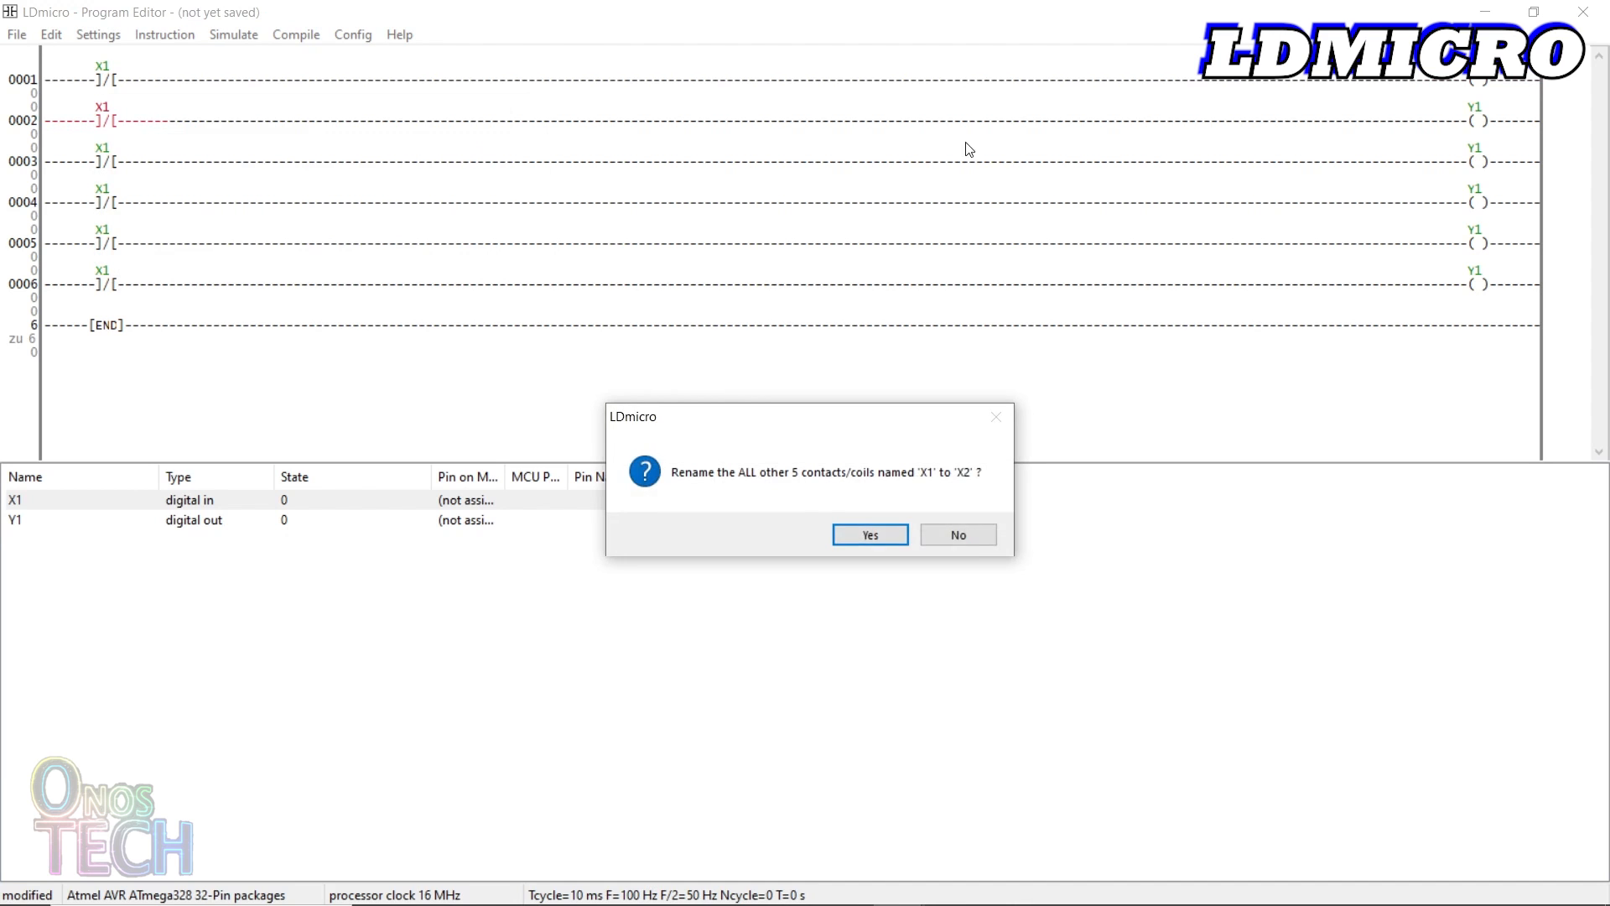
{"action": "left_click", "coordinate": [956, 534]}
{"action": "type", "text": "3"}
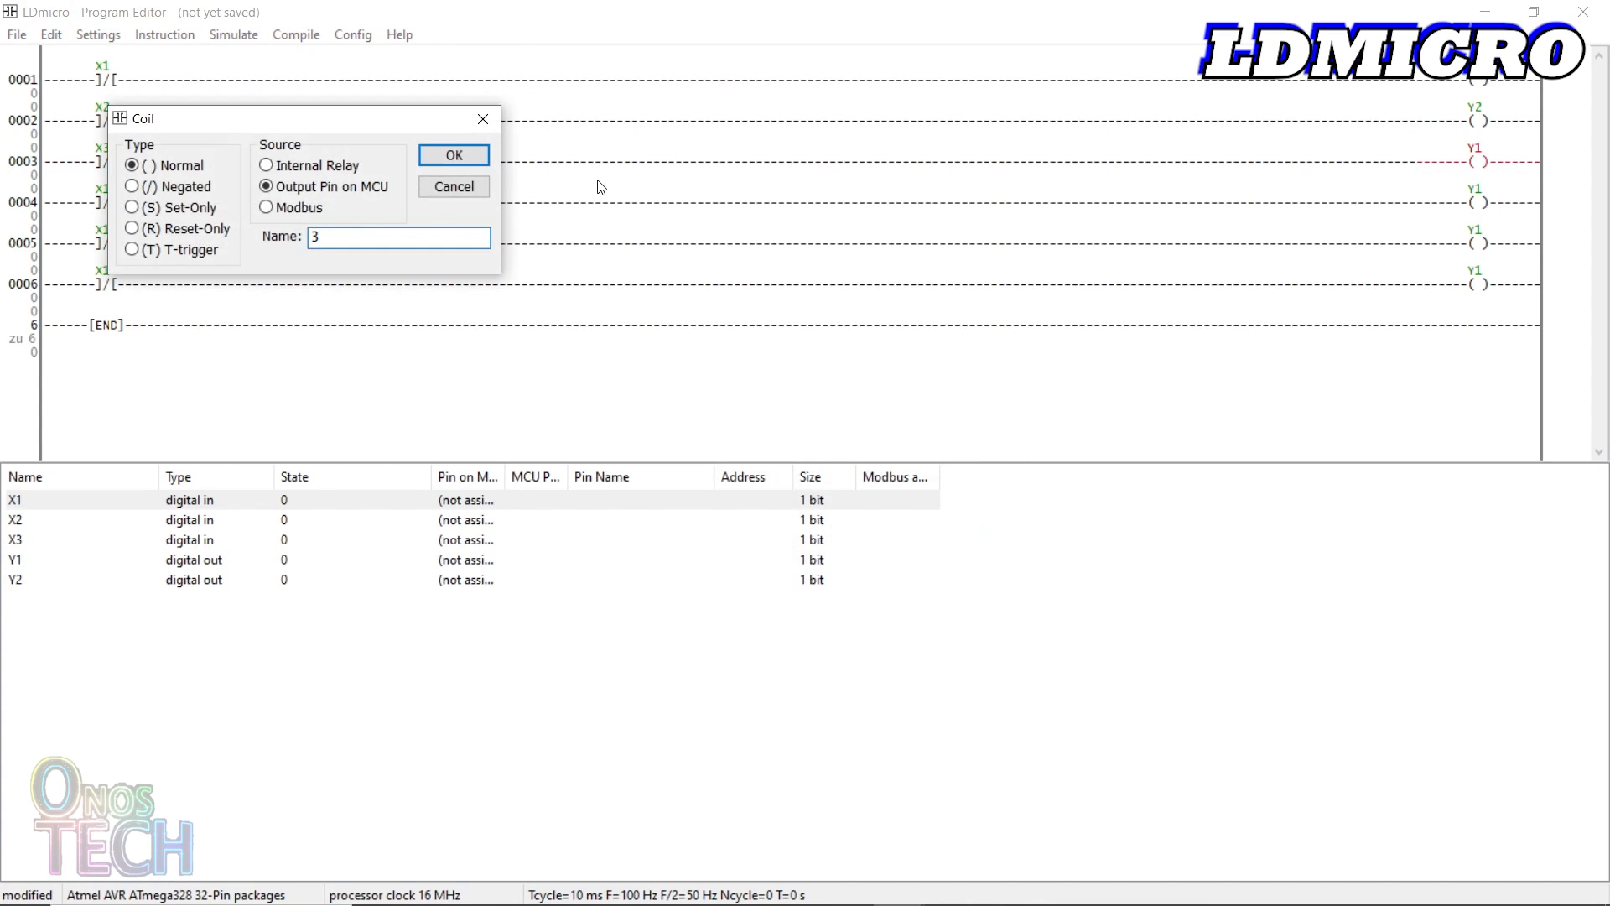
{"action": "left_click", "coordinate": [453, 154]}
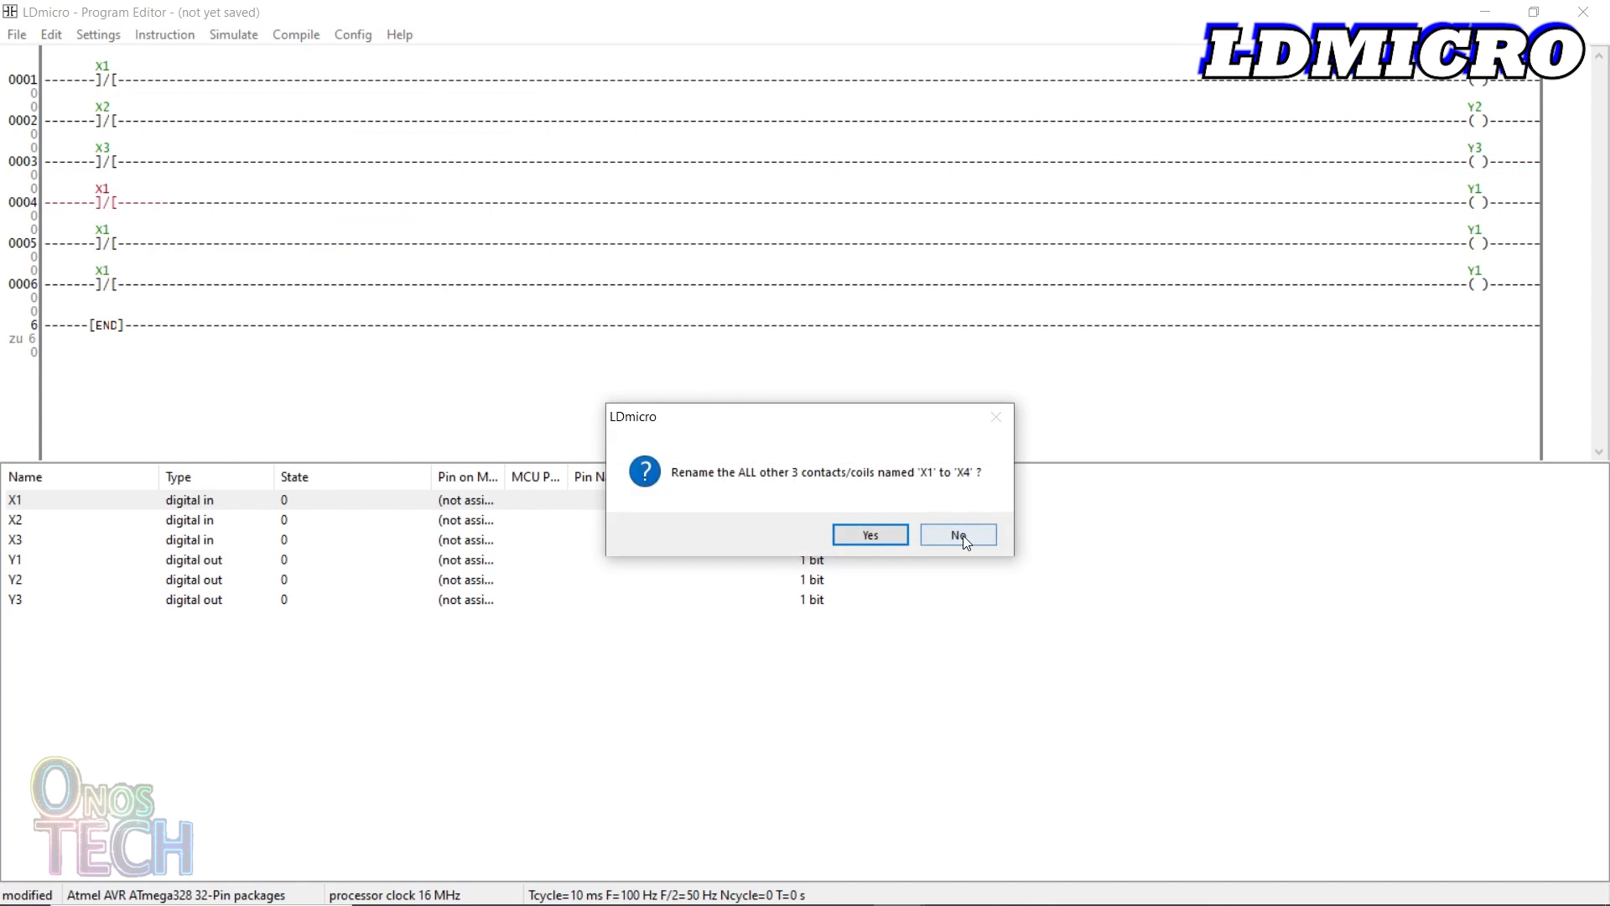
{"action": "left_click", "coordinate": [955, 534]}
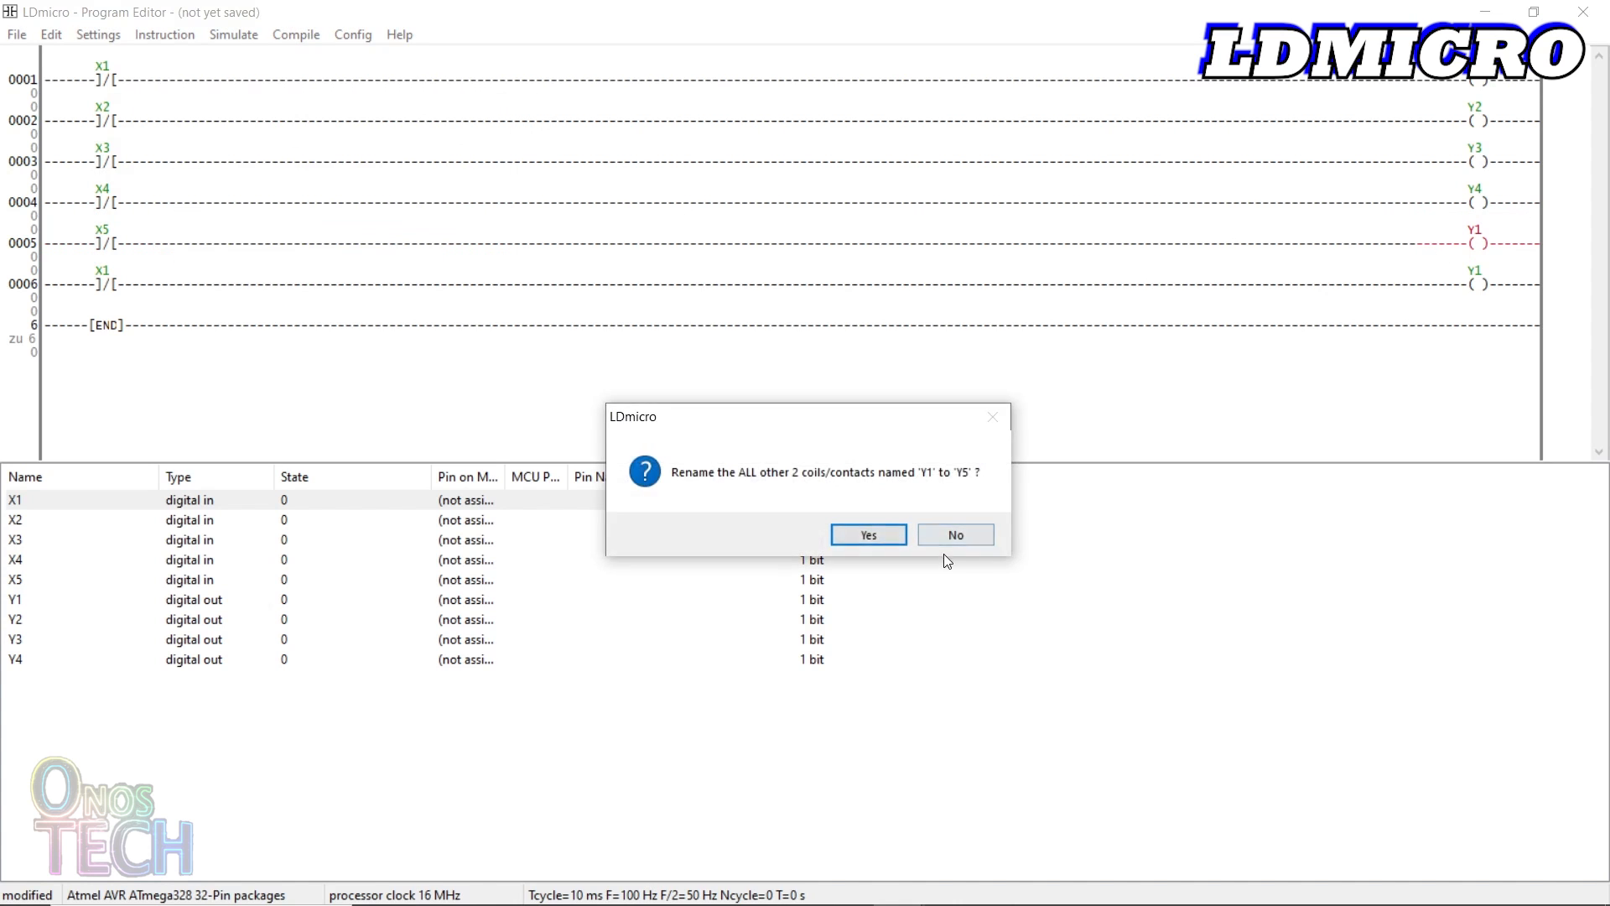
{"action": "left_click", "coordinate": [866, 534]}
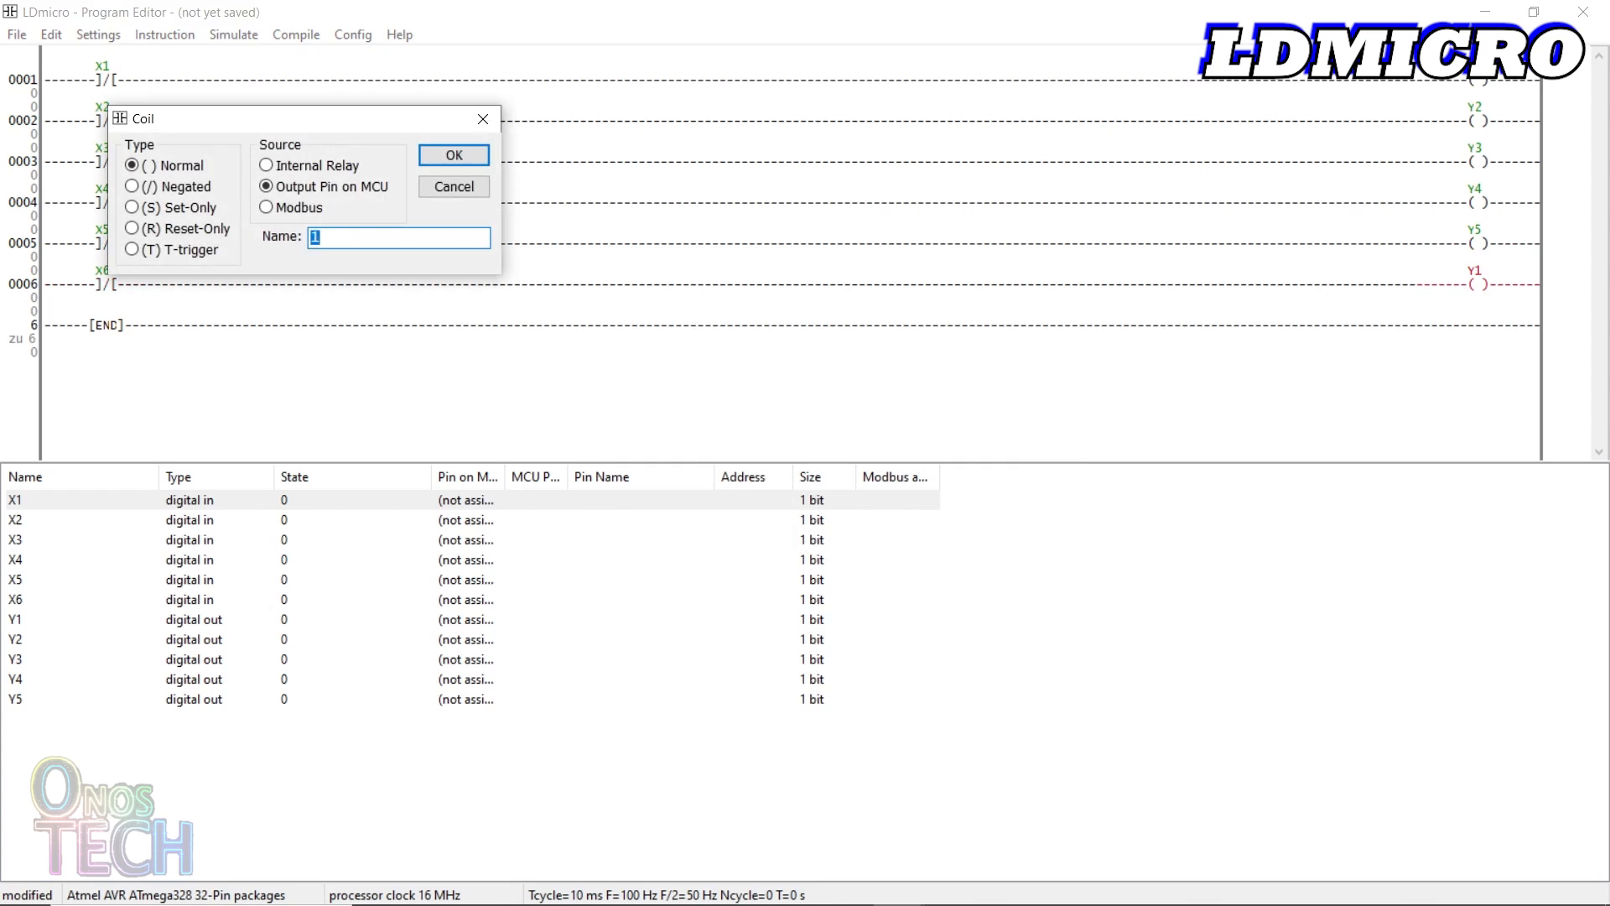
Name rung 6's coil Y6 and its parallel contact, then compile to Nano_PLC test.hex
{"action": "left_click", "coordinate": [453, 155]}
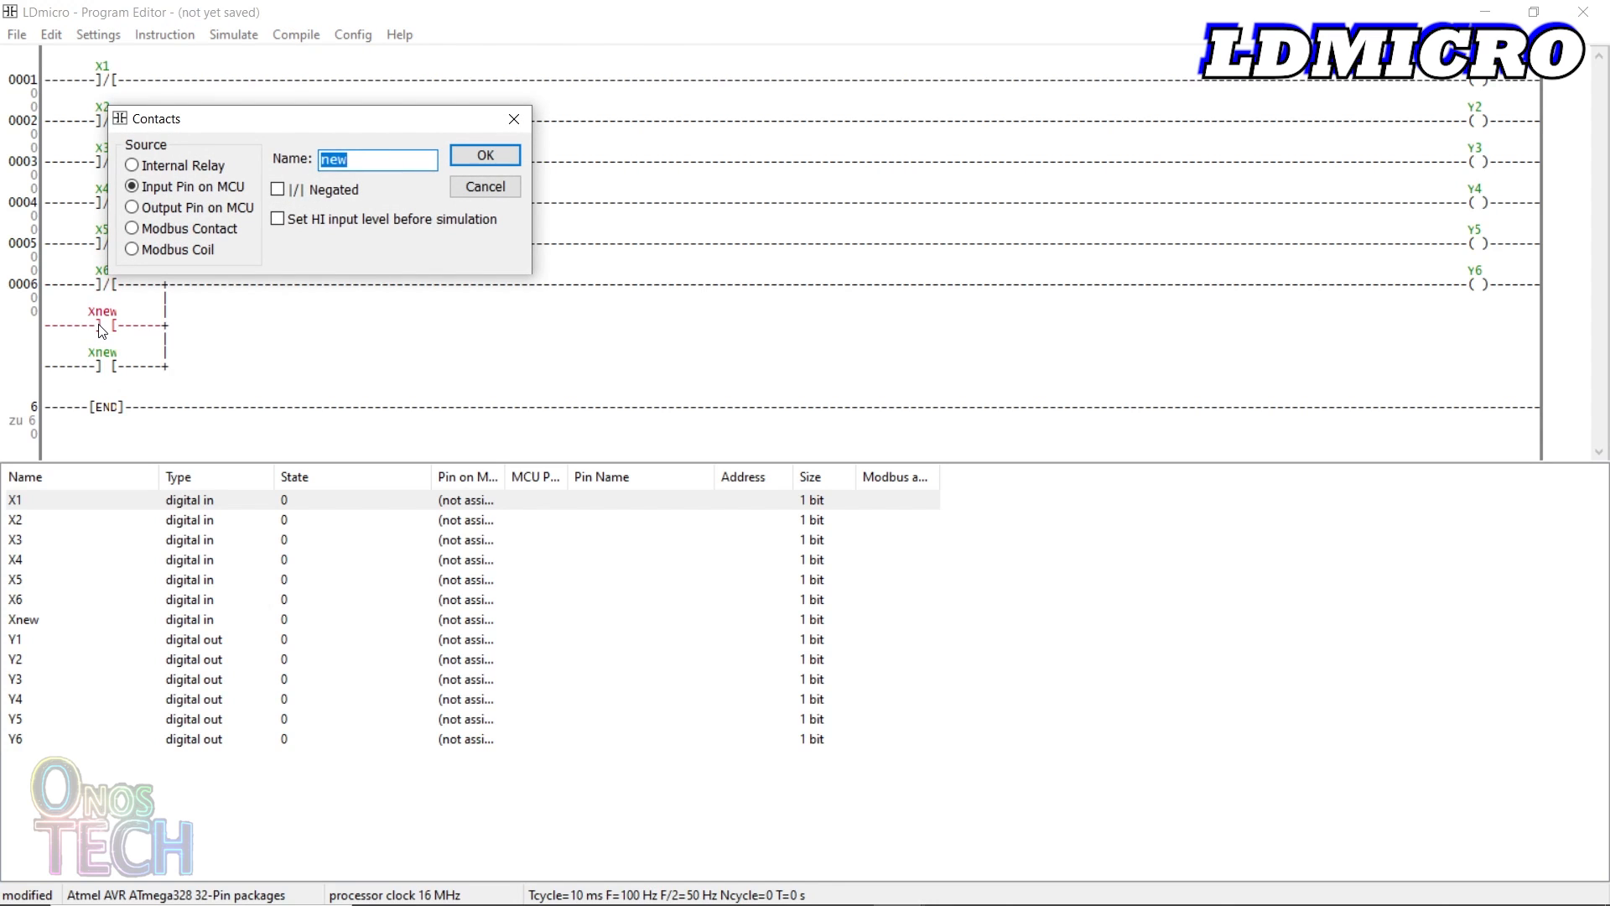
{"action": "left_click", "coordinate": [484, 155]}
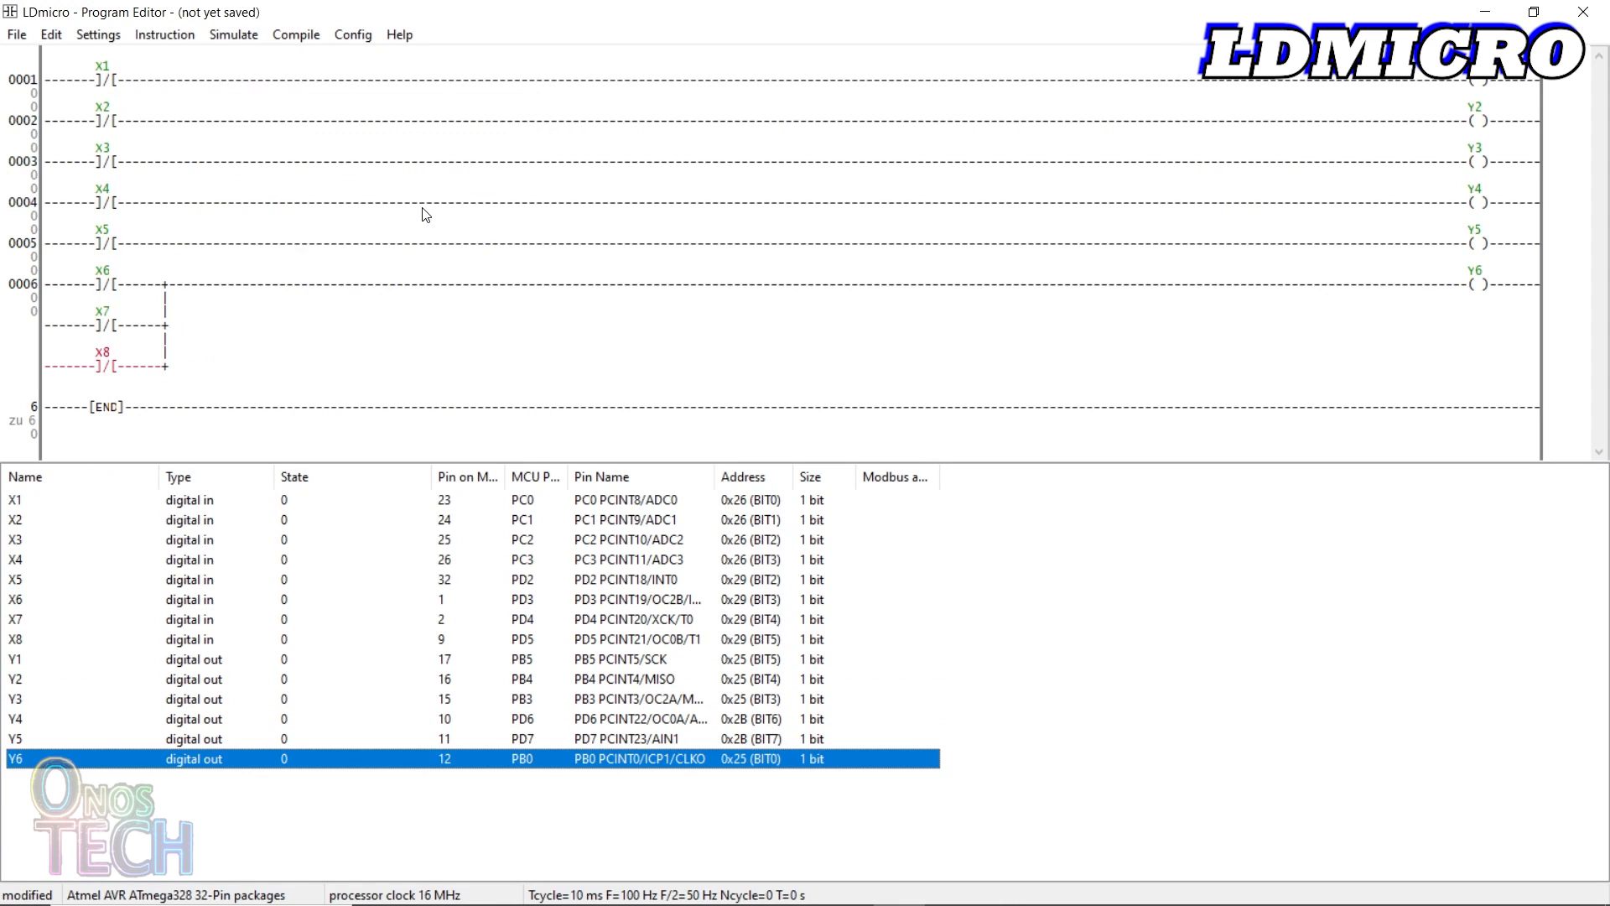
{"action": "left_click", "coordinate": [294, 34]}
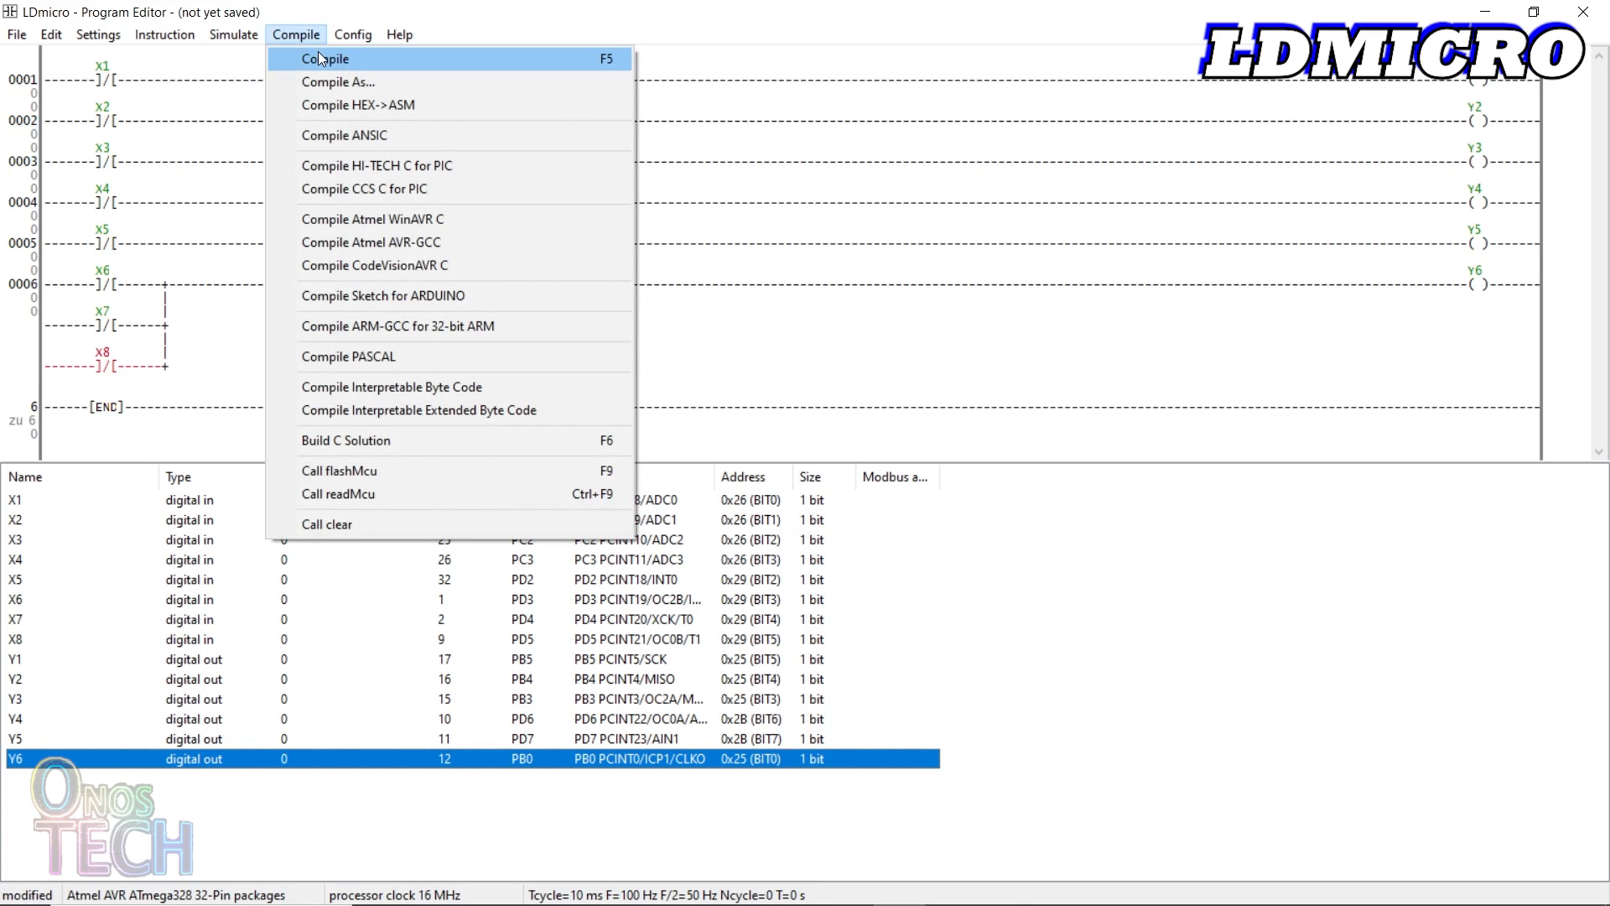
{"action": "left_click", "coordinate": [325, 59]}
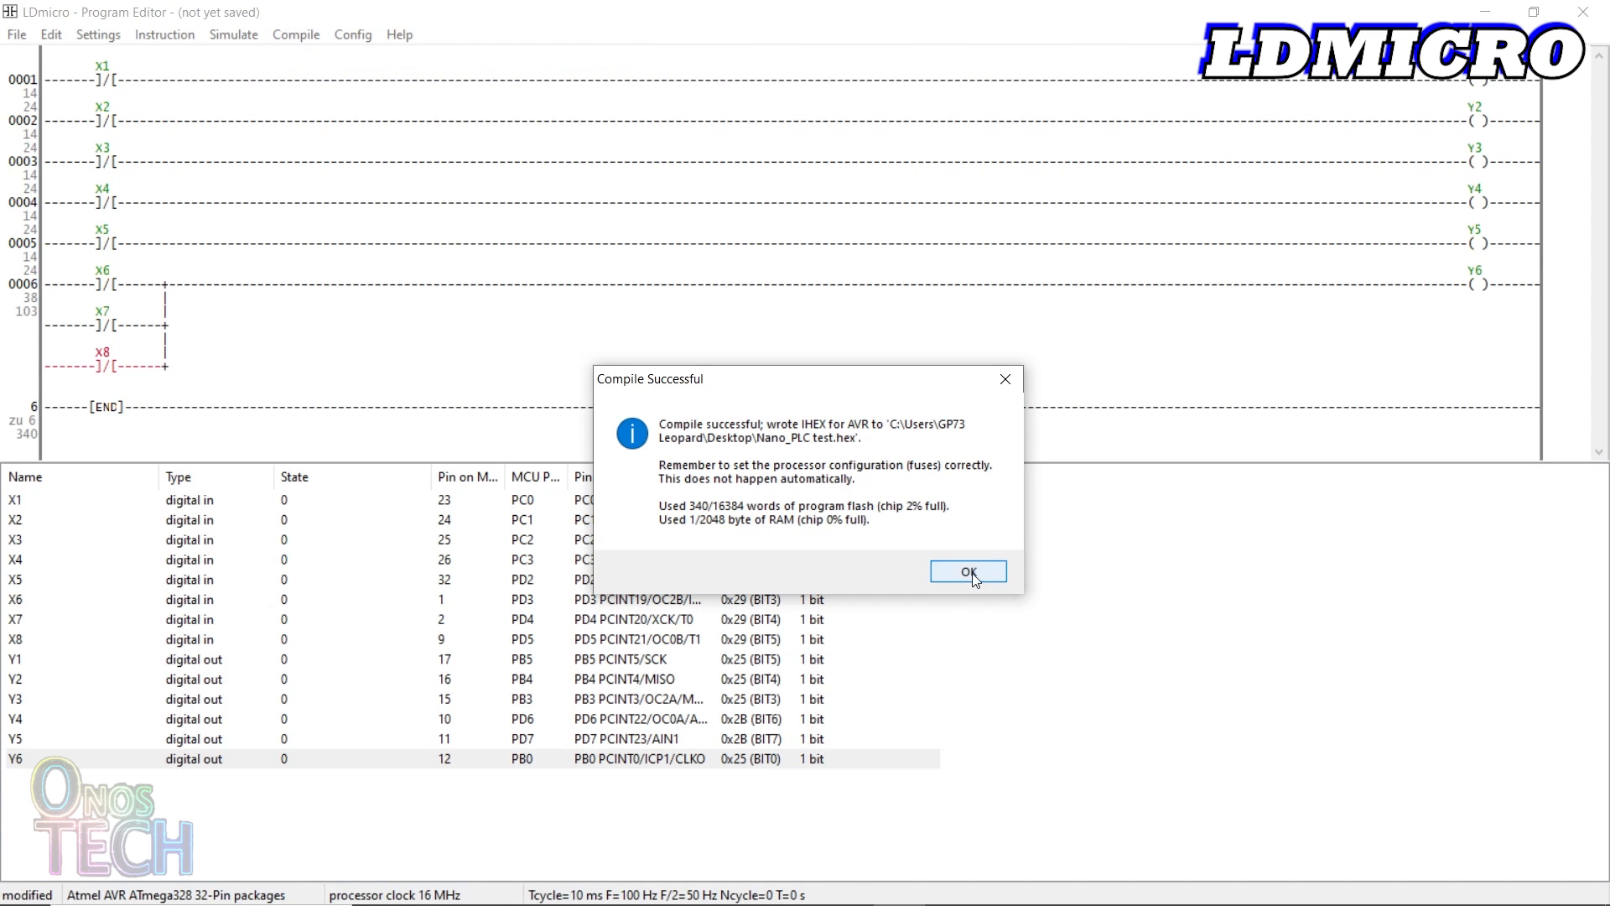
Dismiss the compile report and flash Nano_PLC test.hex to the ATmega328P over COM6
{"action": "left_click", "coordinate": [967, 571]}
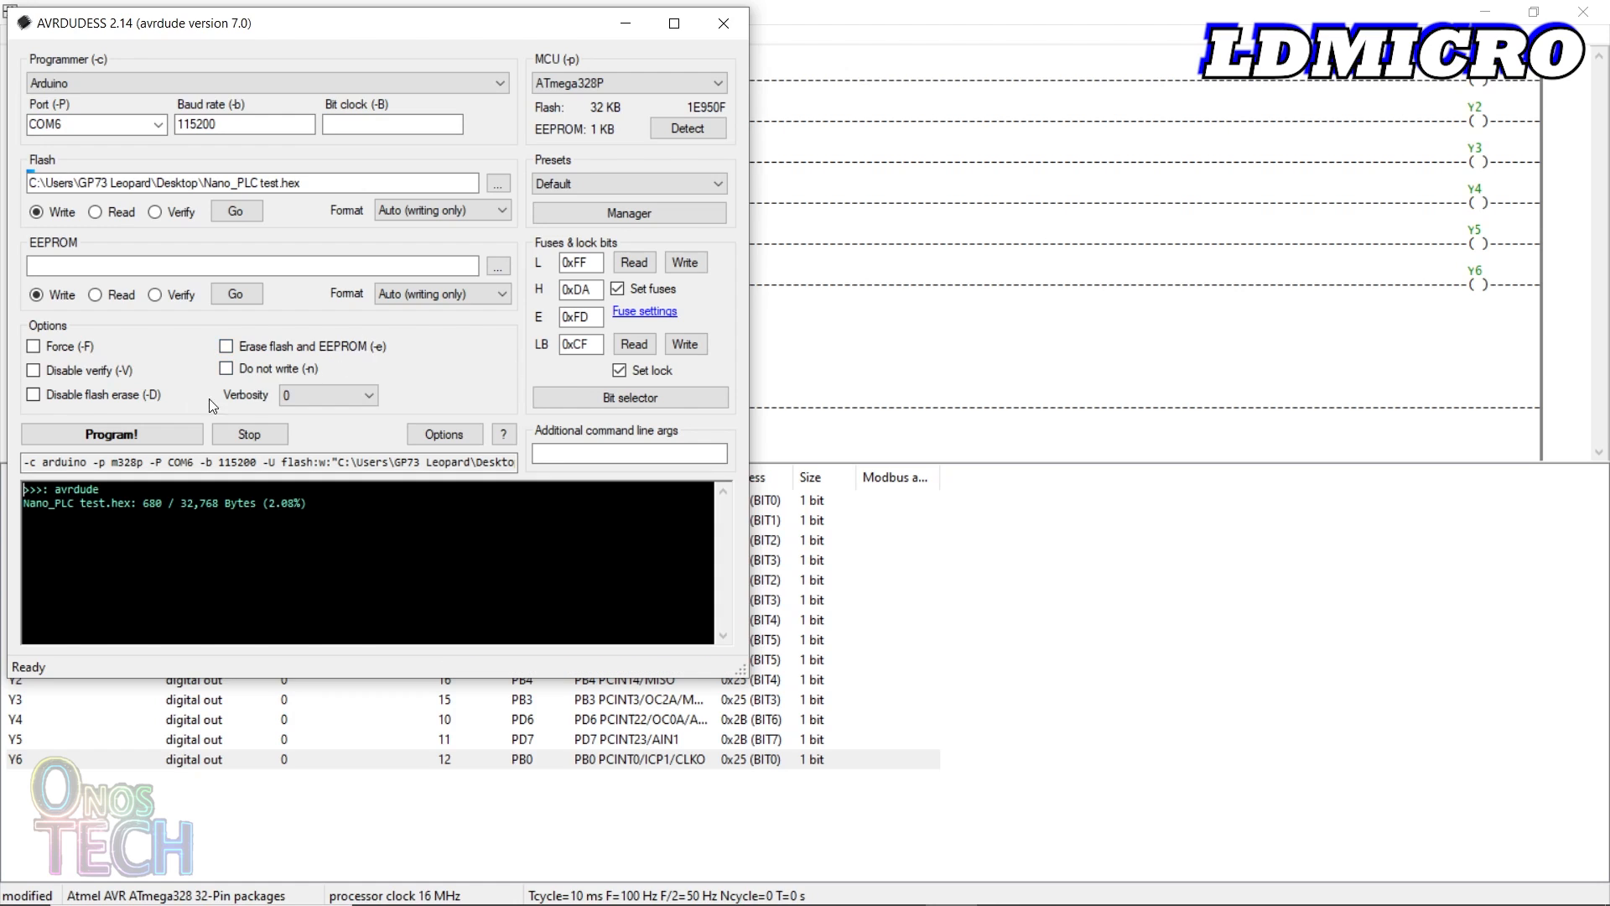
{"action": "left_click", "coordinate": [110, 434]}
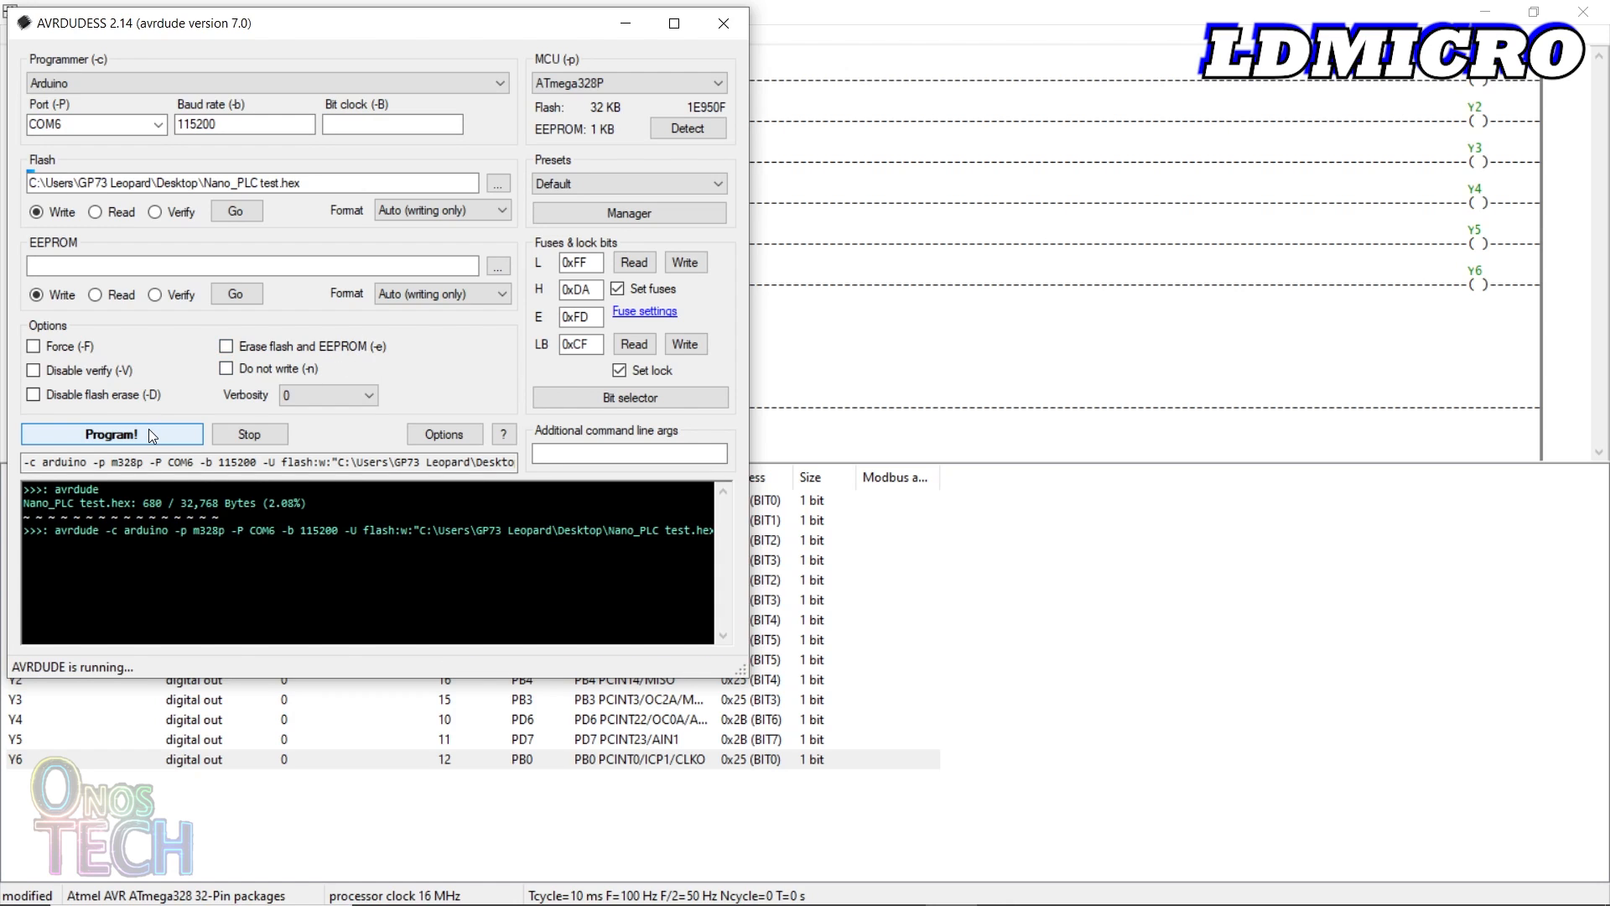
{"action": "left_click", "coordinate": [111, 434]}
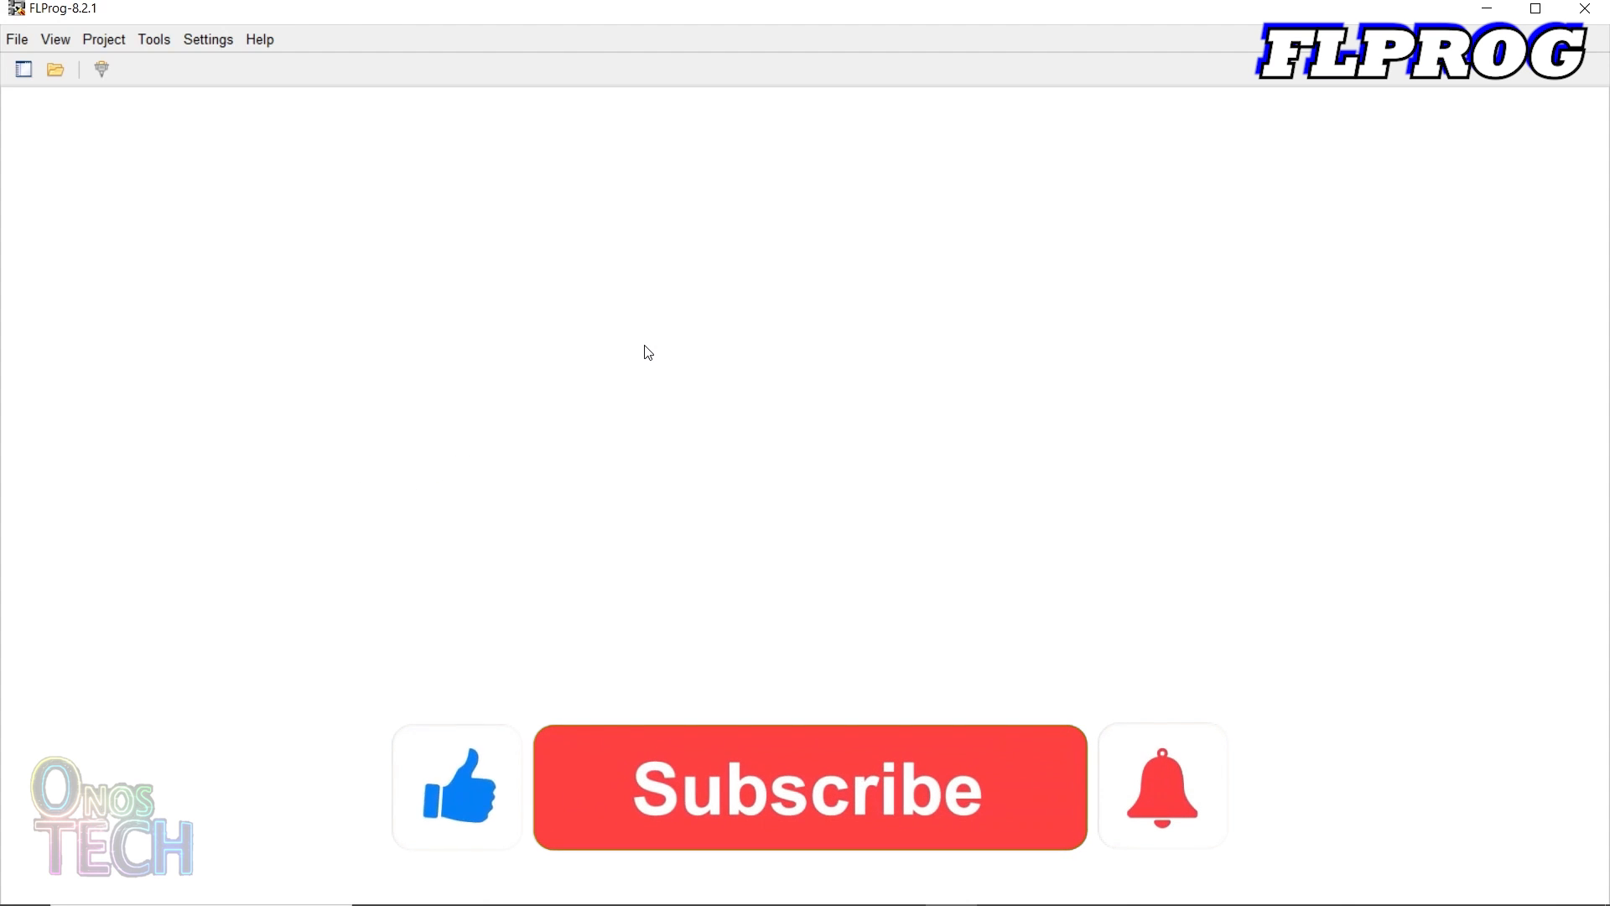
Create a new LAD project with Arduino Nano as the controller
{"action": "left_click", "coordinate": [809, 787]}
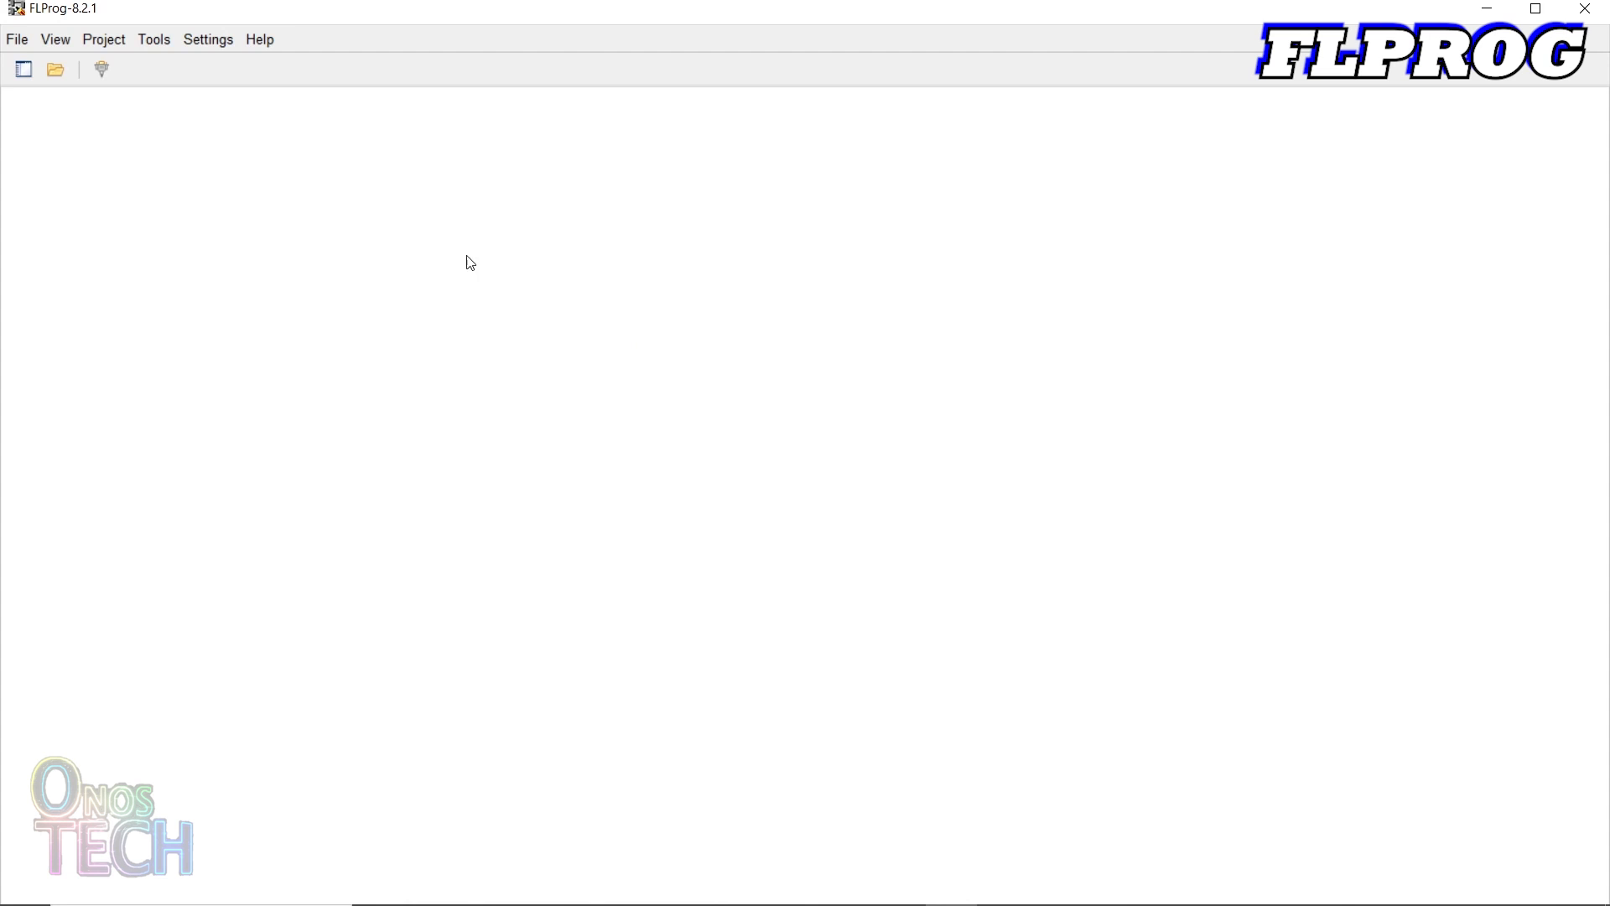
{"action": "left_click", "coordinate": [22, 69]}
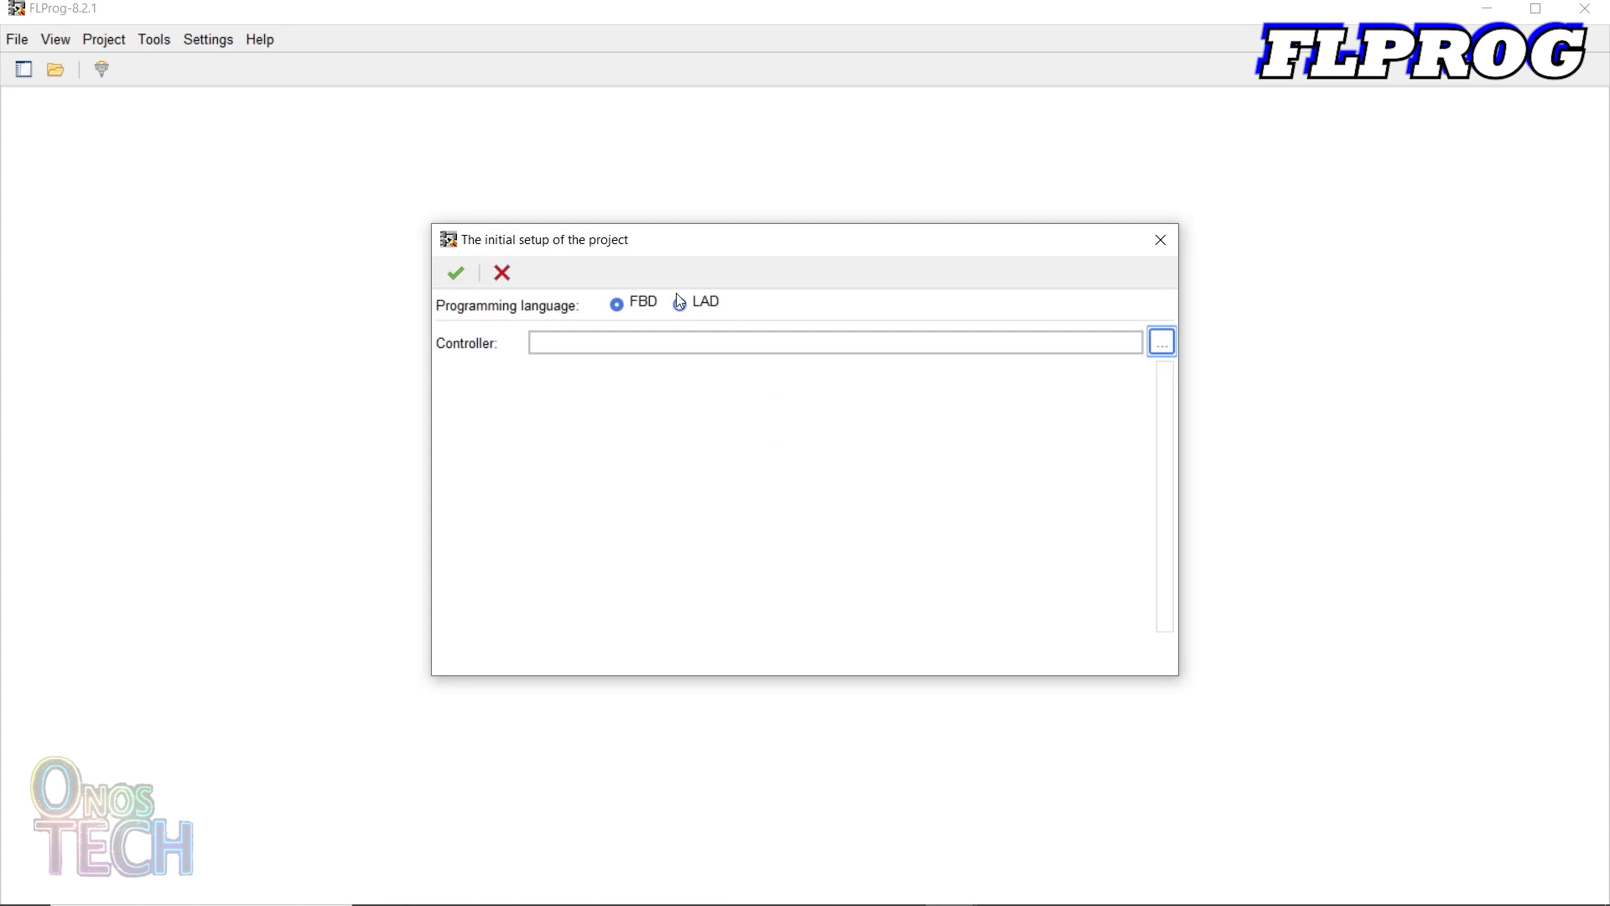
{"action": "left_click", "coordinate": [1161, 342]}
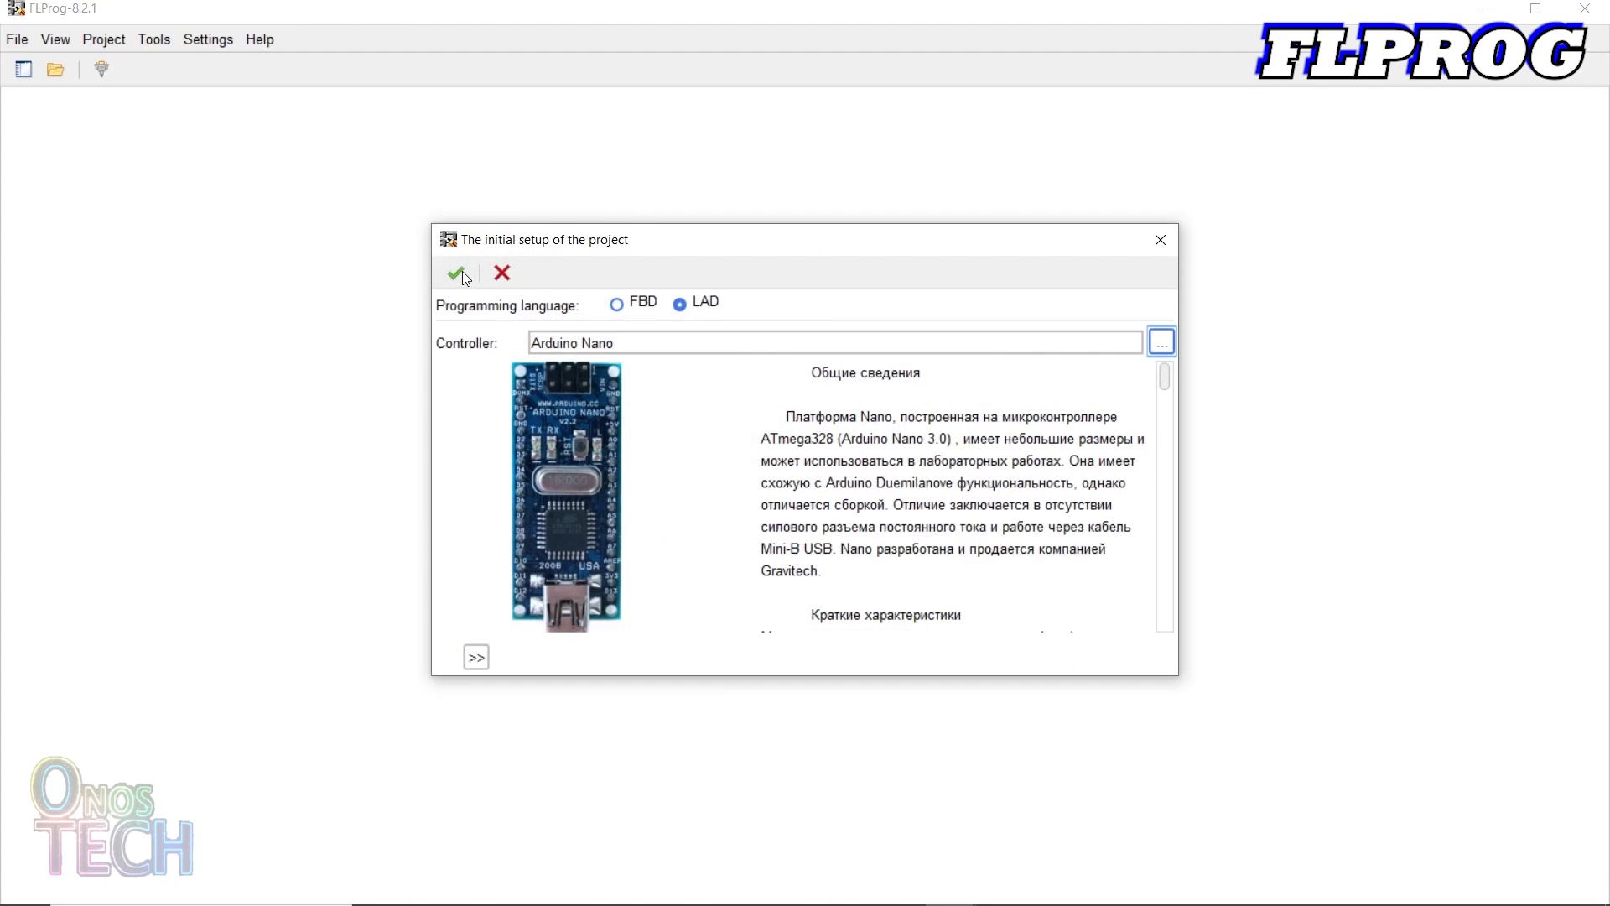
{"action": "left_click", "coordinate": [461, 273]}
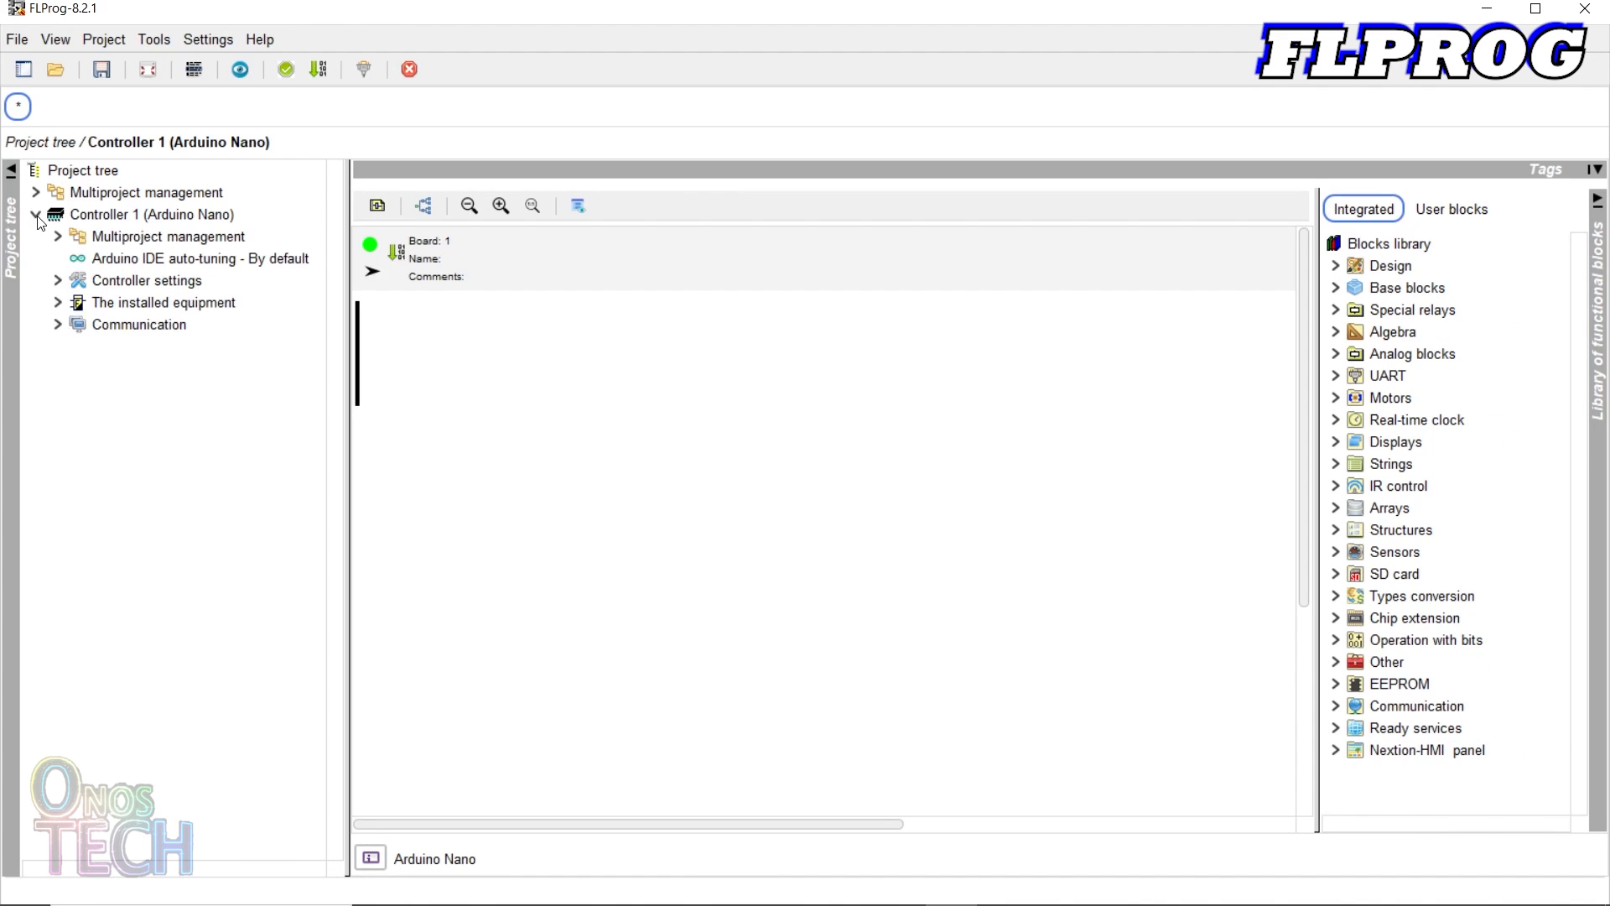
Expand the Nano's free digital I/O and bind contacts to A0–A3, D2 and D3–D5
{"action": "left_click", "coordinate": [59, 302]}
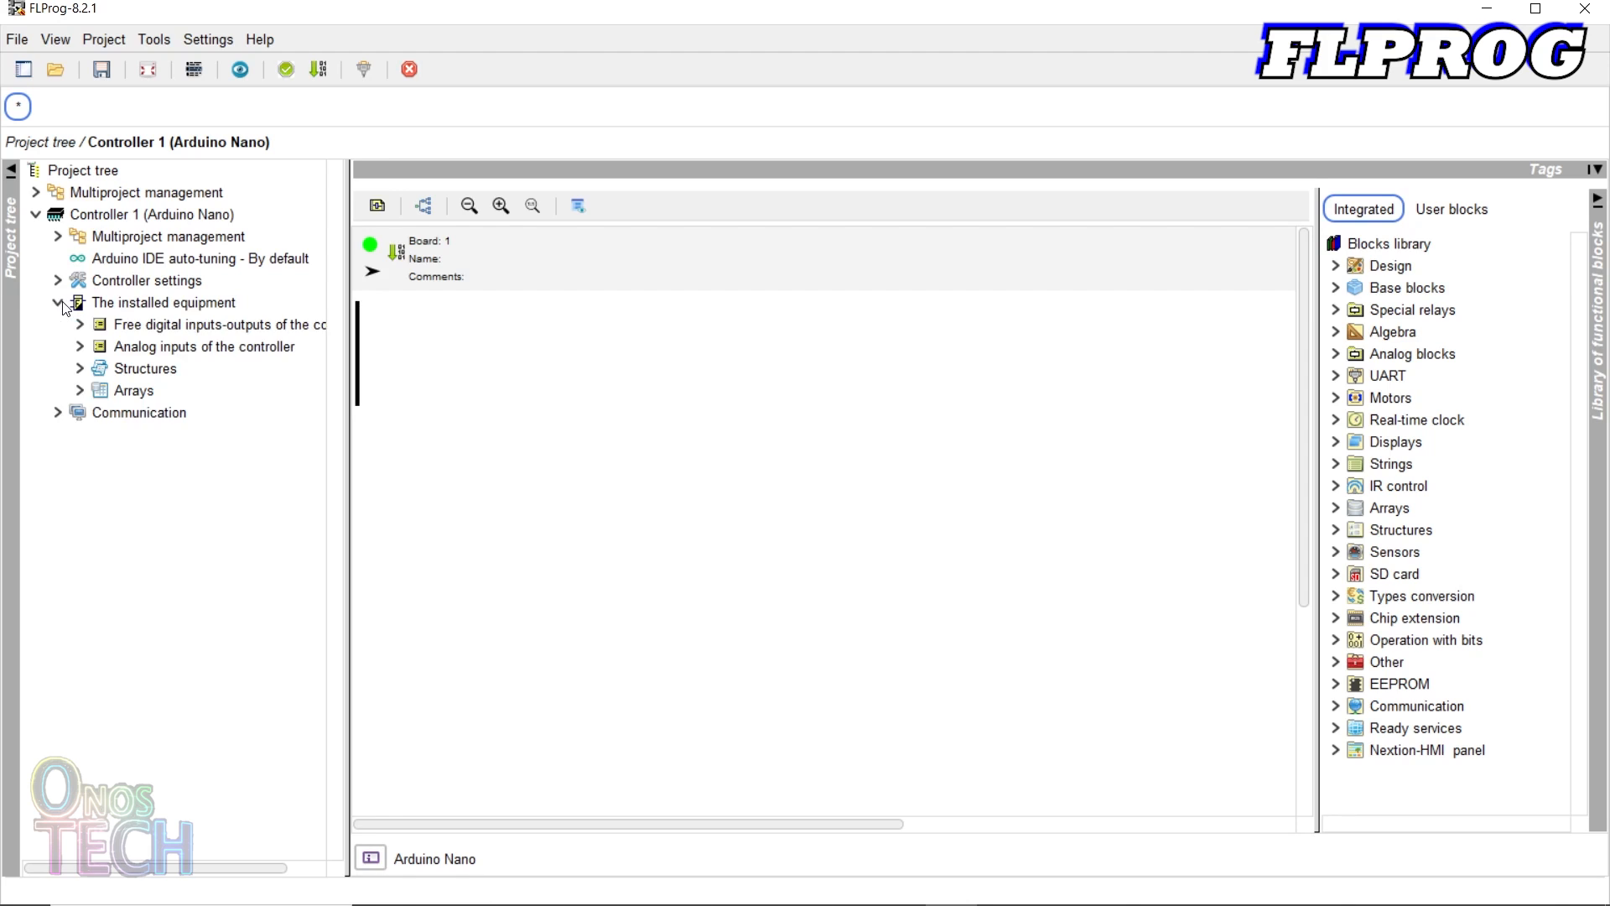
{"action": "left_click", "coordinate": [78, 325]}
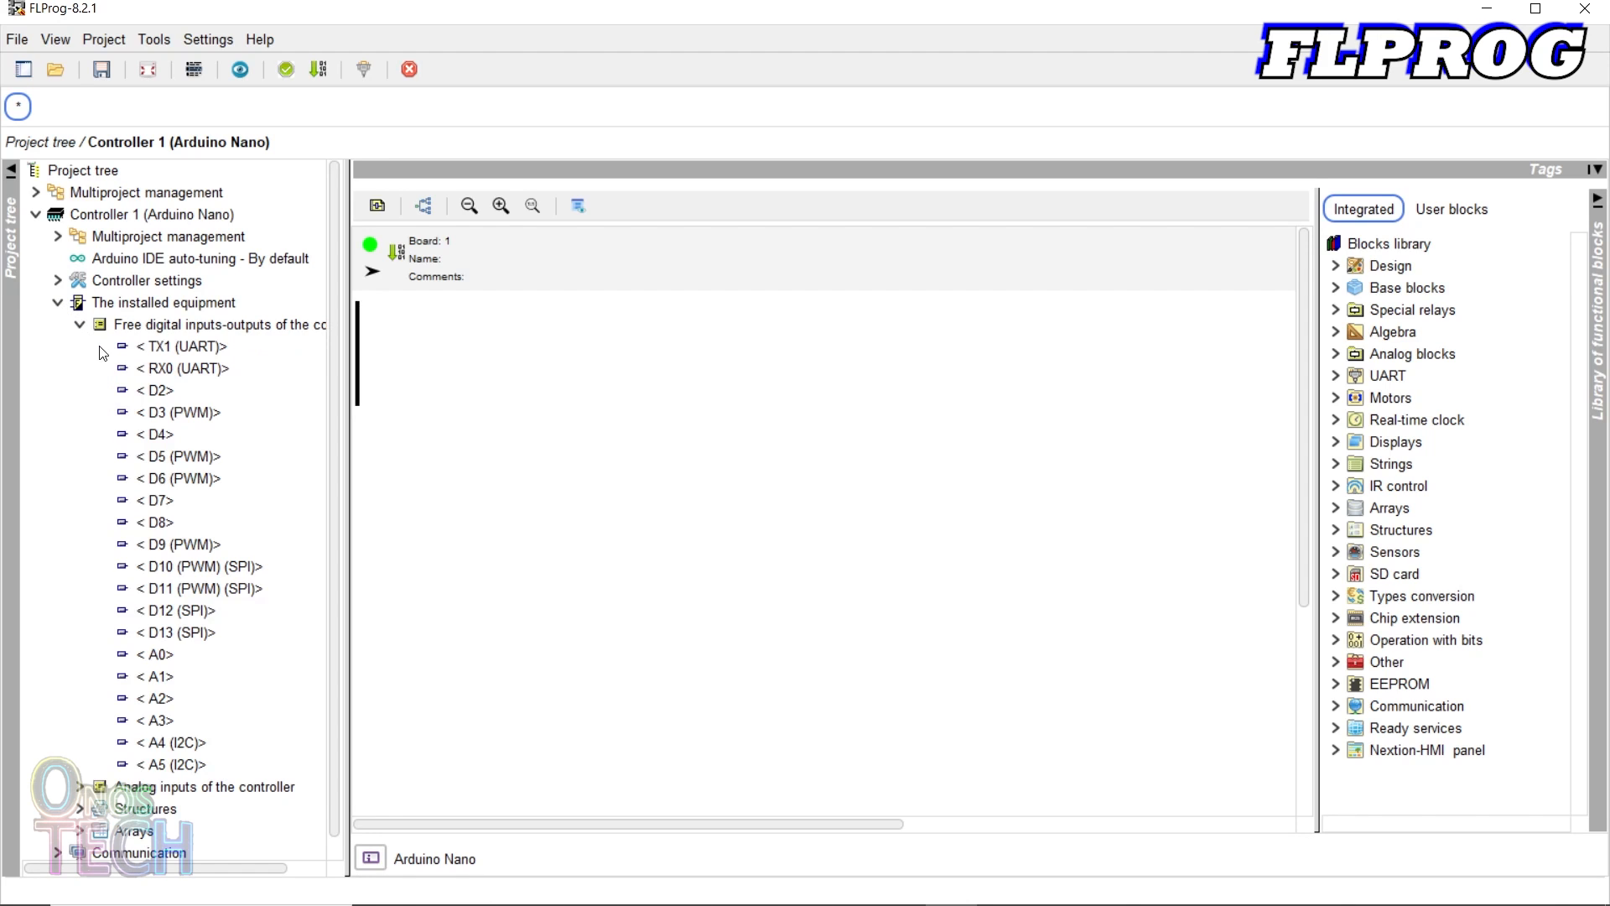
{"action": "mouse_move", "coordinate": [141, 390]}
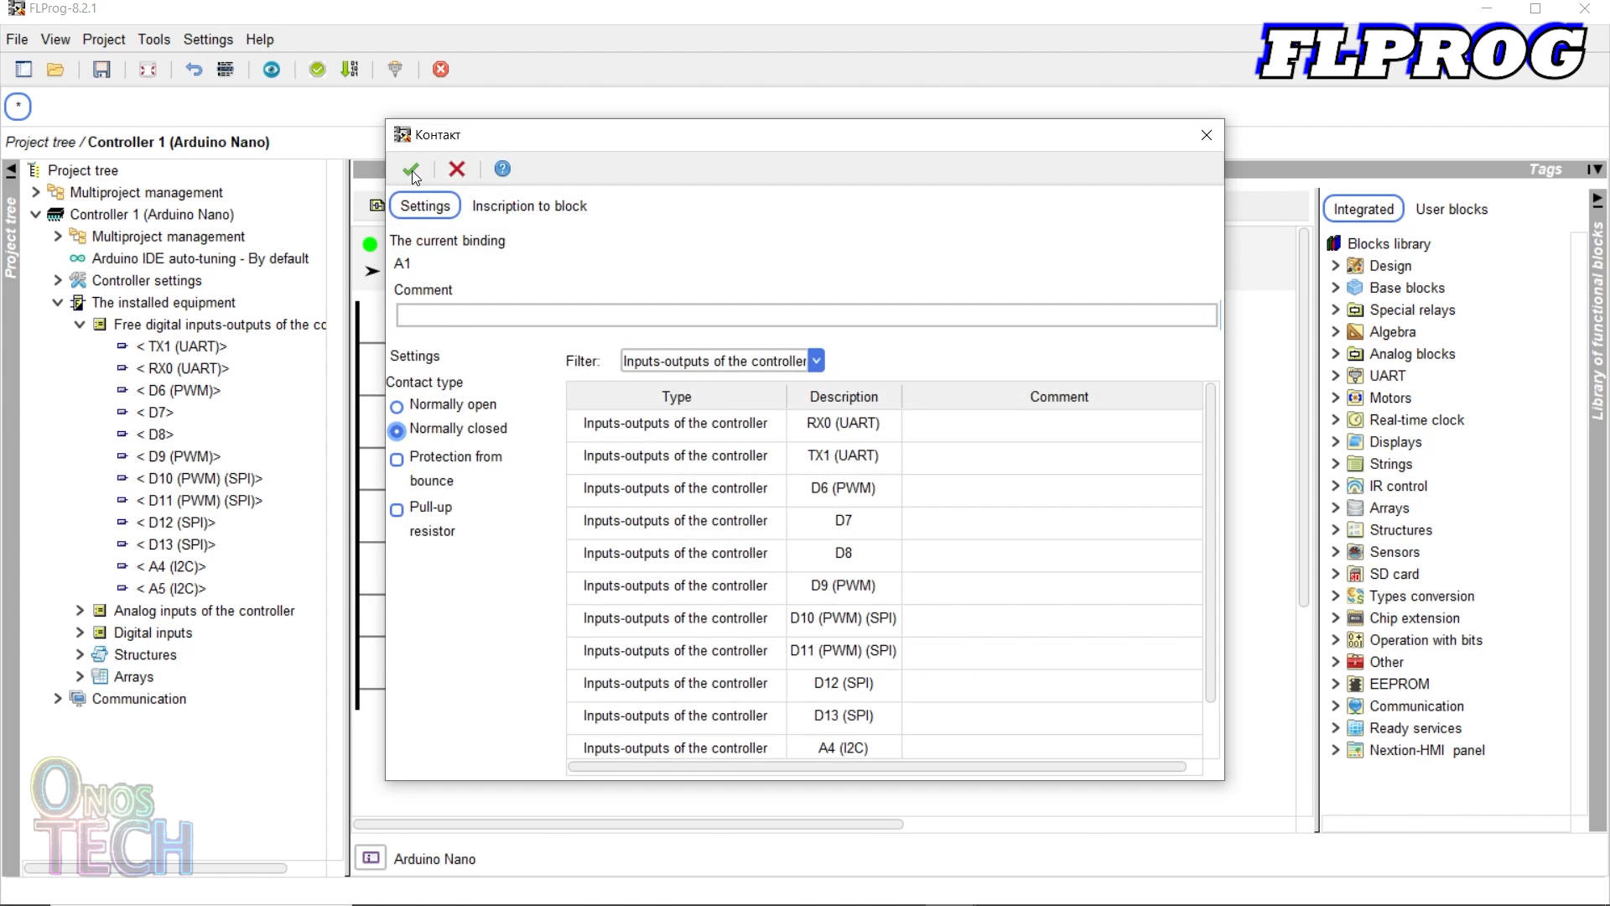
{"action": "left_click", "coordinate": [411, 170]}
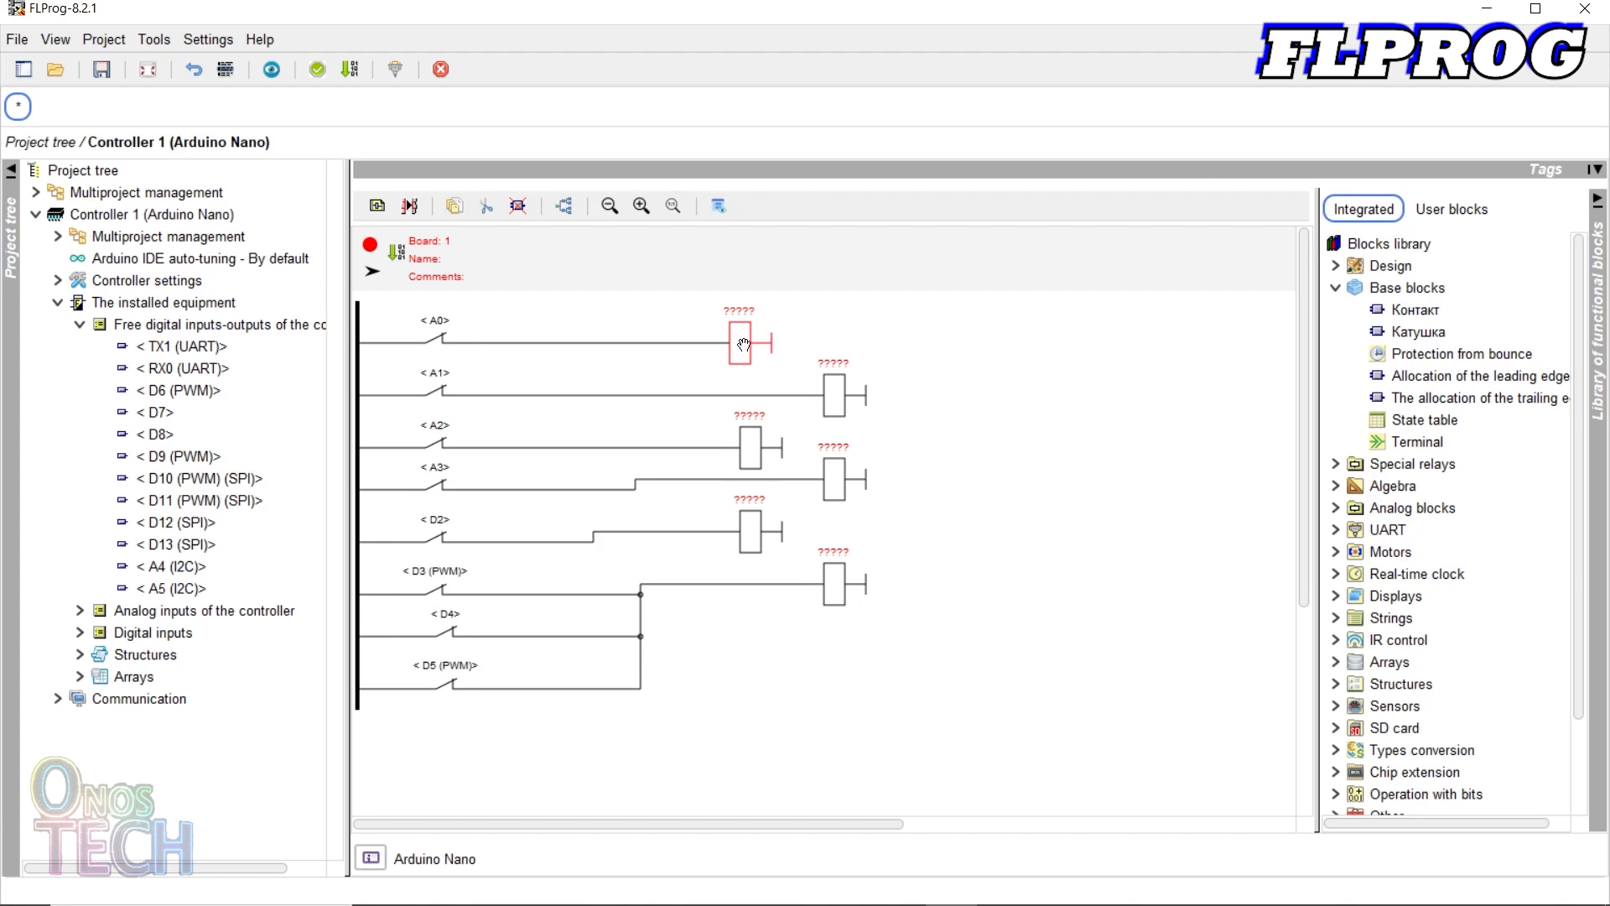
Bind coils to D13, D12, D11, D6 and open the fifth coil's pin dialog
{"action": "double_click", "coordinate": [740, 344]}
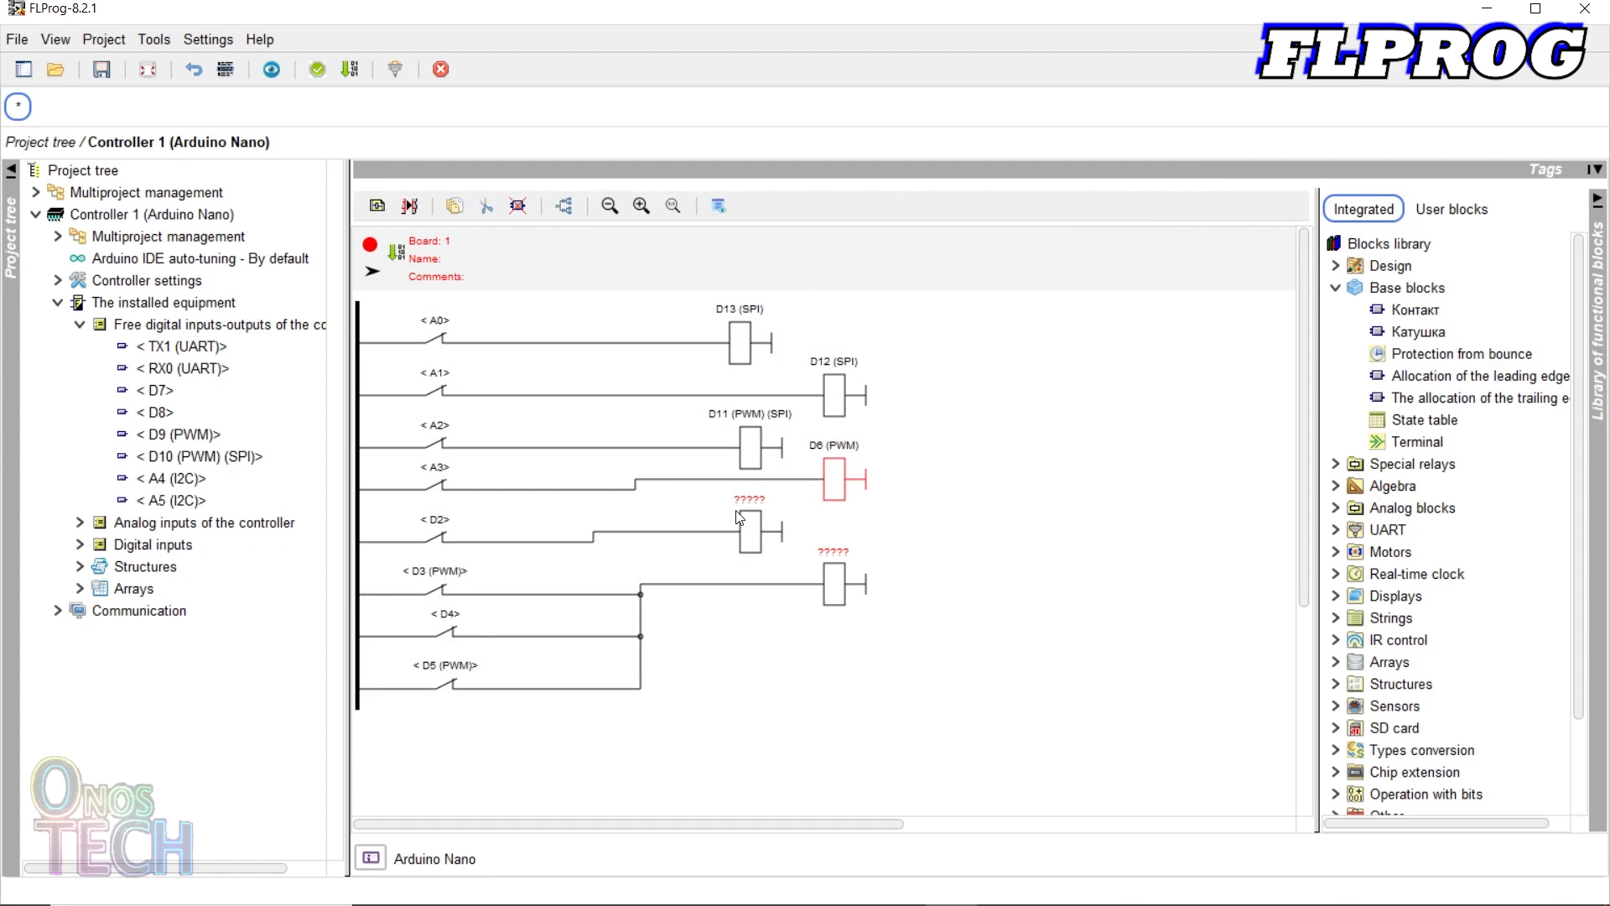
{"action": "double_click", "coordinate": [750, 519]}
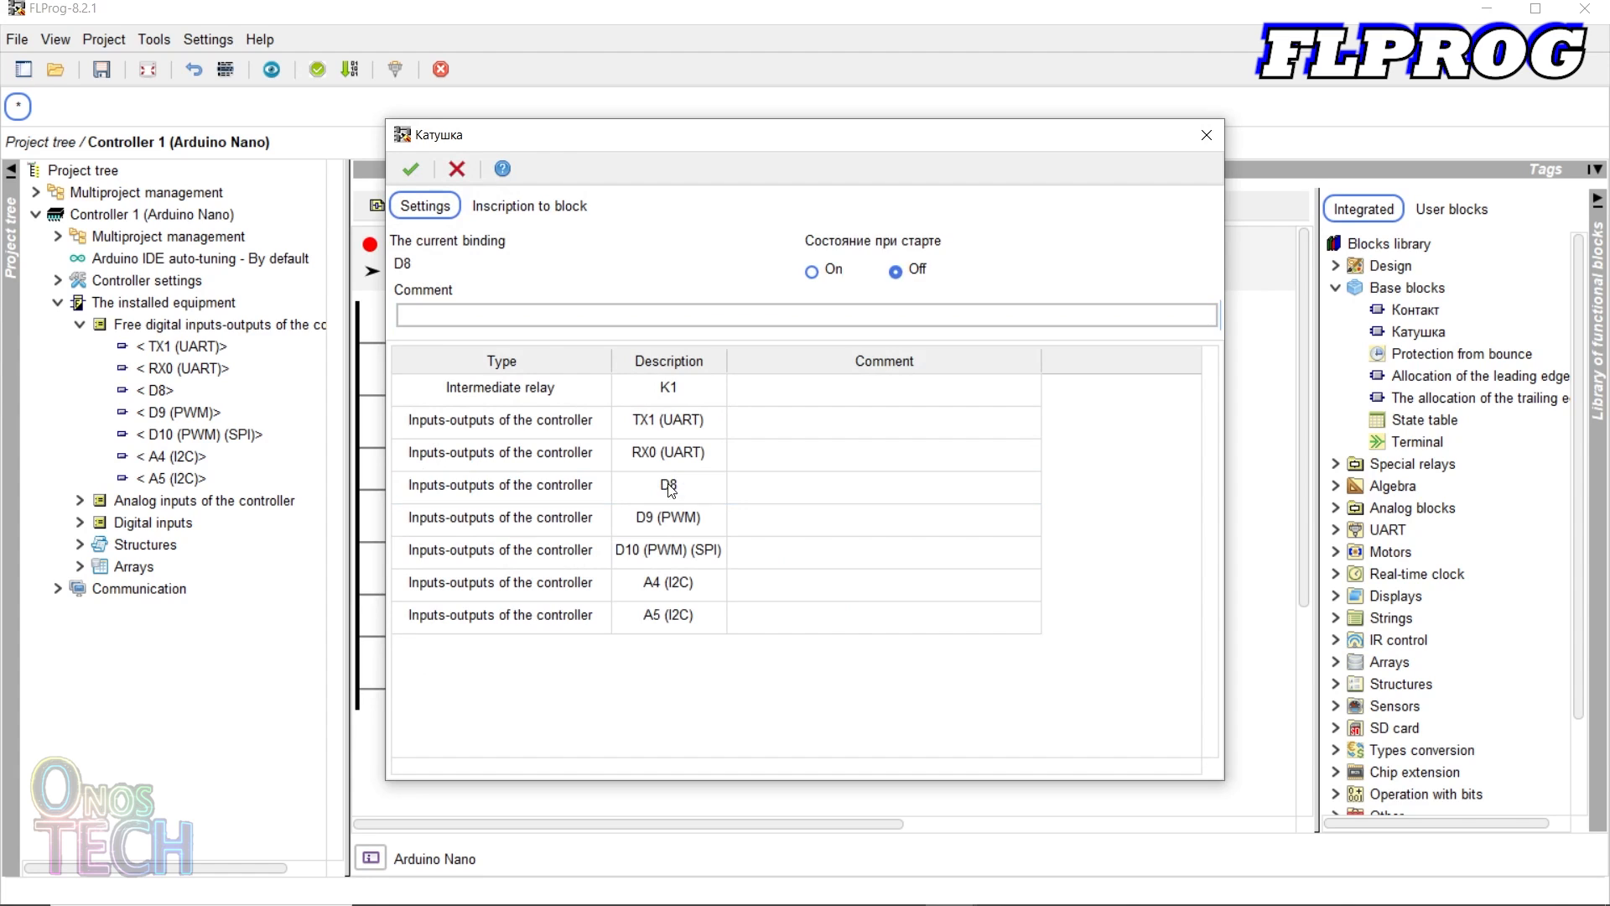
Confirm the fifth coil on D8 and set COM6 as the upload port
{"action": "left_click", "coordinate": [410, 168]}
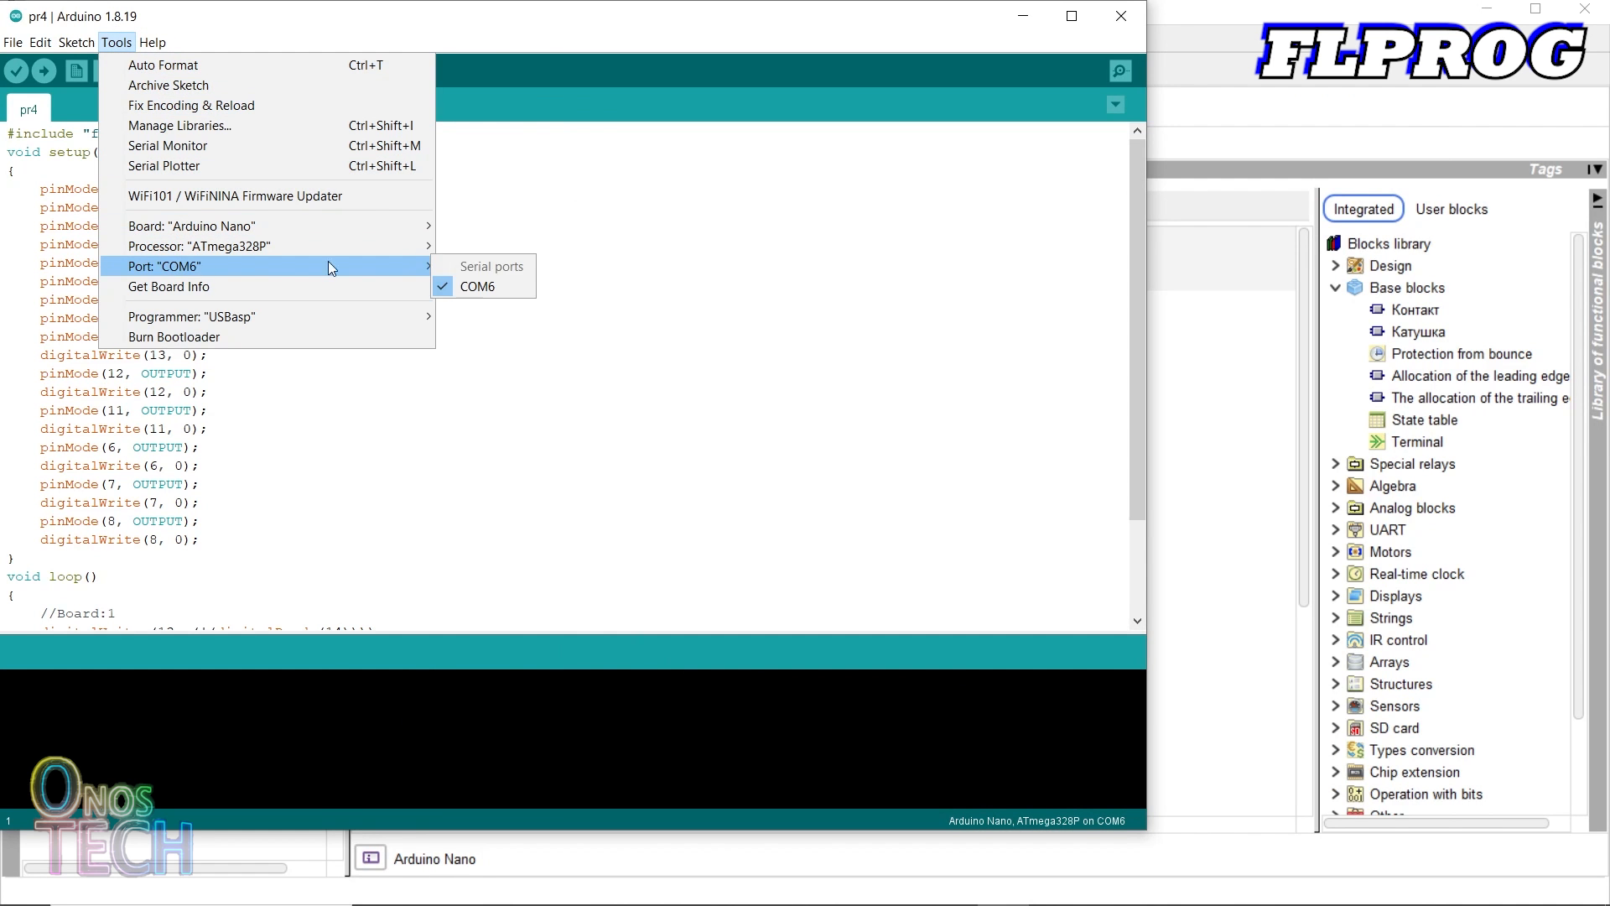
{"action": "left_click", "coordinate": [43, 70]}
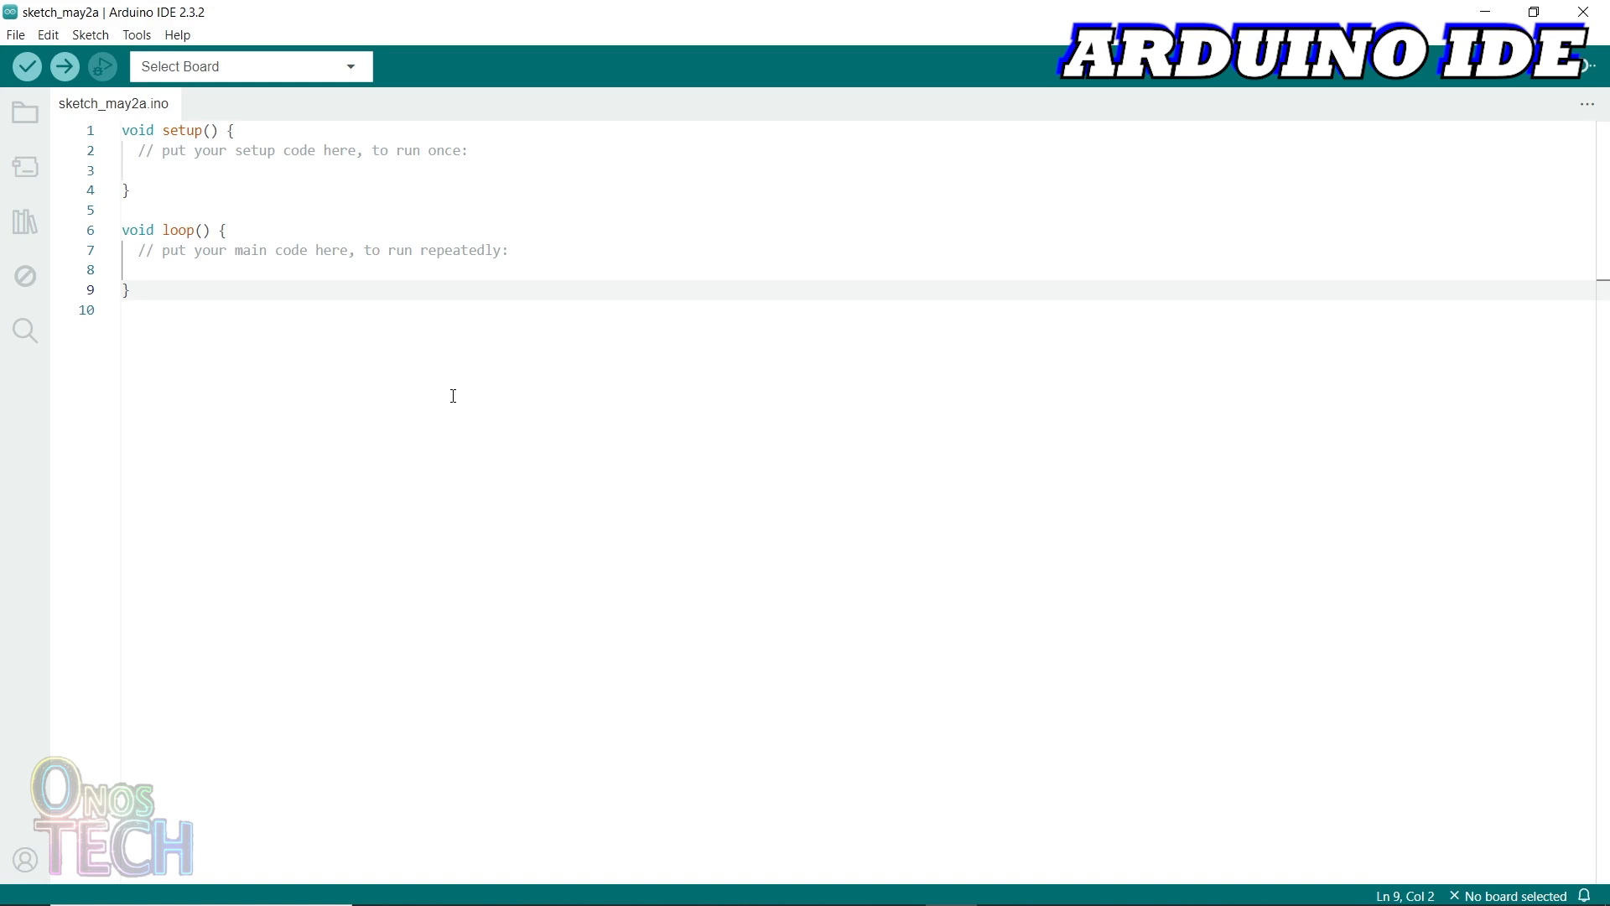
Search 'nano' and select Arduino Nano on COM6 as the board and port
{"action": "left_click", "coordinate": [249, 66]}
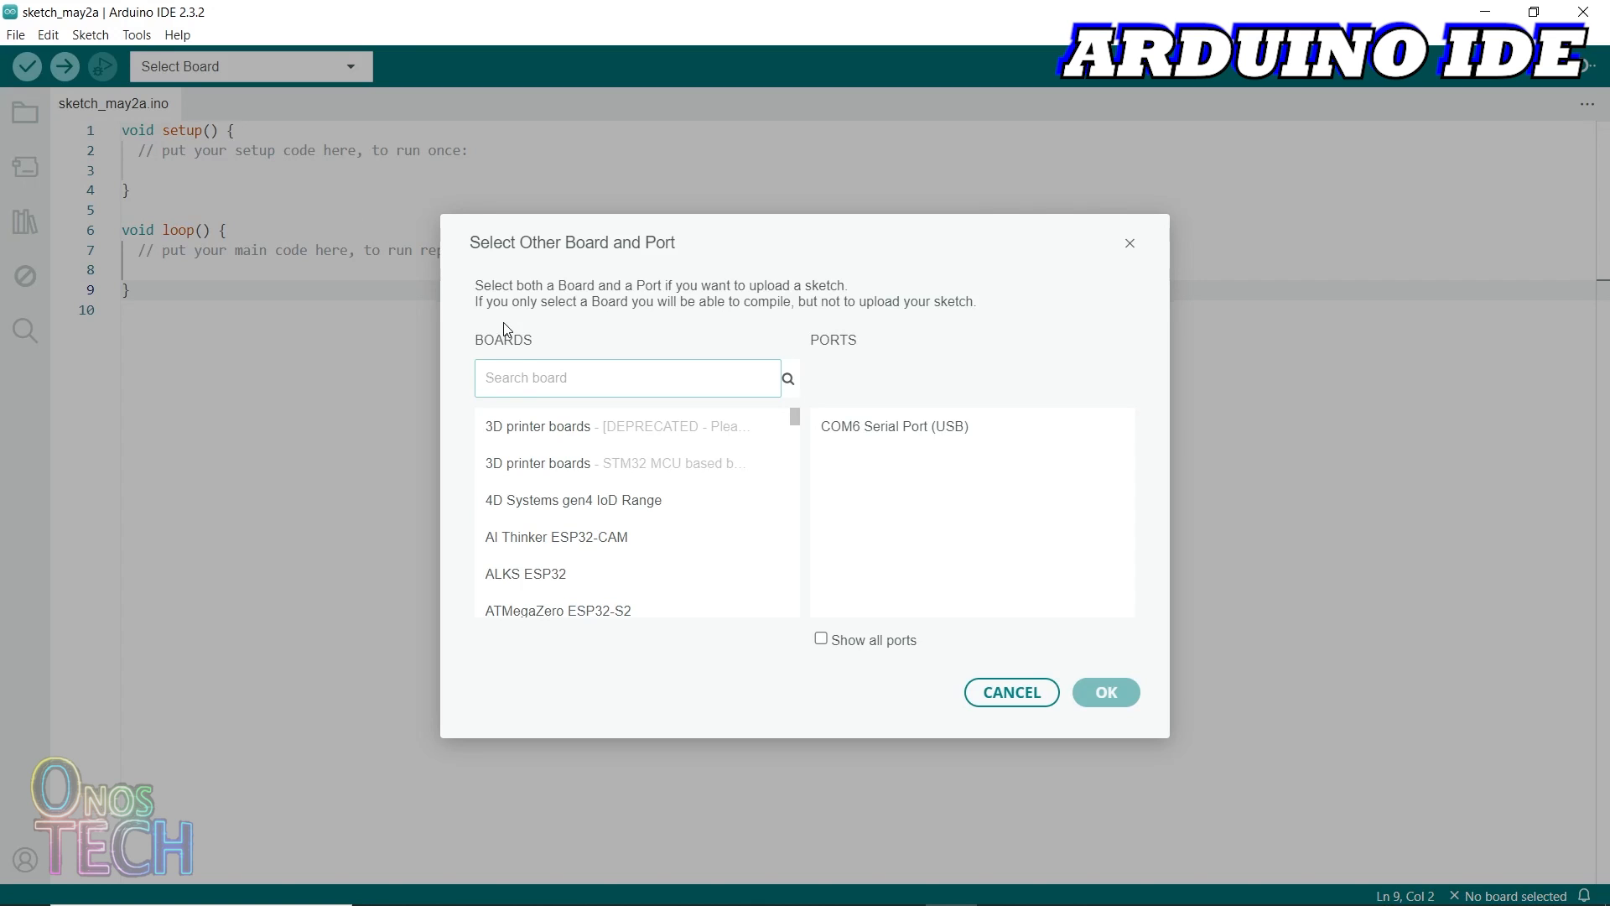
{"action": "type", "text": "nano"}
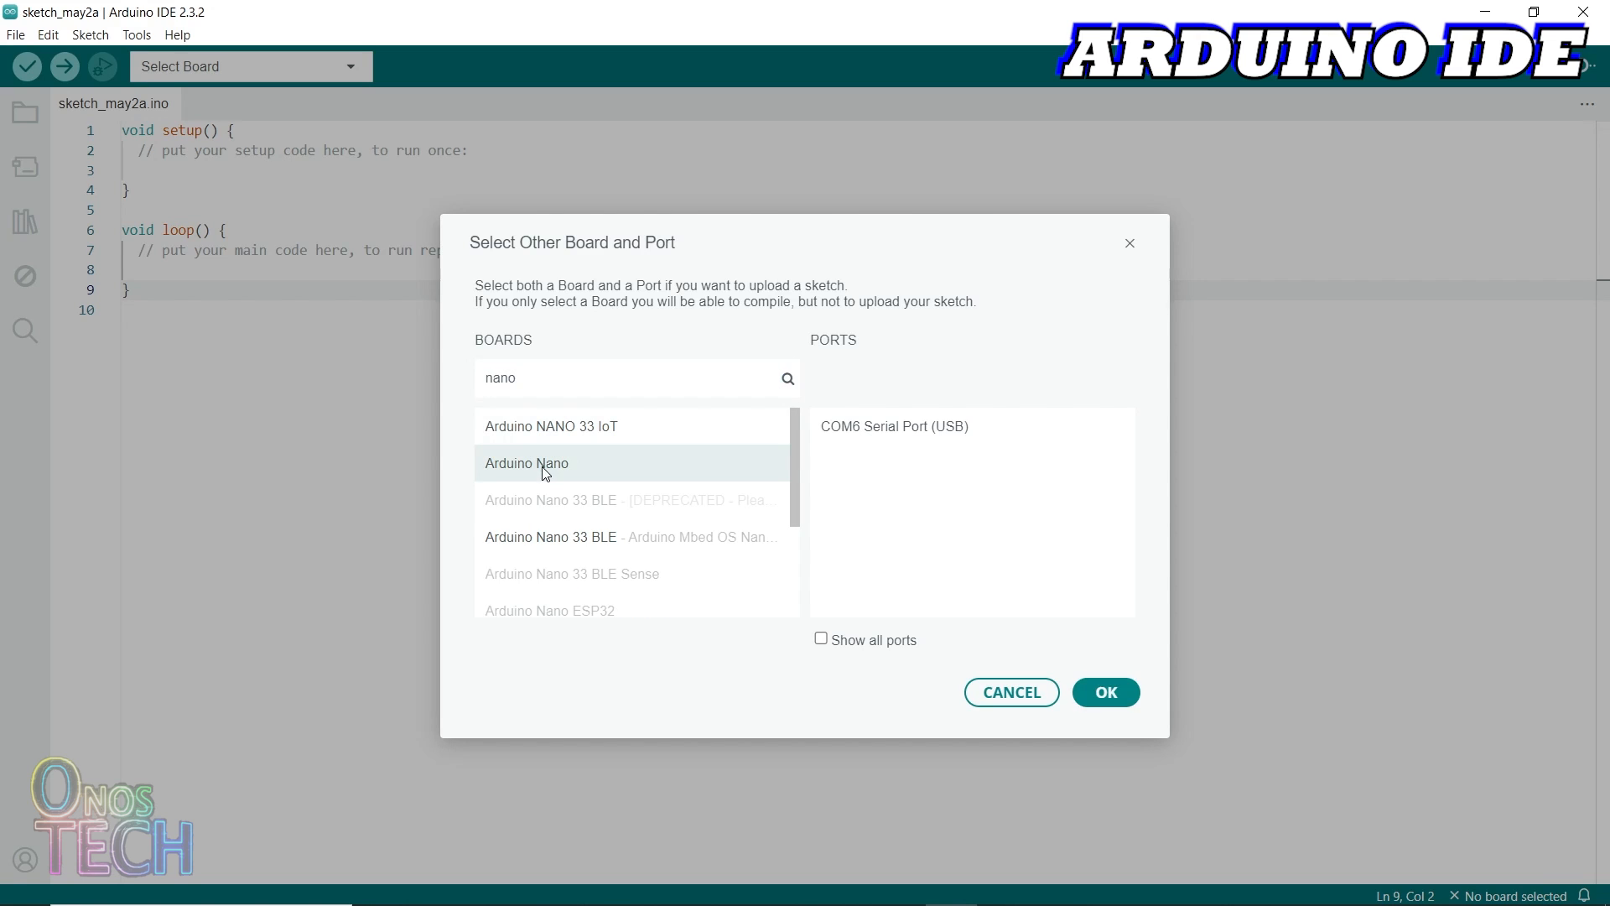
{"action": "left_click", "coordinate": [1105, 691]}
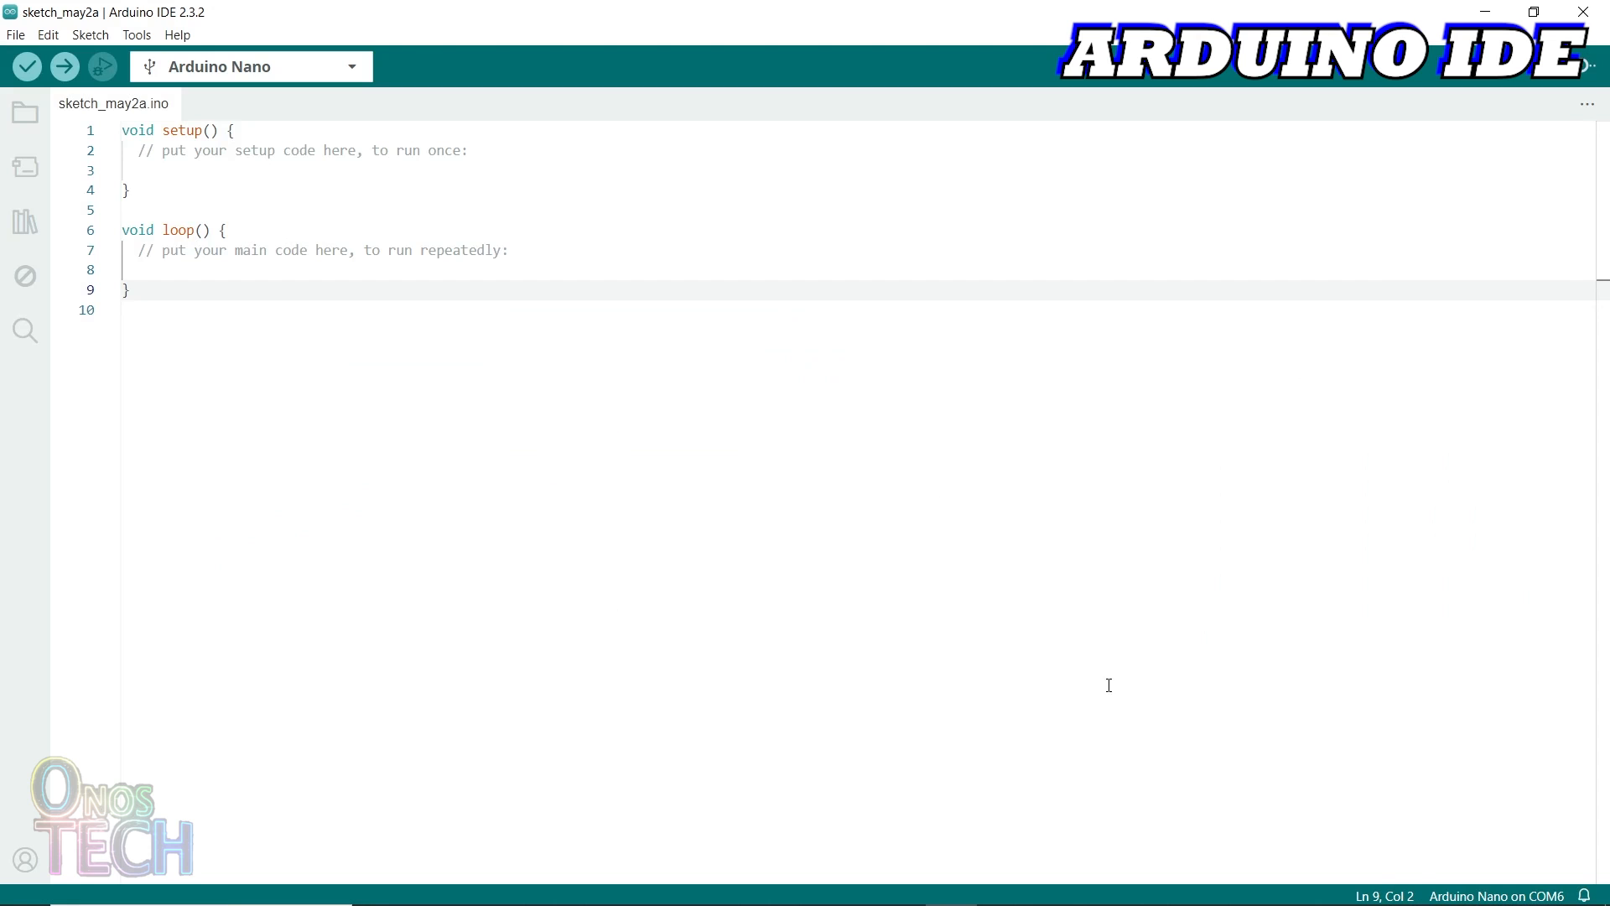
{"action": "key", "text": "Enter"}
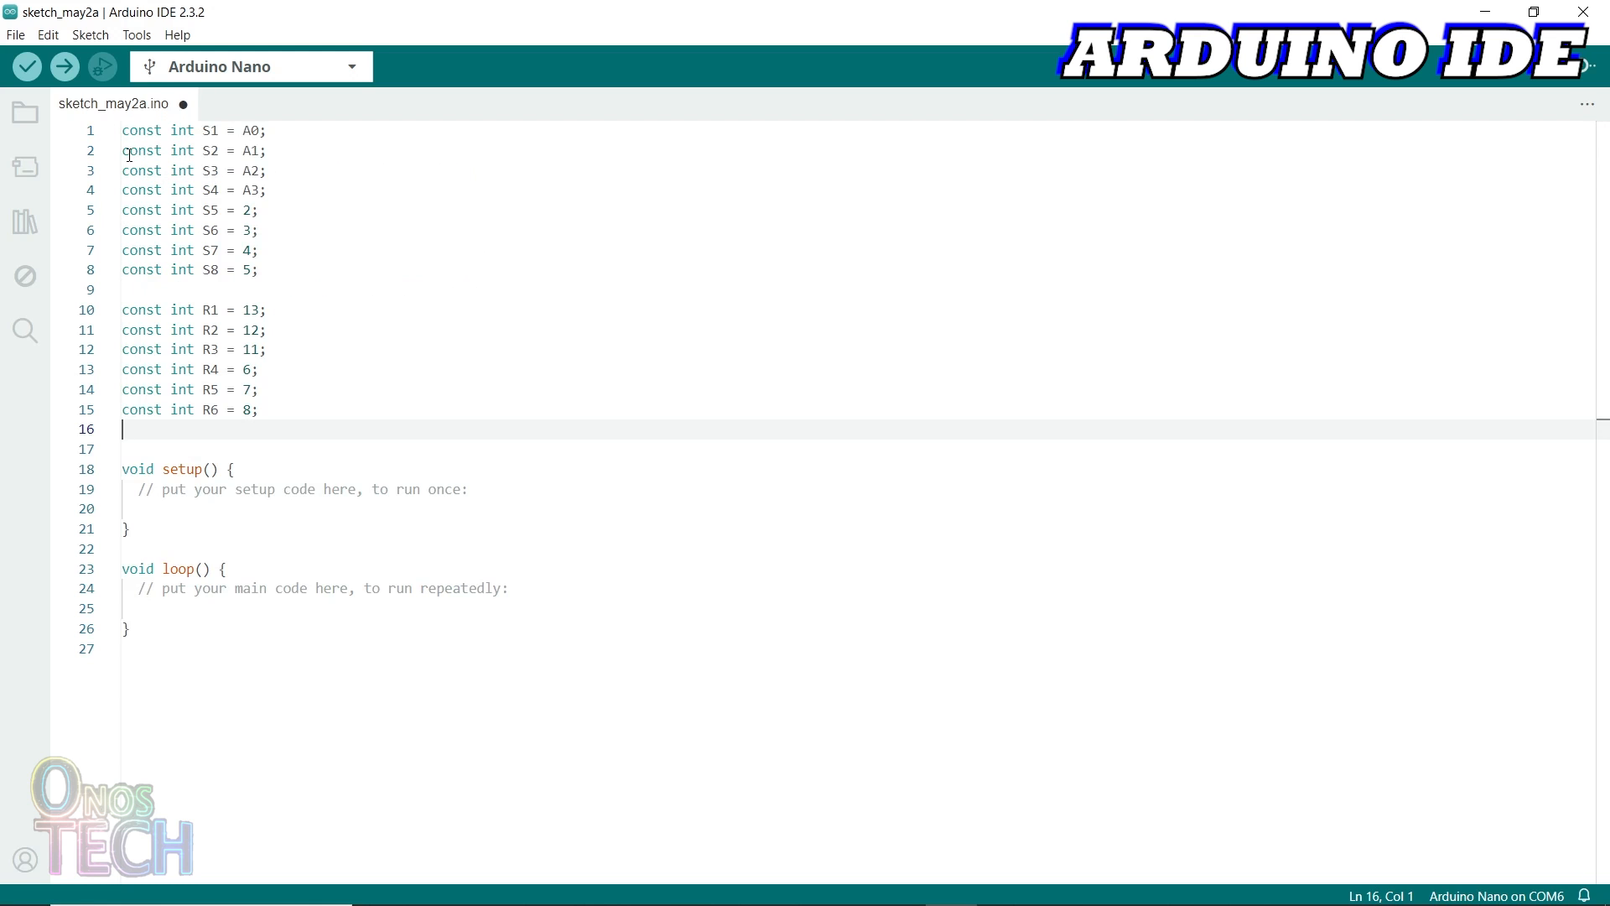
Save and verify the sketch, fix the first if statement's indentation, then upload to the Nano
{"action": "key", "text": "ctrl+s"}
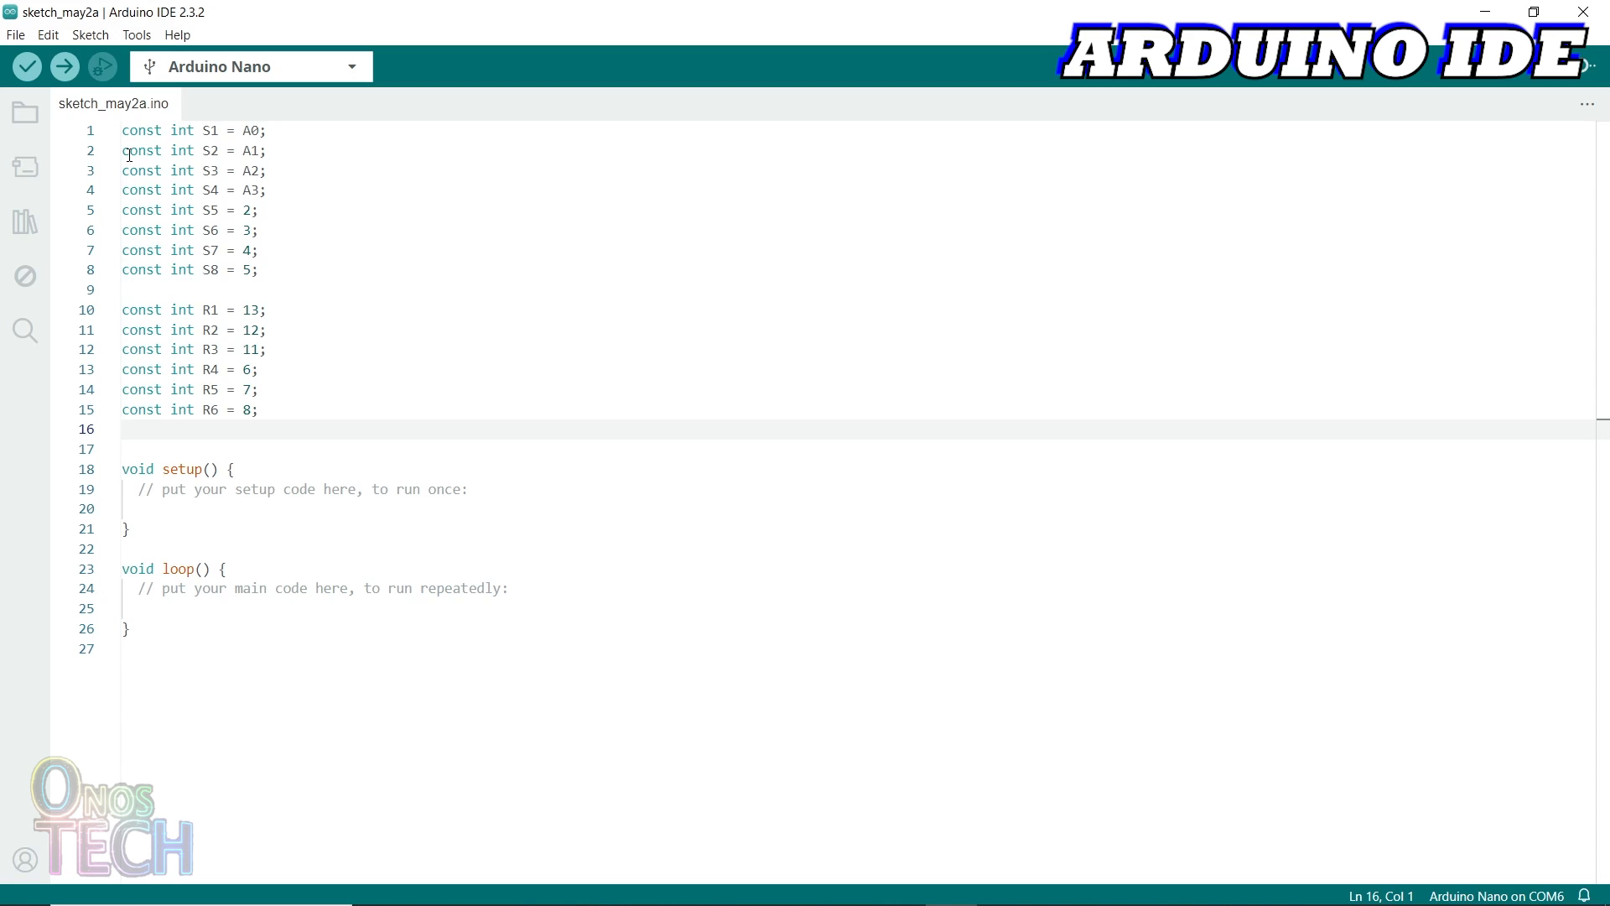
{"action": "left_click", "coordinate": [26, 65]}
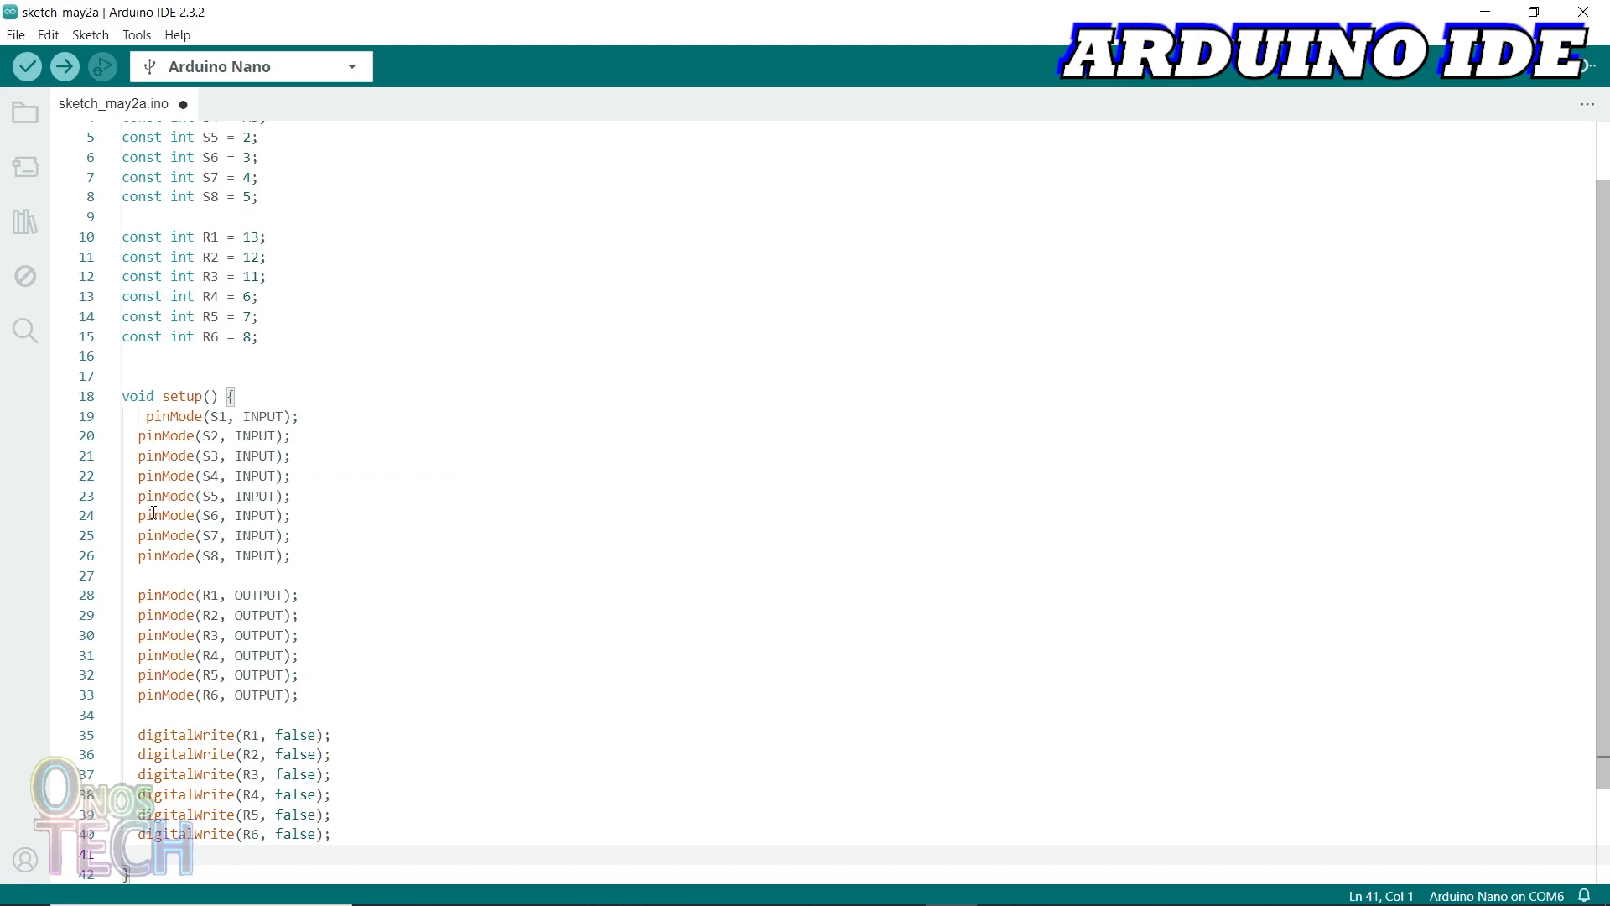
{"action": "left_click", "coordinate": [27, 66]}
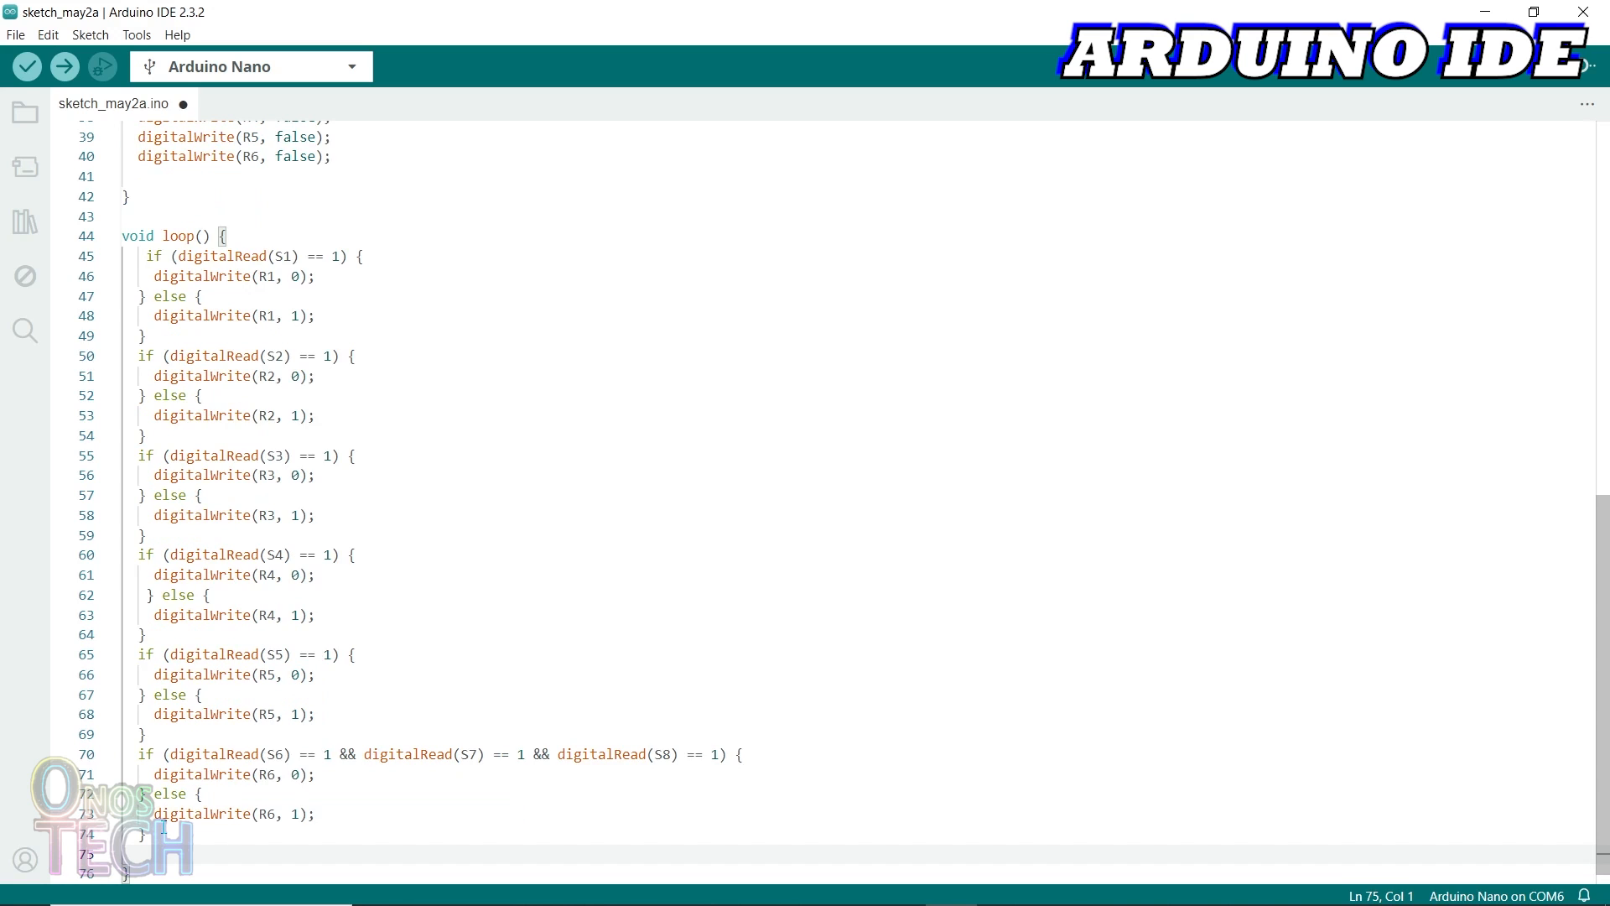
{"action": "left_click", "coordinate": [26, 66]}
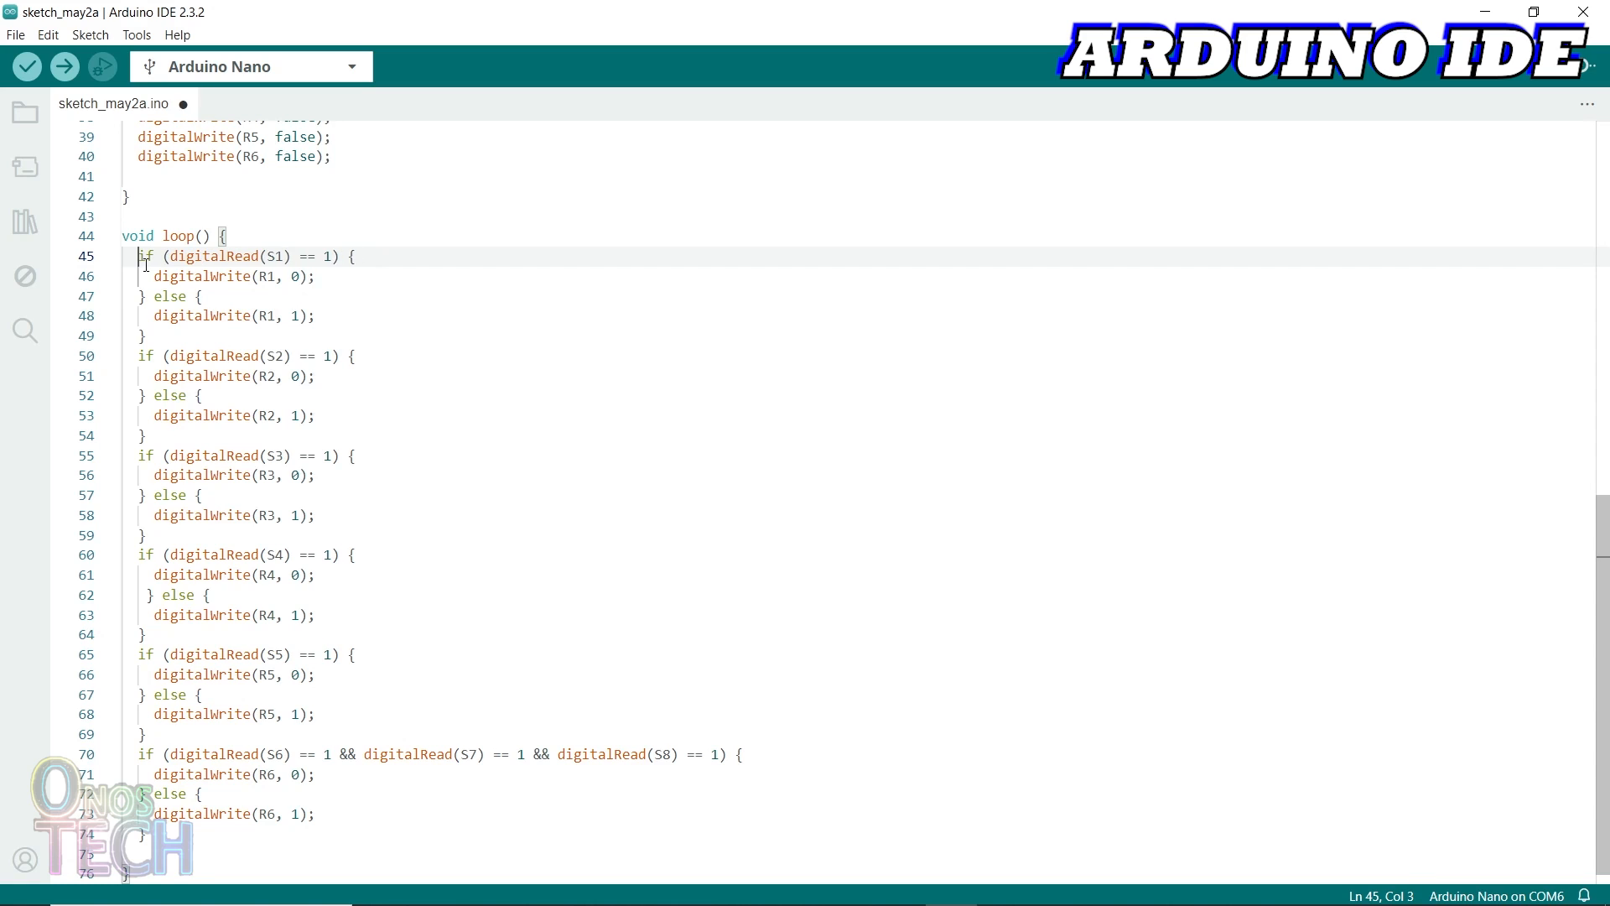
{"action": "left_click", "coordinate": [62, 65]}
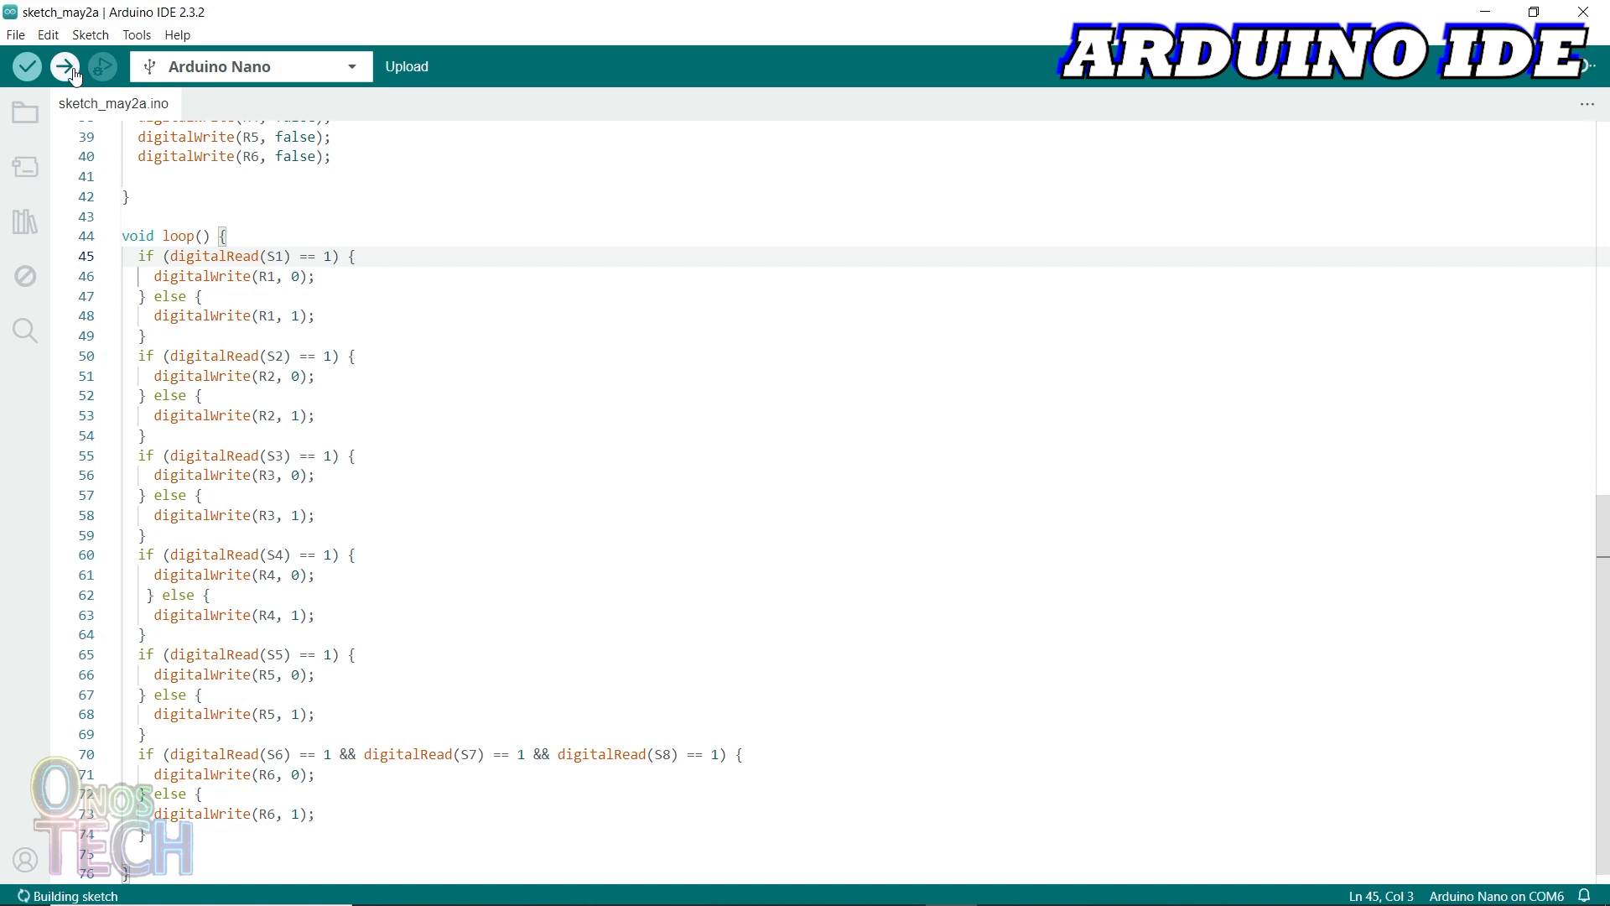
{"action": "left_click", "coordinate": [65, 65]}
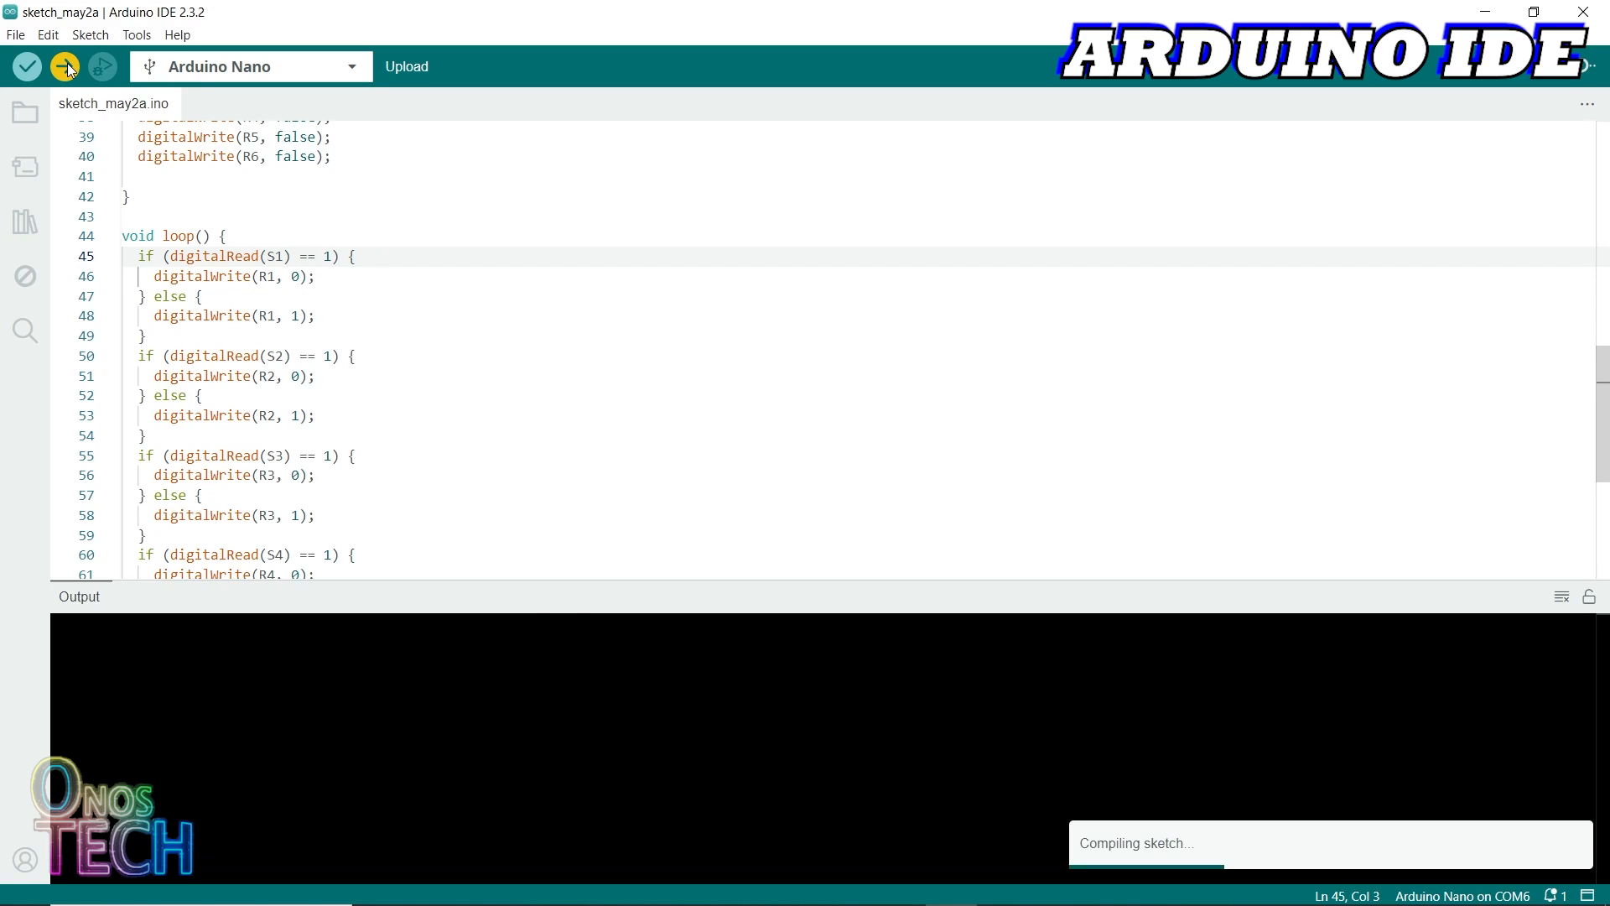